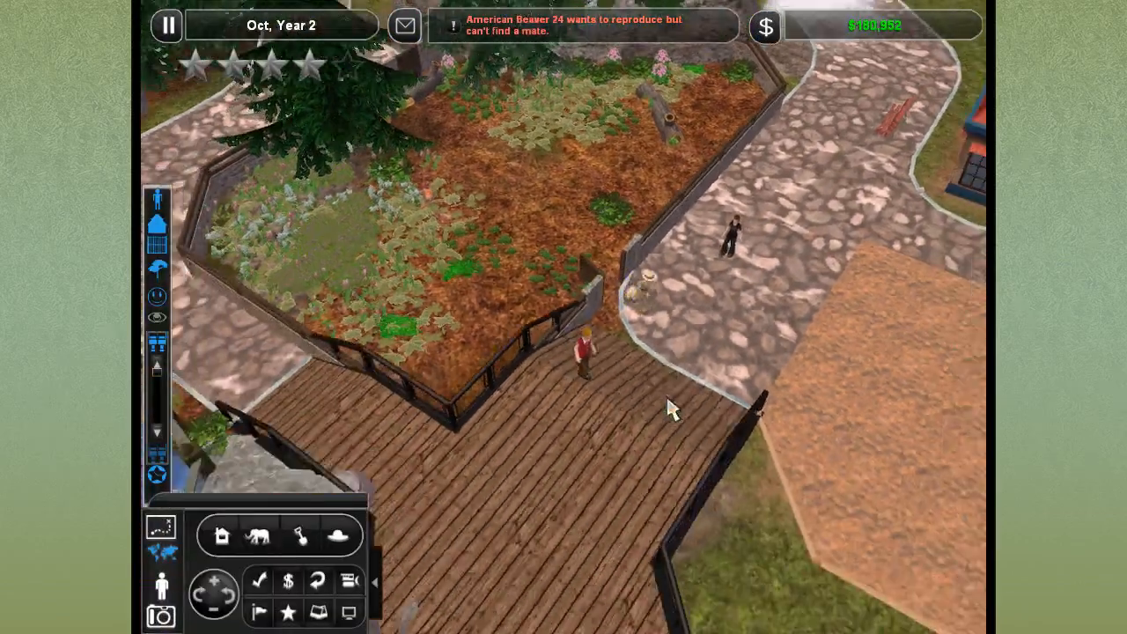
Walk the boardwalk, then pause on a guest's thoughts: zoo is great, bench comfortable.
click(202, 612)
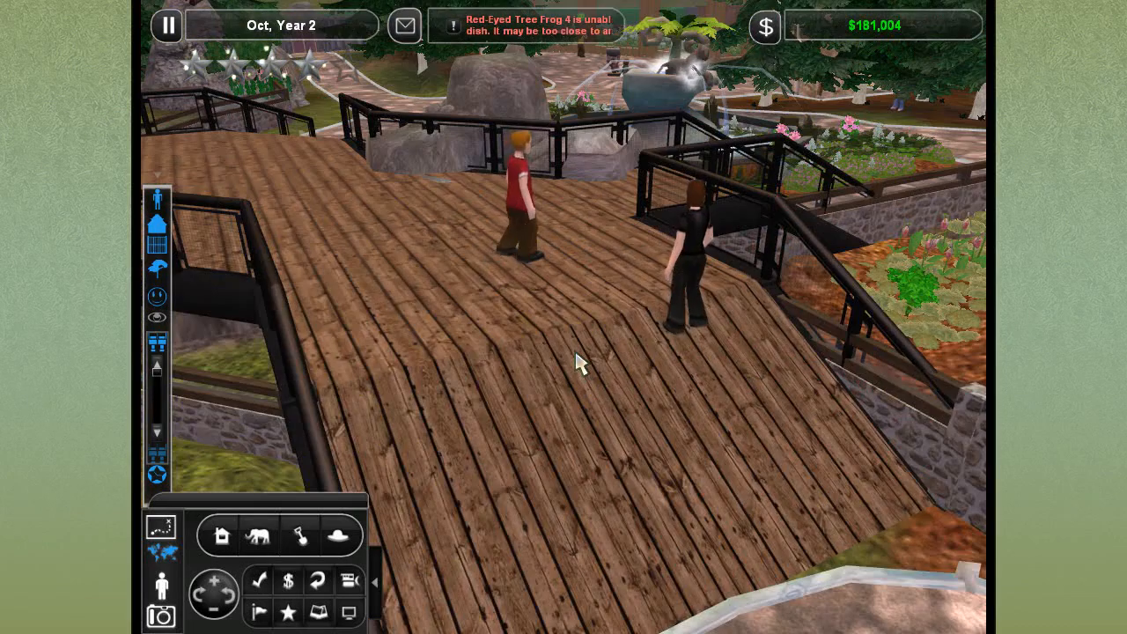
click(167, 24)
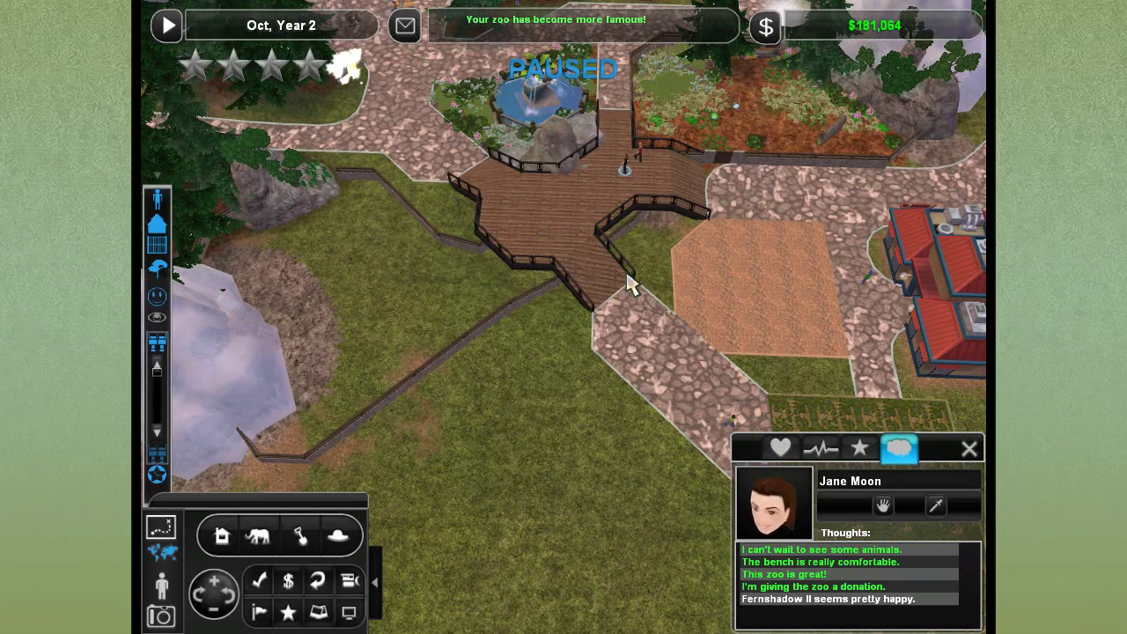
mouse_move(475, 269)
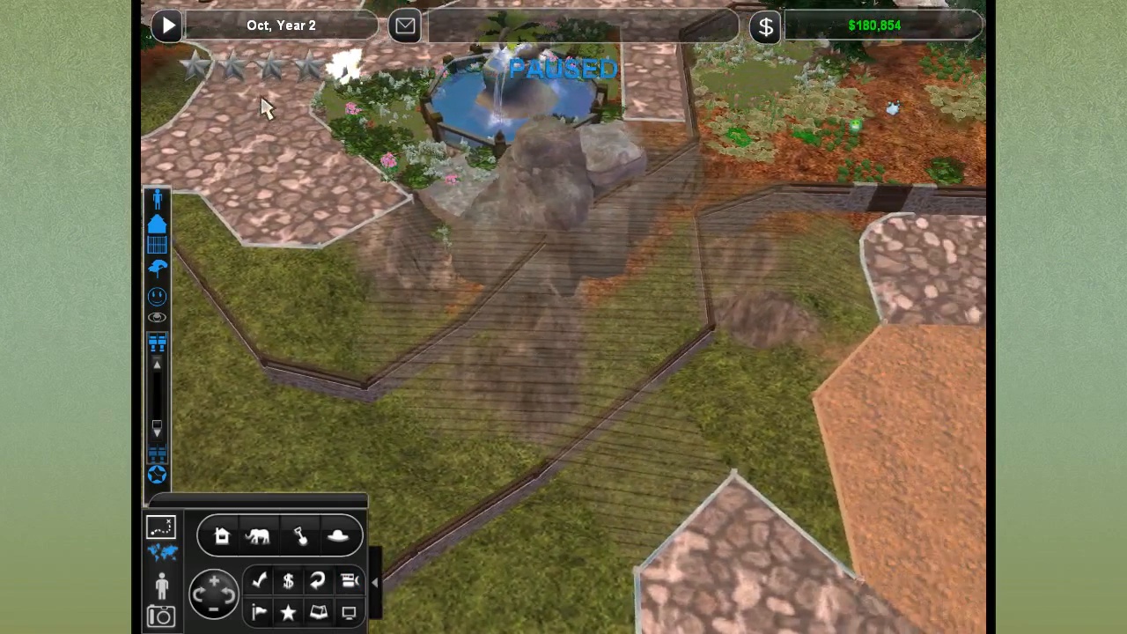
Close the guest panel, walk up to the exhibit gate and open it with Spacebar.
click(168, 25)
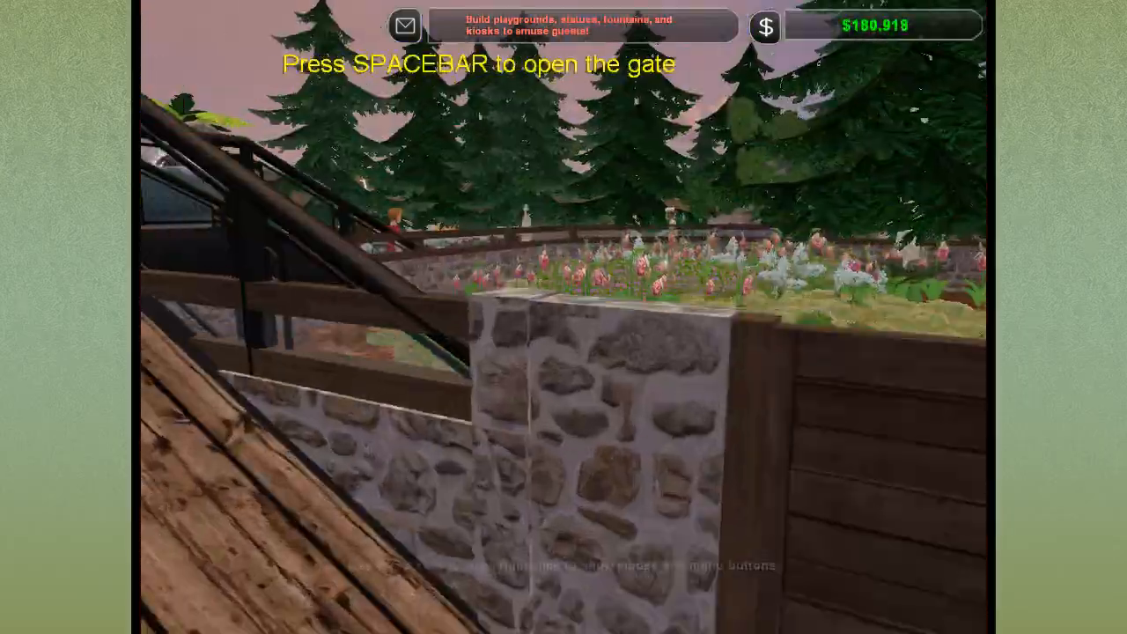
key(space)
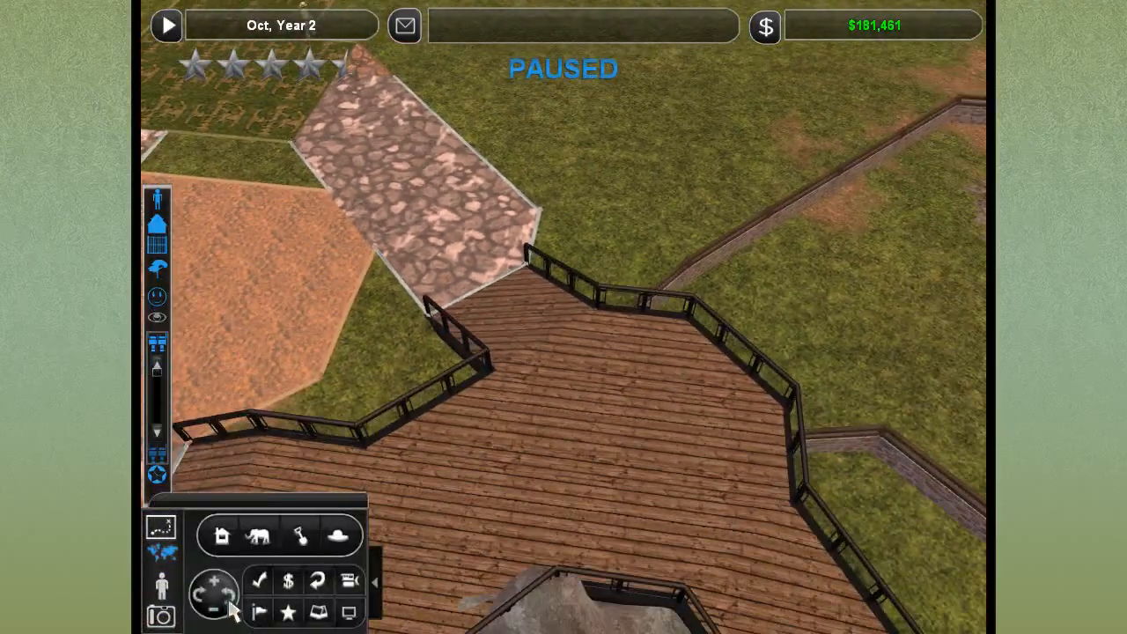
Rotate the view clockwise twice and try placing a border fence in Freeform Mode.
click(227, 579)
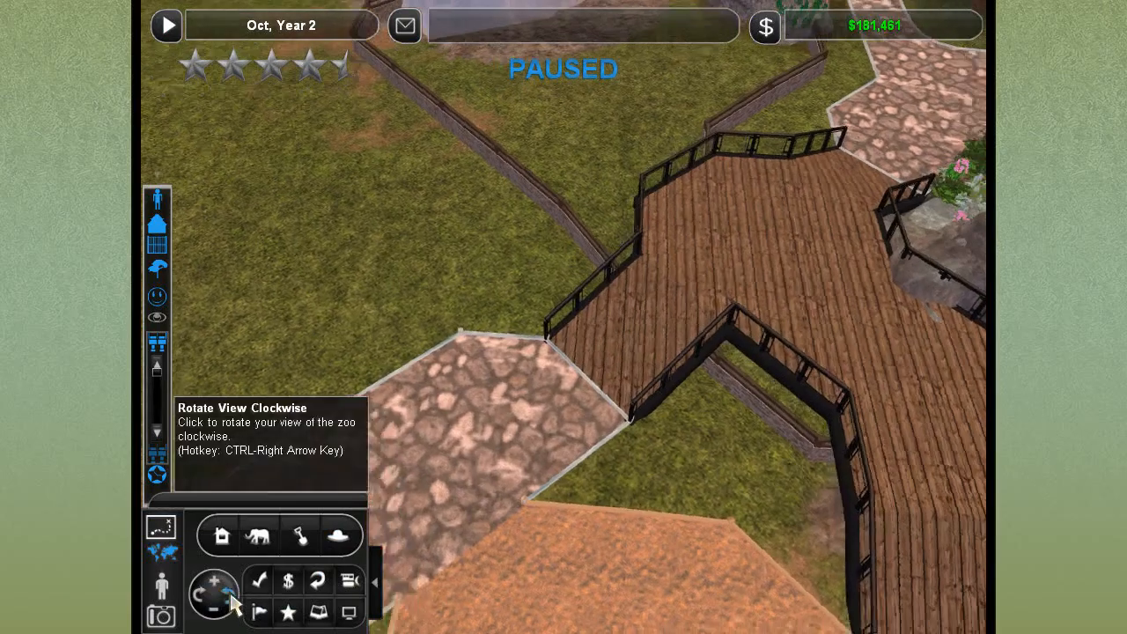
click(212, 595)
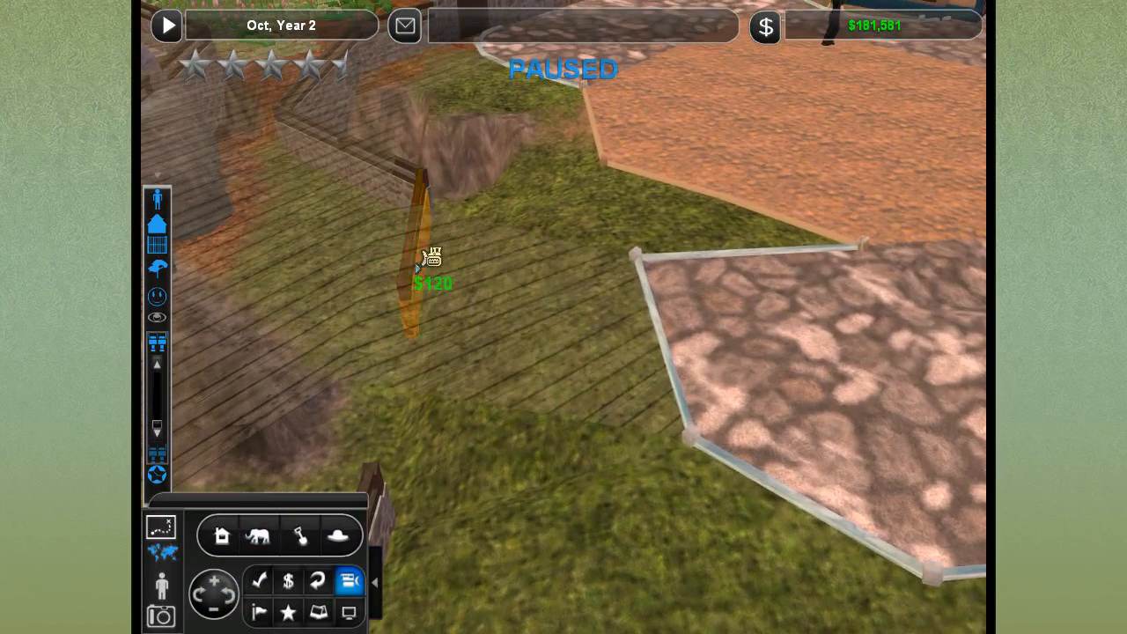
click(432, 264)
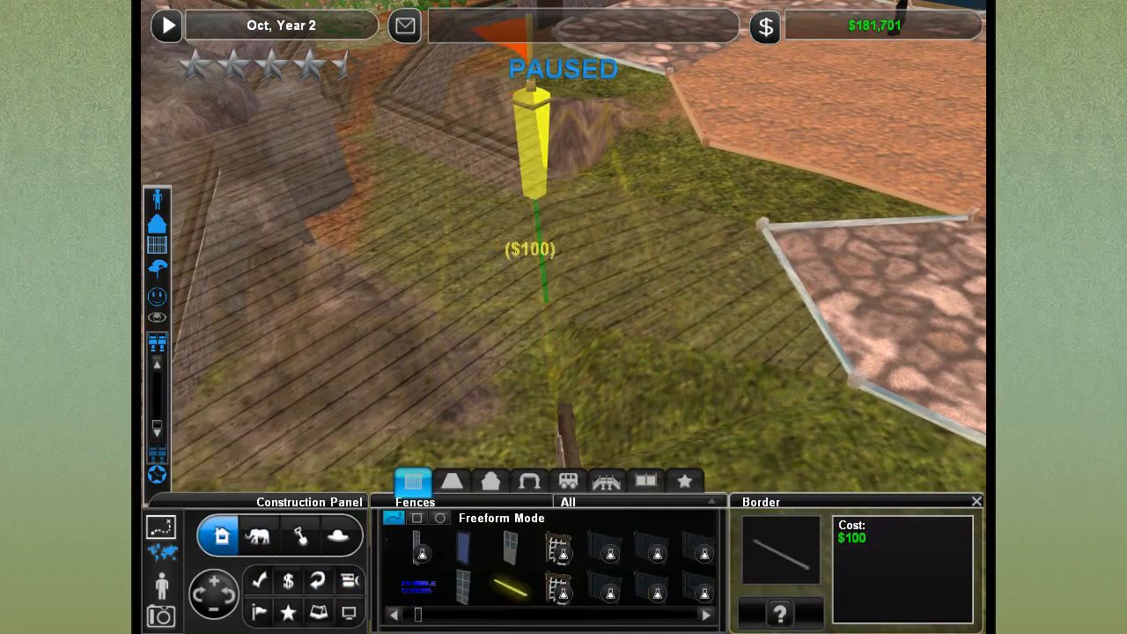
click(421, 582)
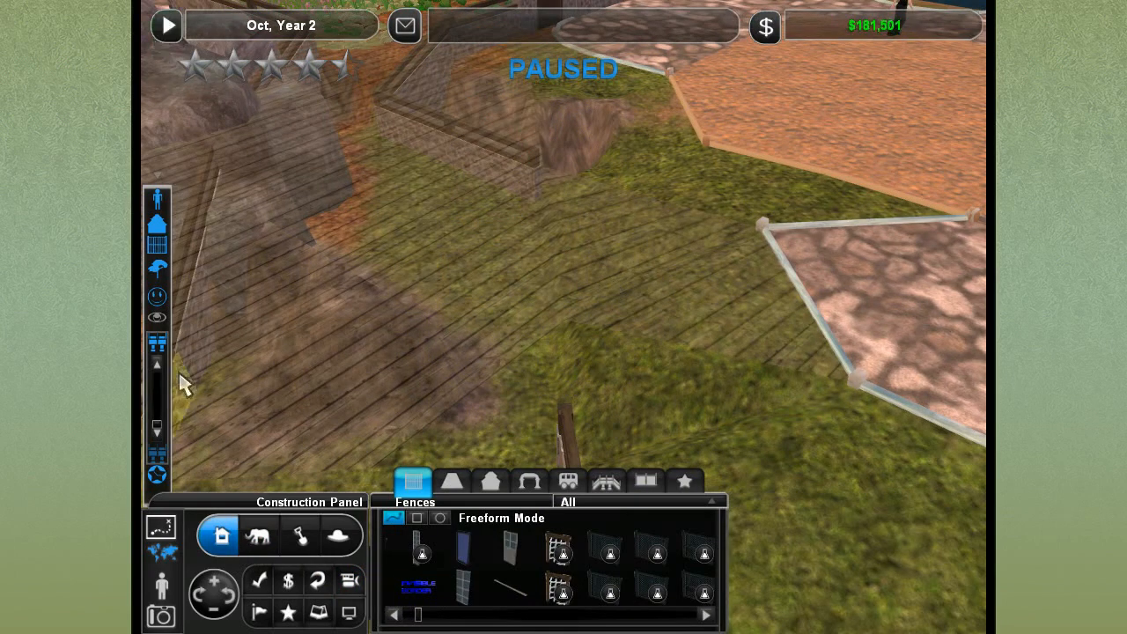
mouse_move(159, 427)
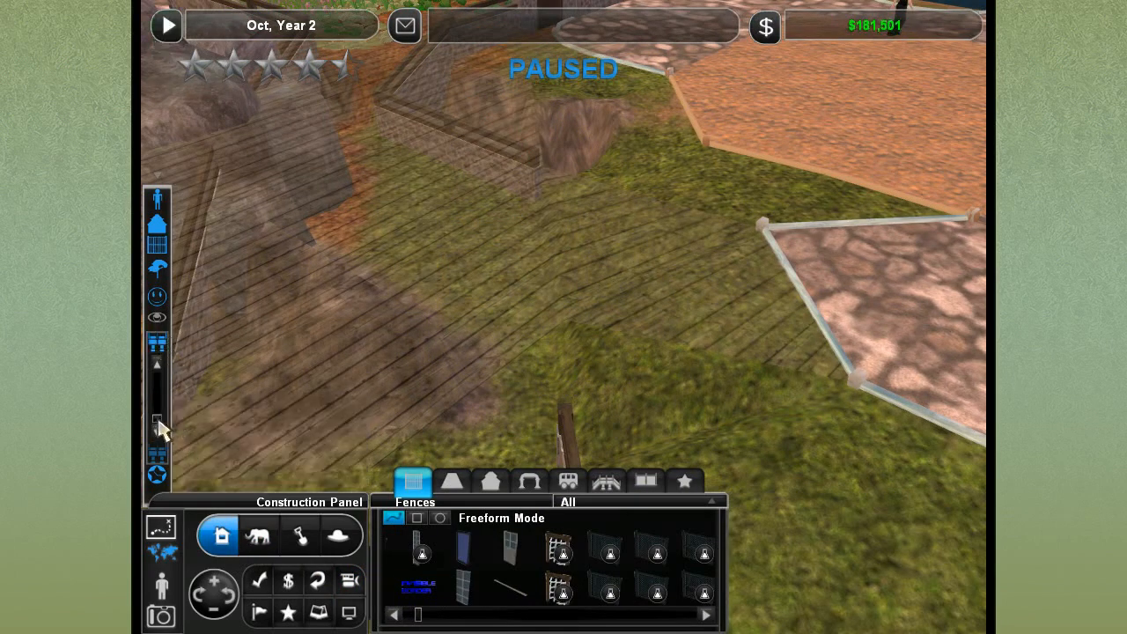
click(167, 24)
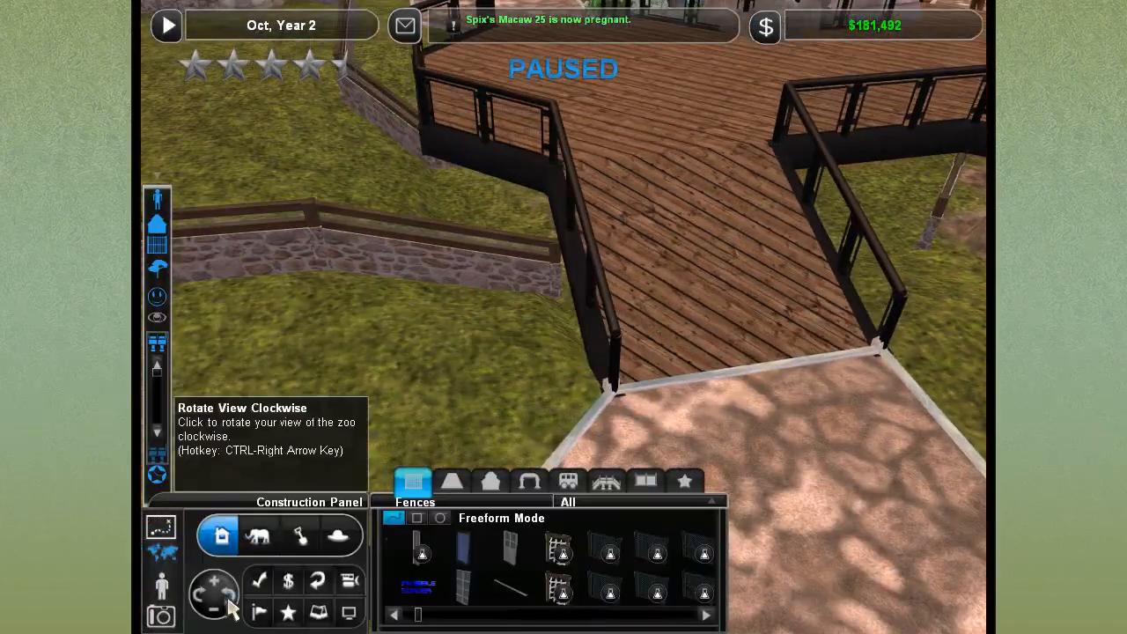
Rotate the view, place a windowed stone wall piece and resume over the tree frog exhibit.
click(227, 588)
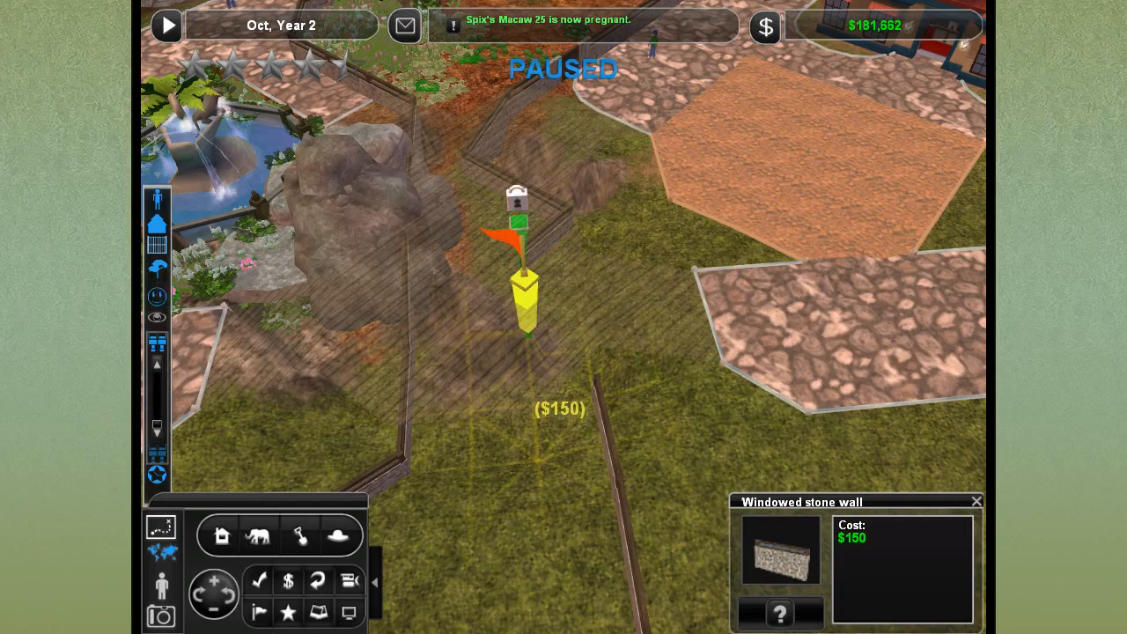
click(599, 378)
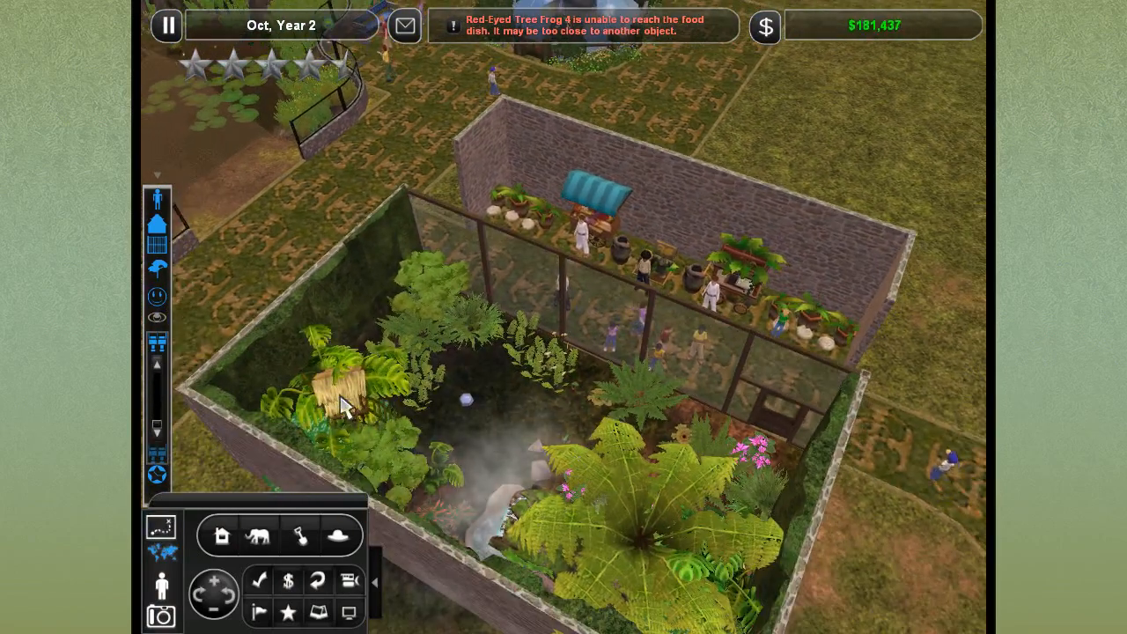
Compare the red-eyed tree frogs' Animal Needs and Animal Status tabs, then close the panel.
click(337, 398)
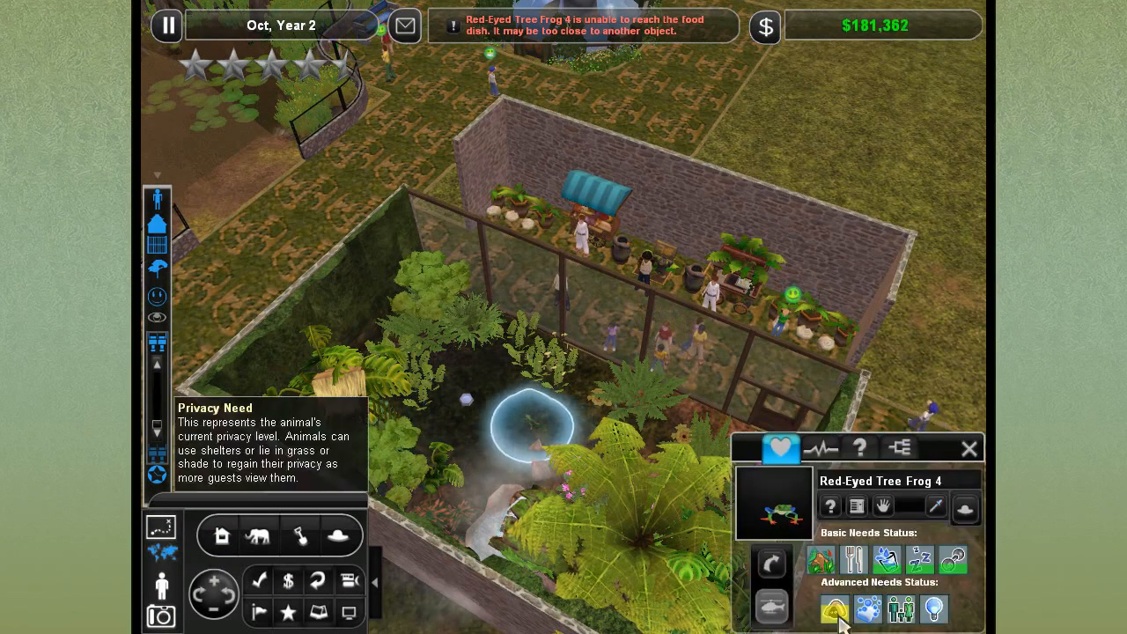
click(819, 449)
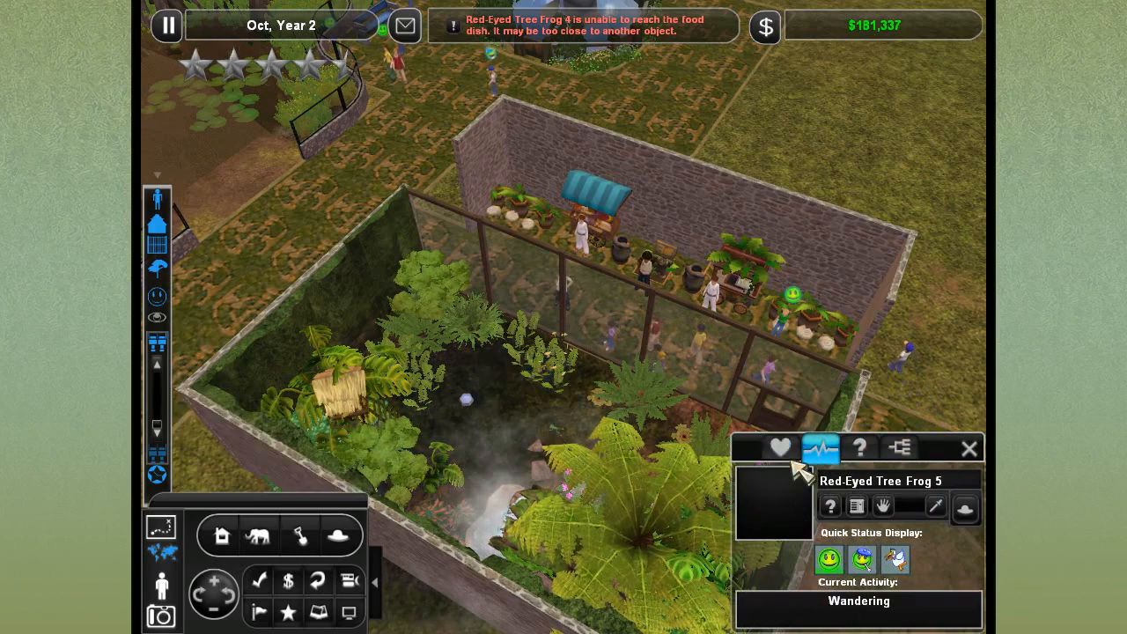
click(780, 449)
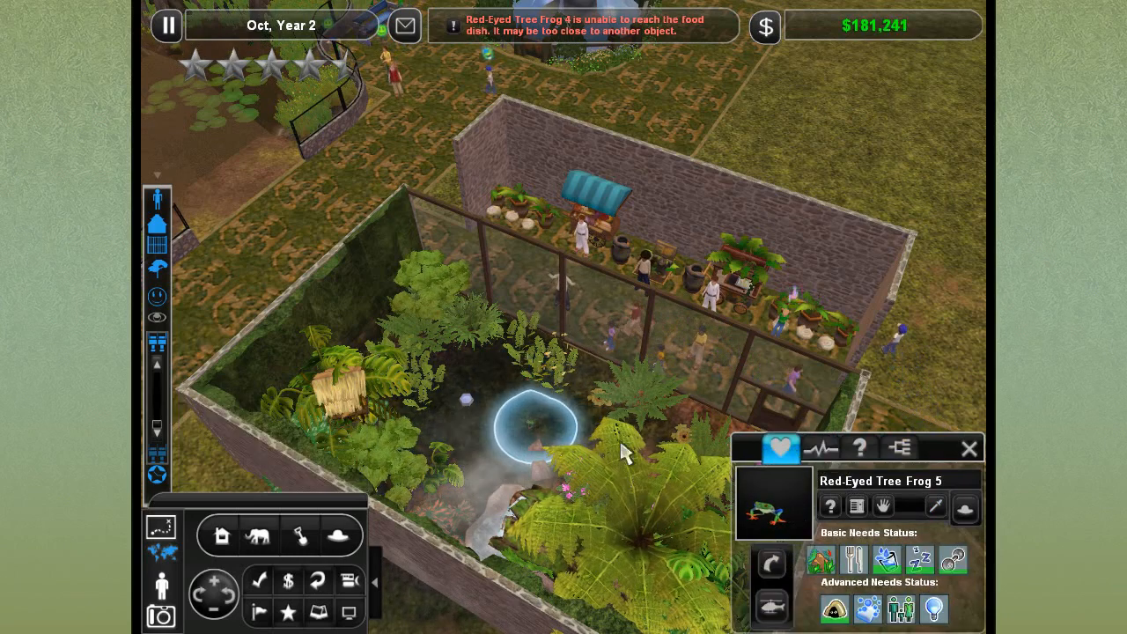
click(820, 449)
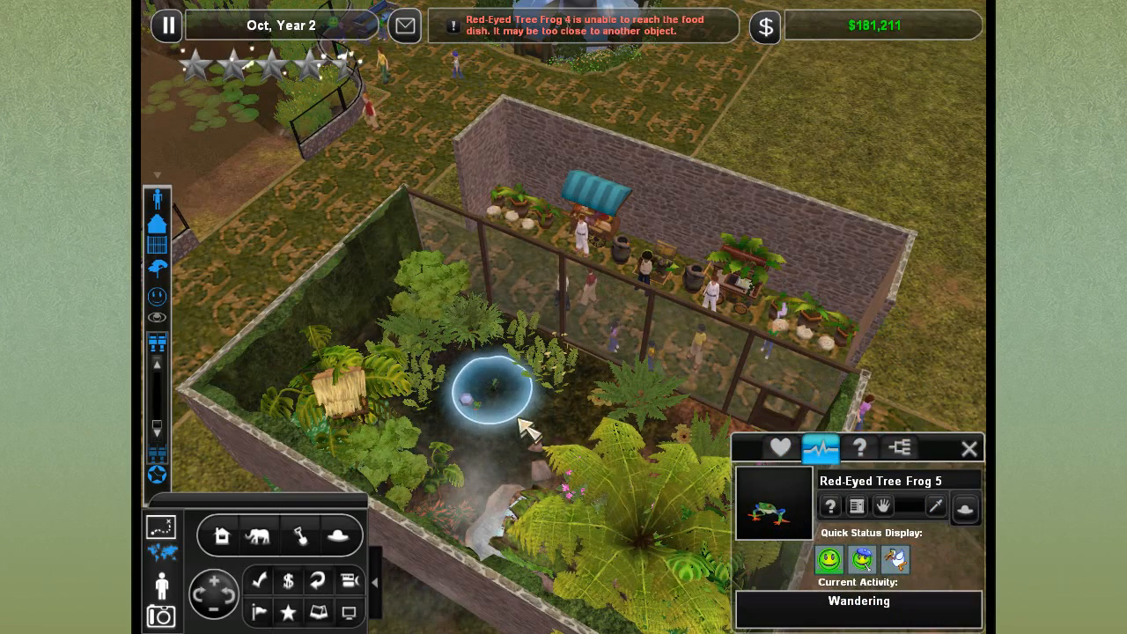
click(506, 348)
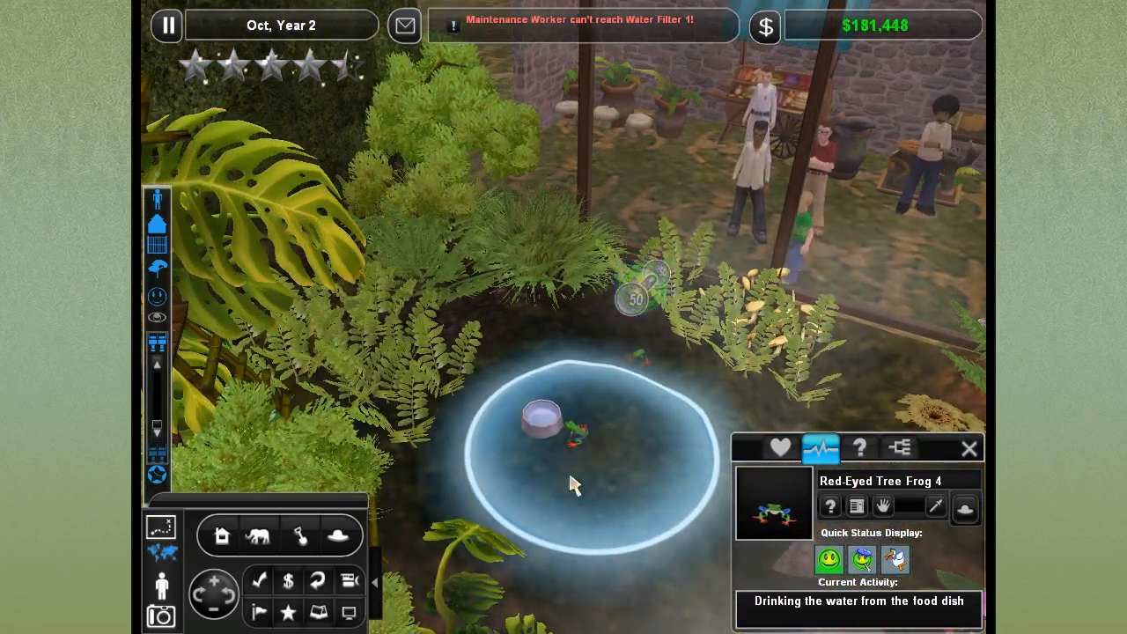
mouse_move(780, 449)
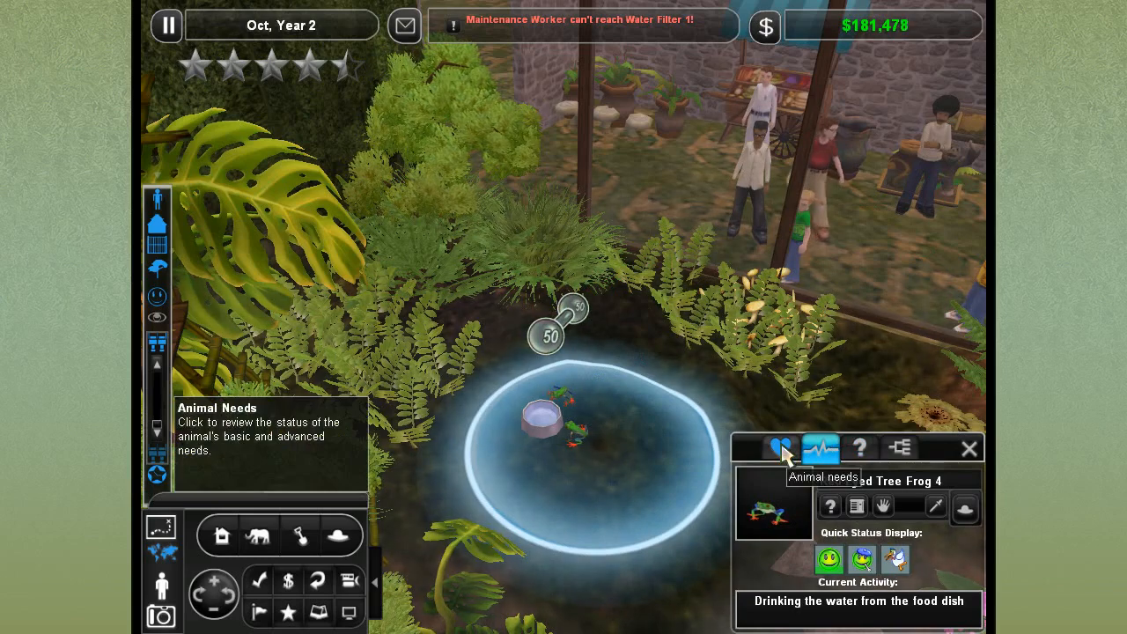
click(780, 448)
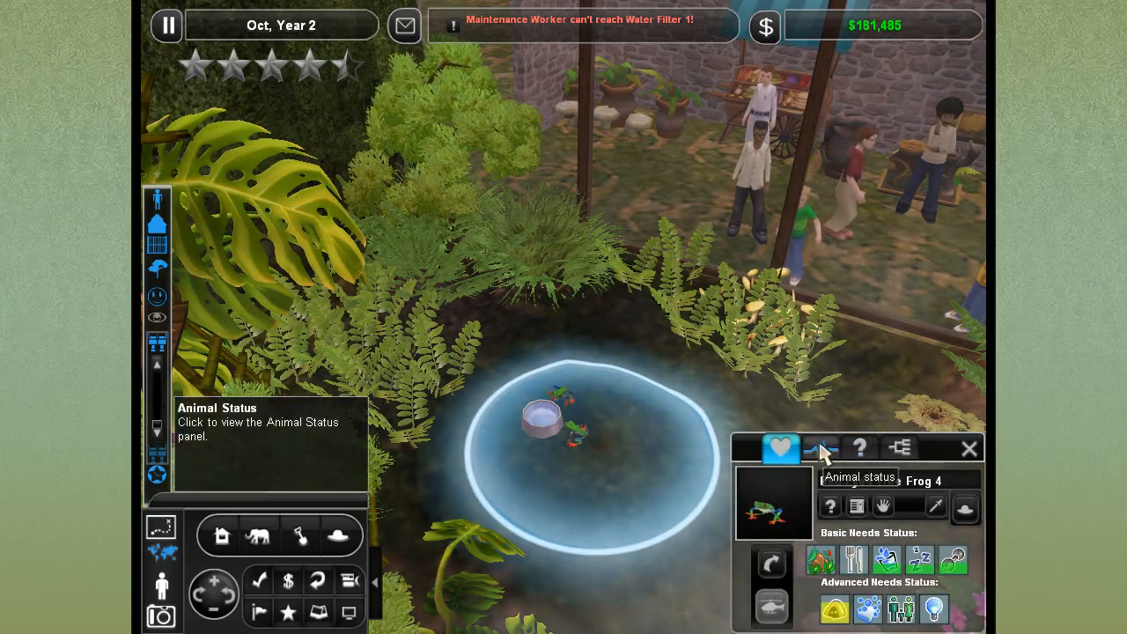
click(821, 448)
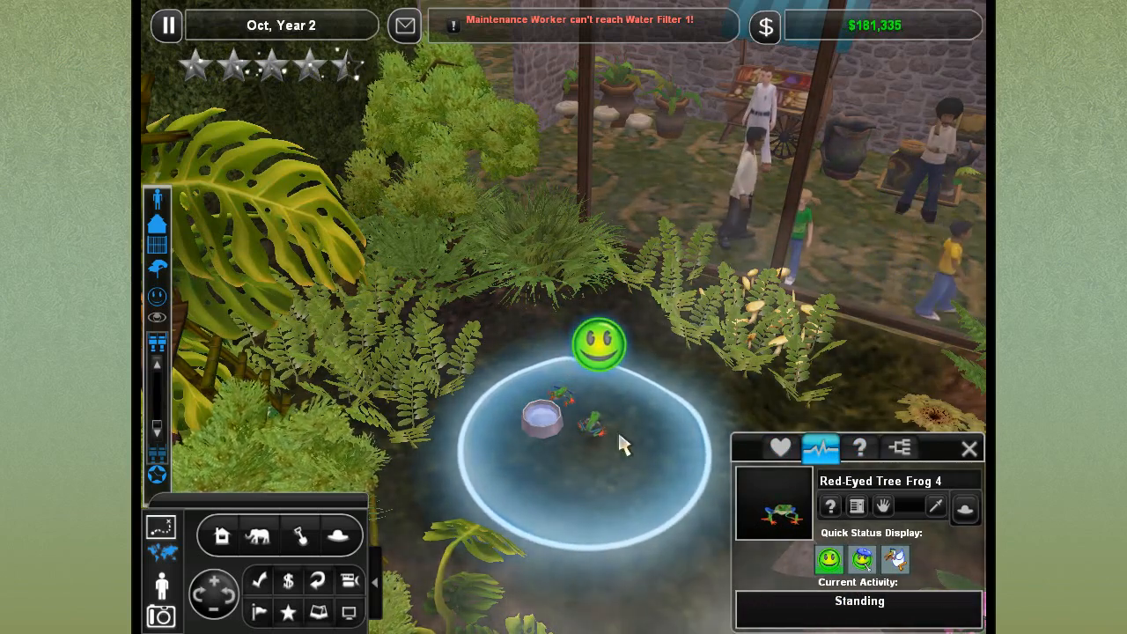
click(780, 448)
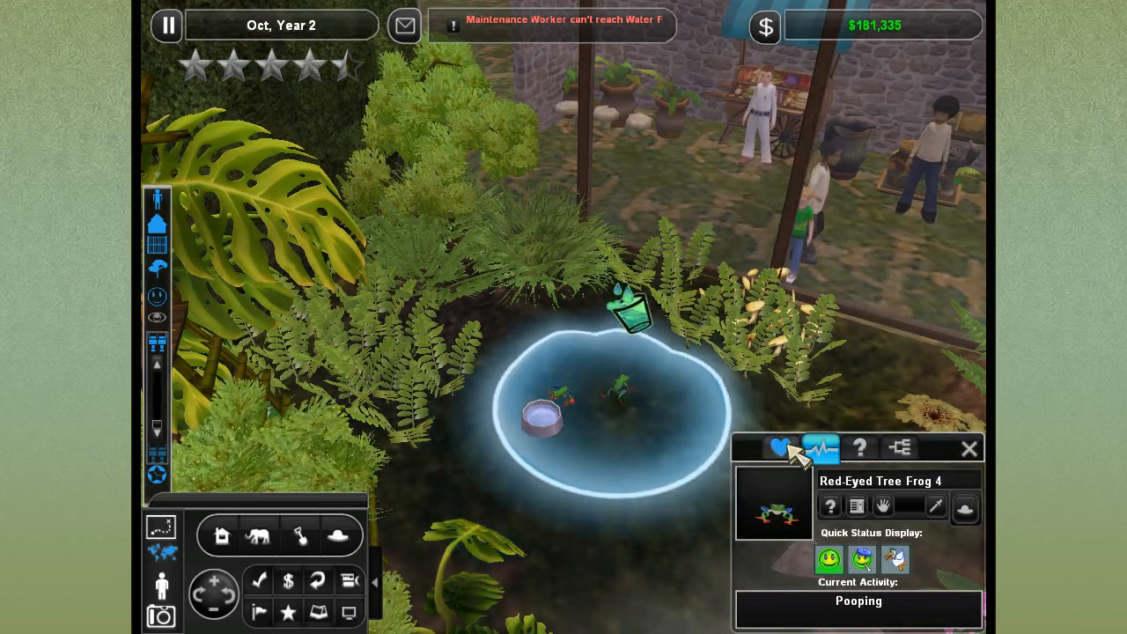
click(969, 448)
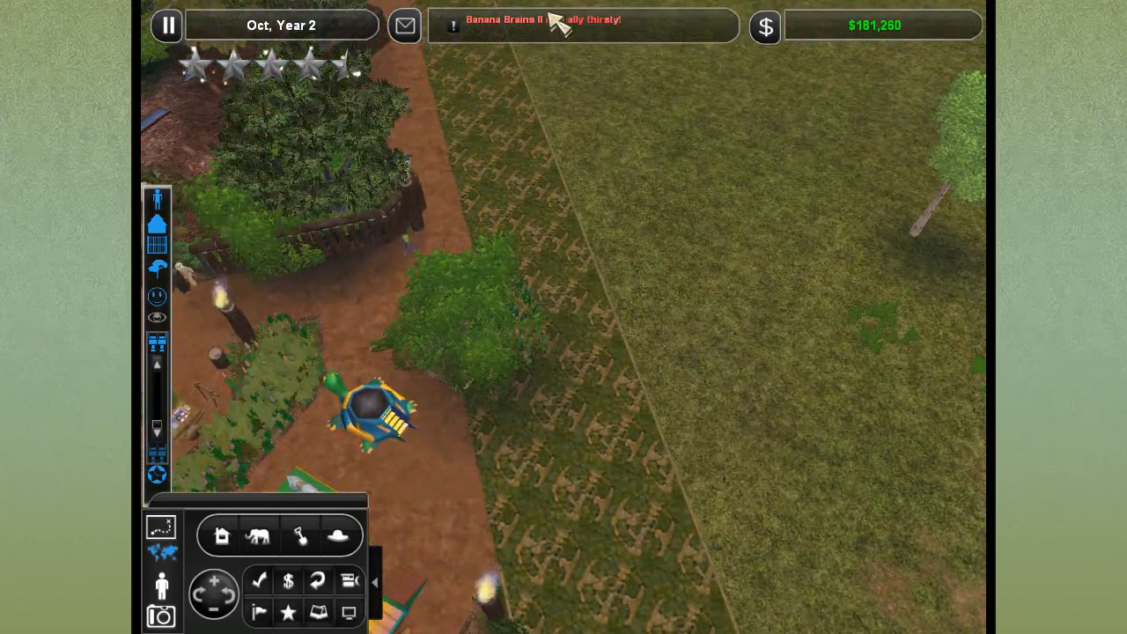
Pause at the macaw aviary, pick up and drop a macaw, and hire Keeper Dusza.
click(581, 25)
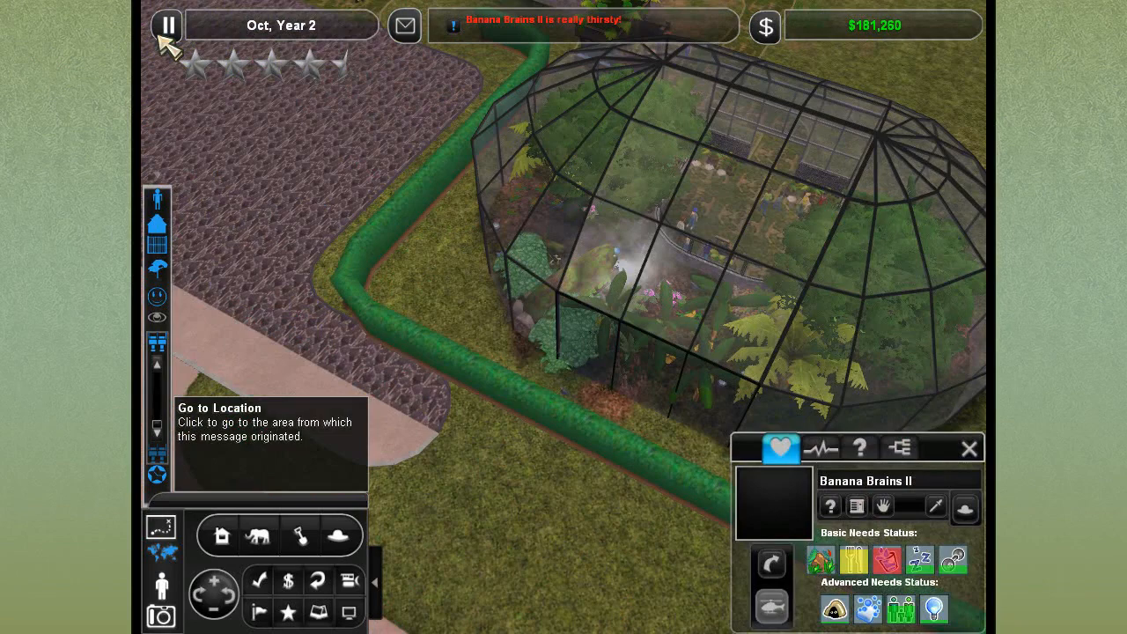
click(167, 24)
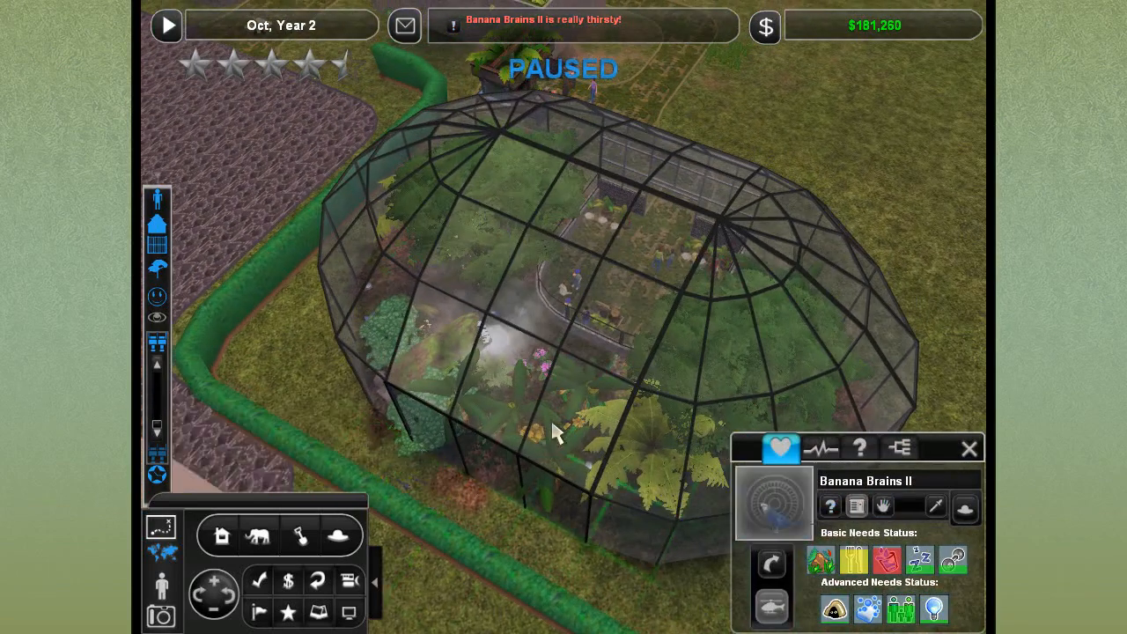
click(883, 506)
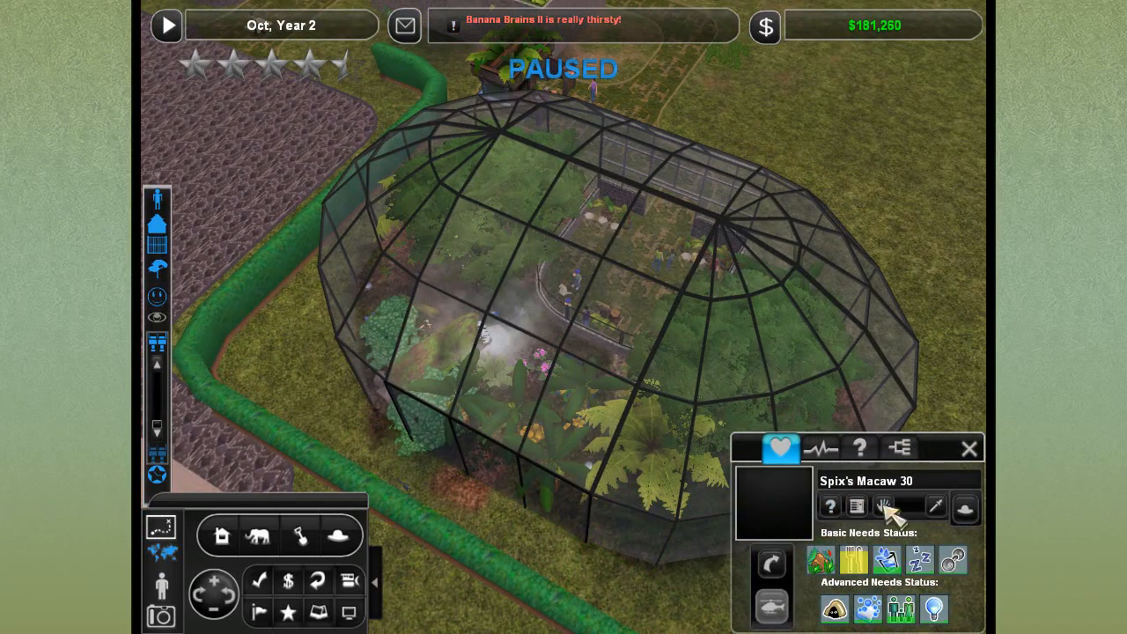
click(882, 506)
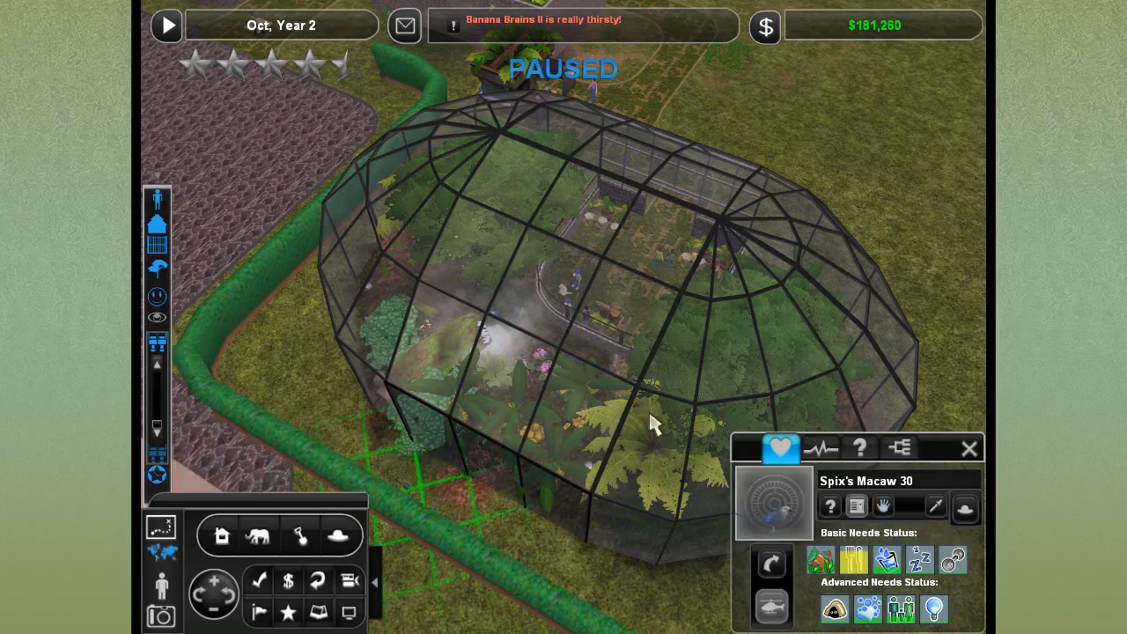
click(166, 25)
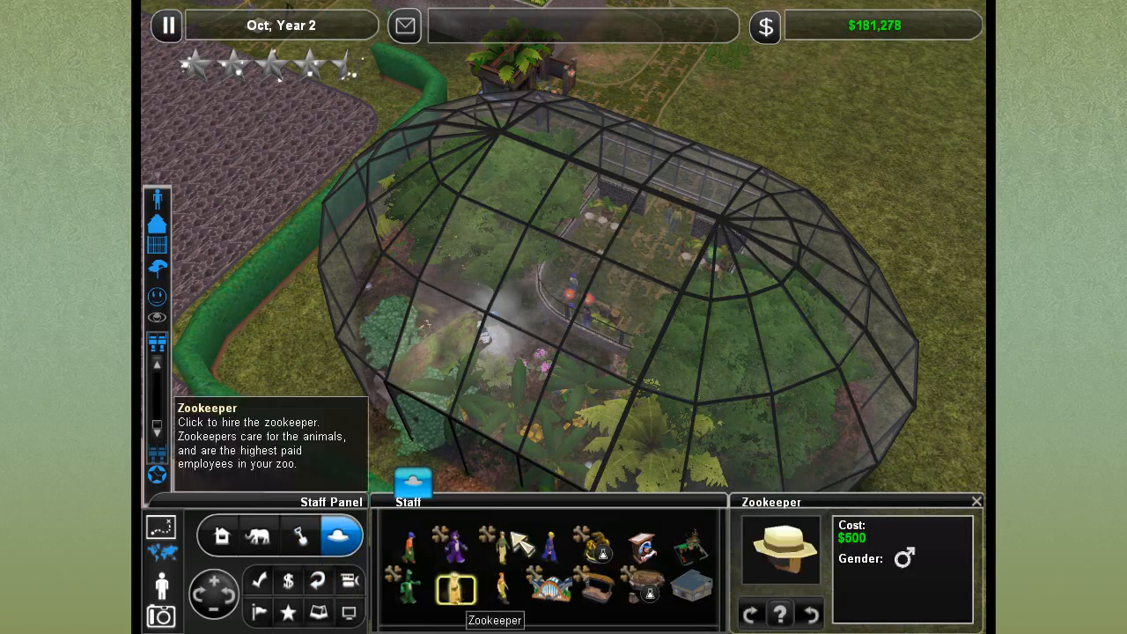
click(515, 317)
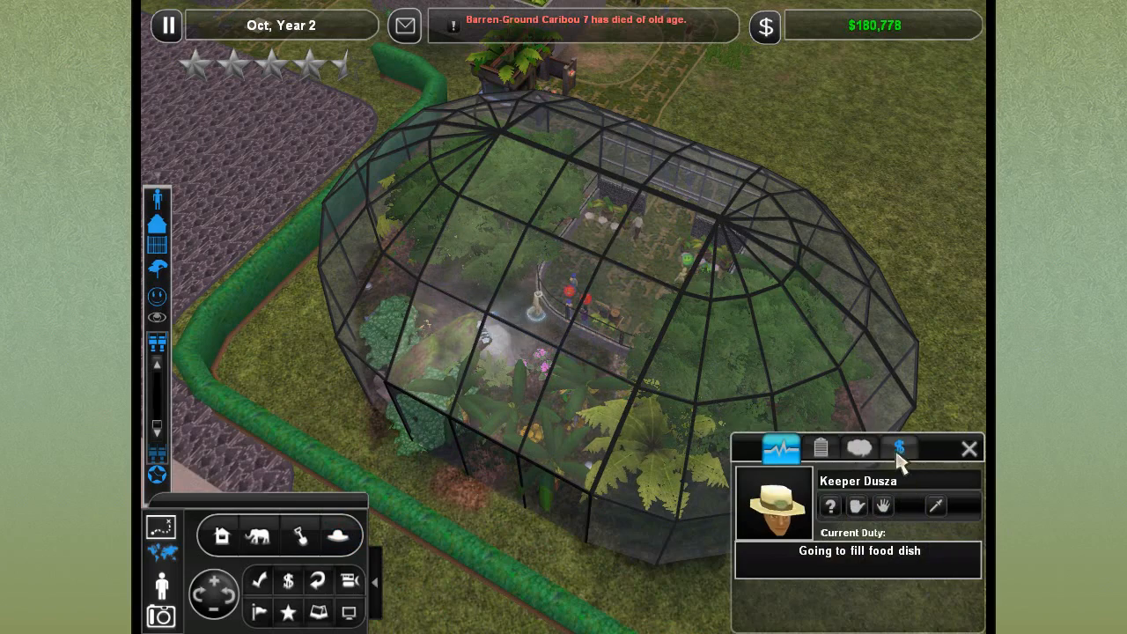
click(819, 449)
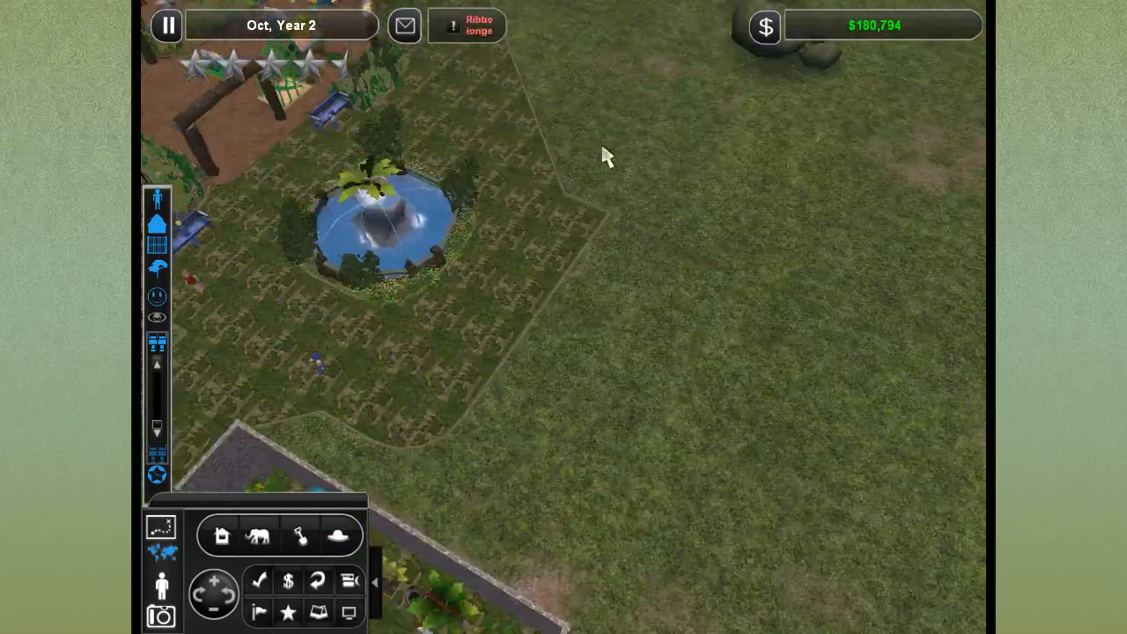
Pause, rotate the view, show elevated paths solidly and select the bulldozer.
click(166, 25)
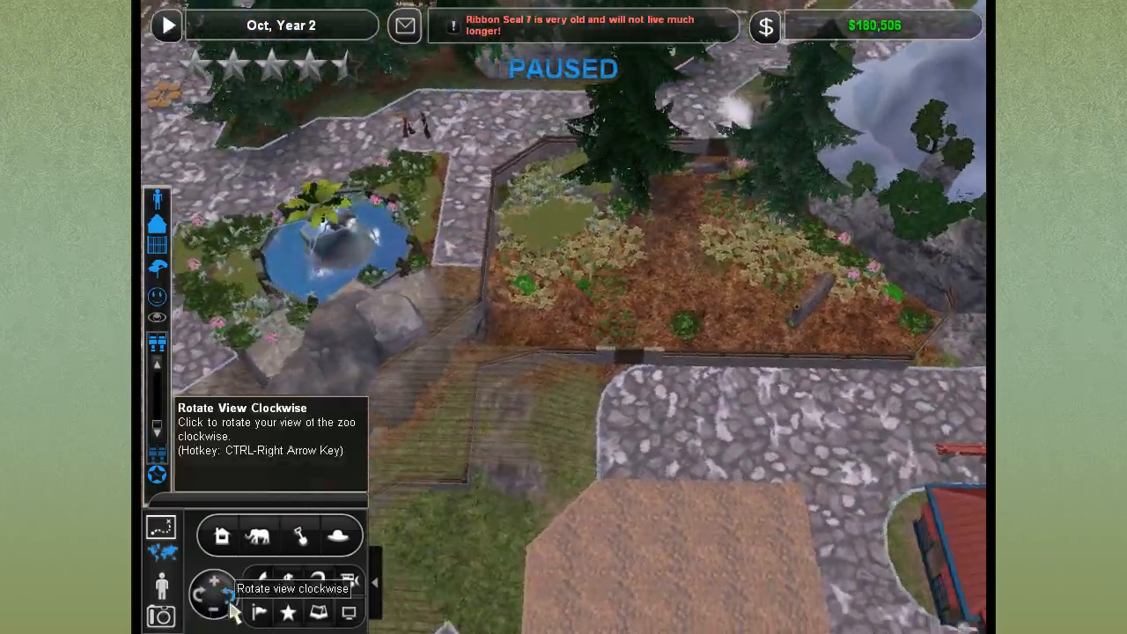
click(225, 586)
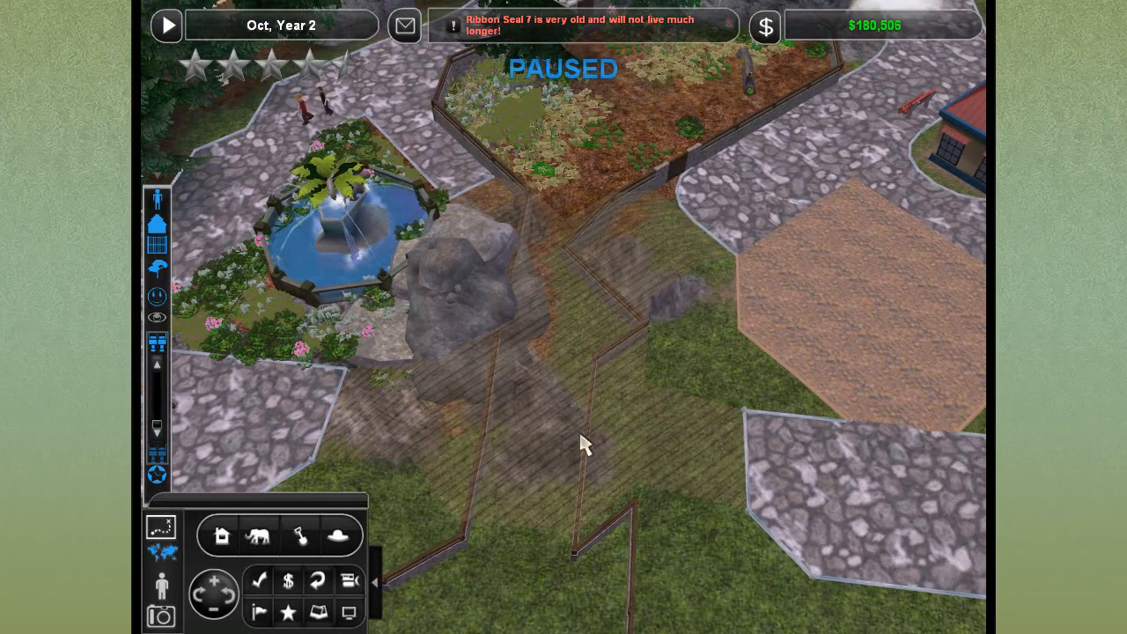
mouse_move(559, 305)
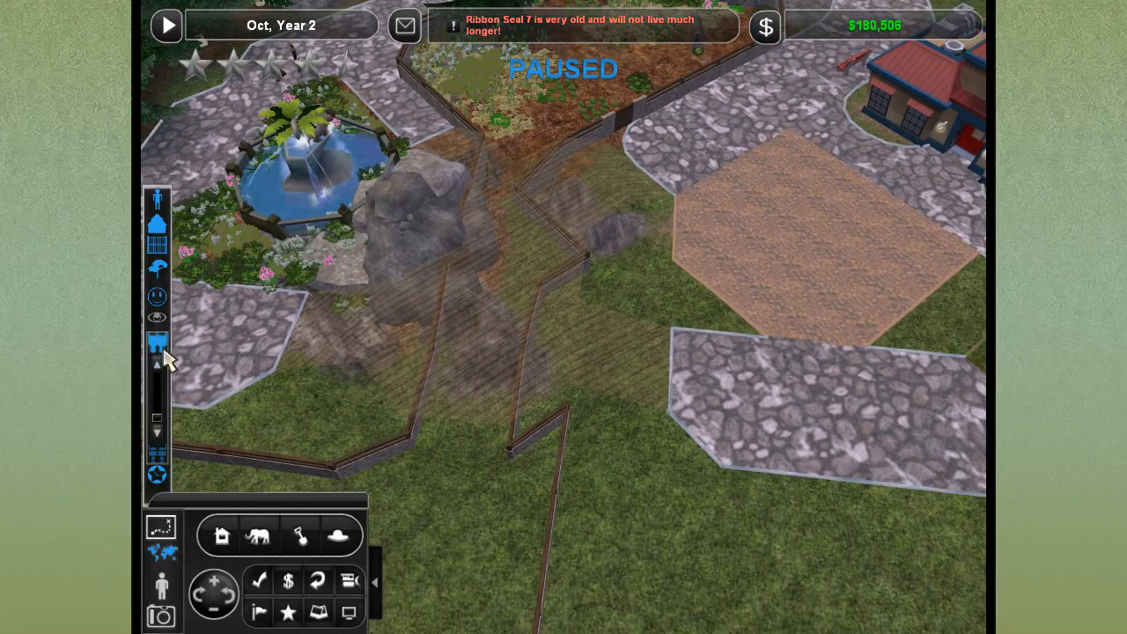
click(157, 343)
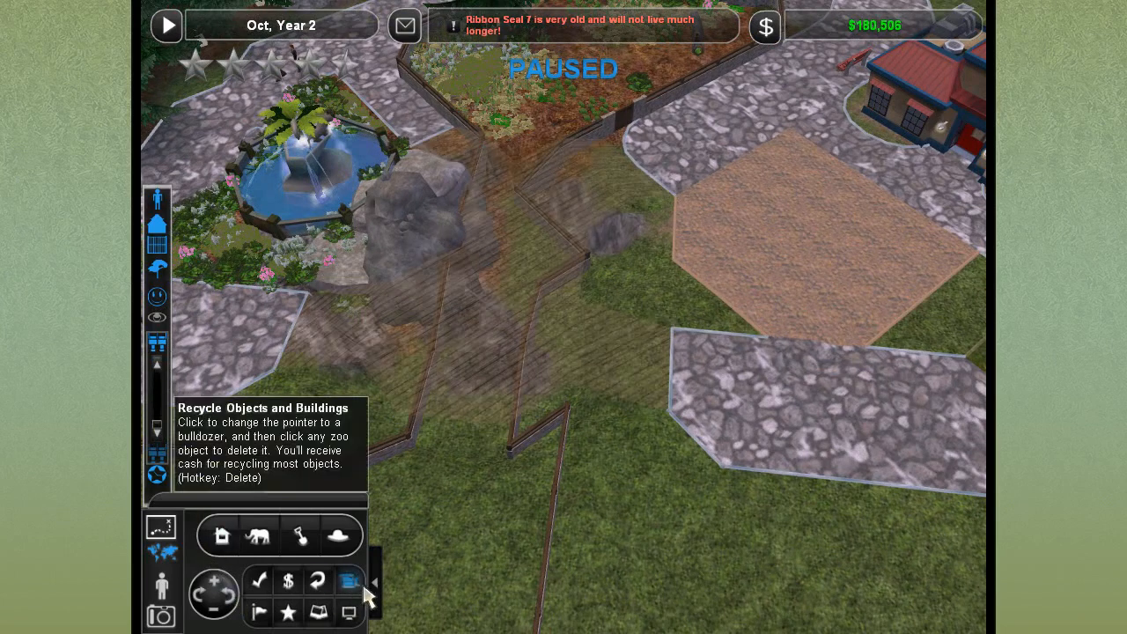
click(349, 581)
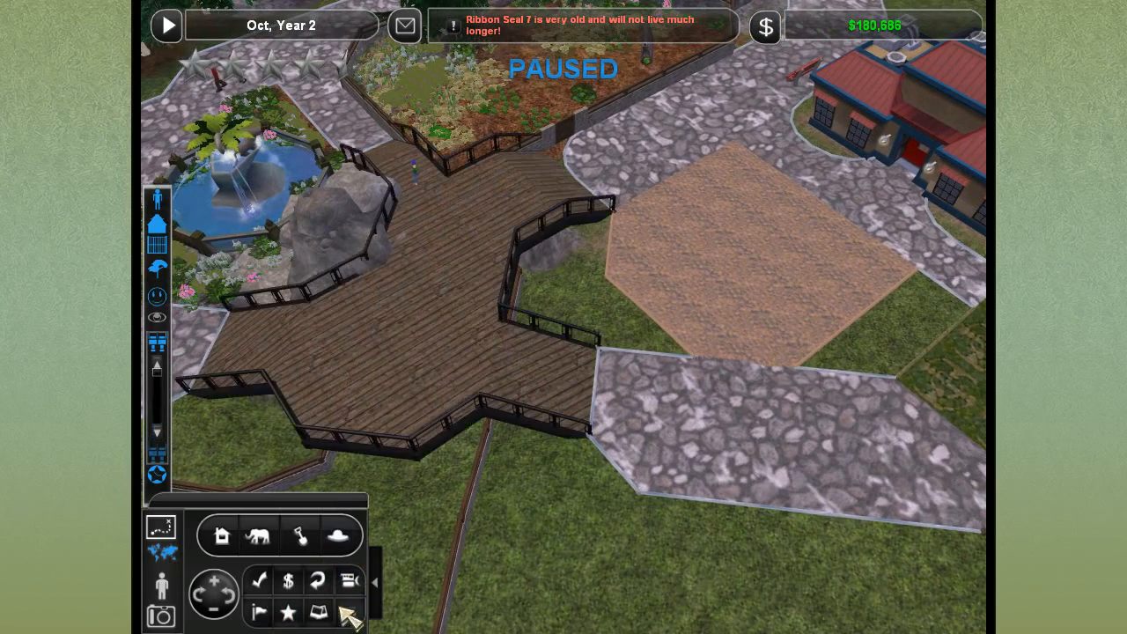
Build ramp-up and ramp-down elevated path sections beside the fountain, then pause again.
click(349, 580)
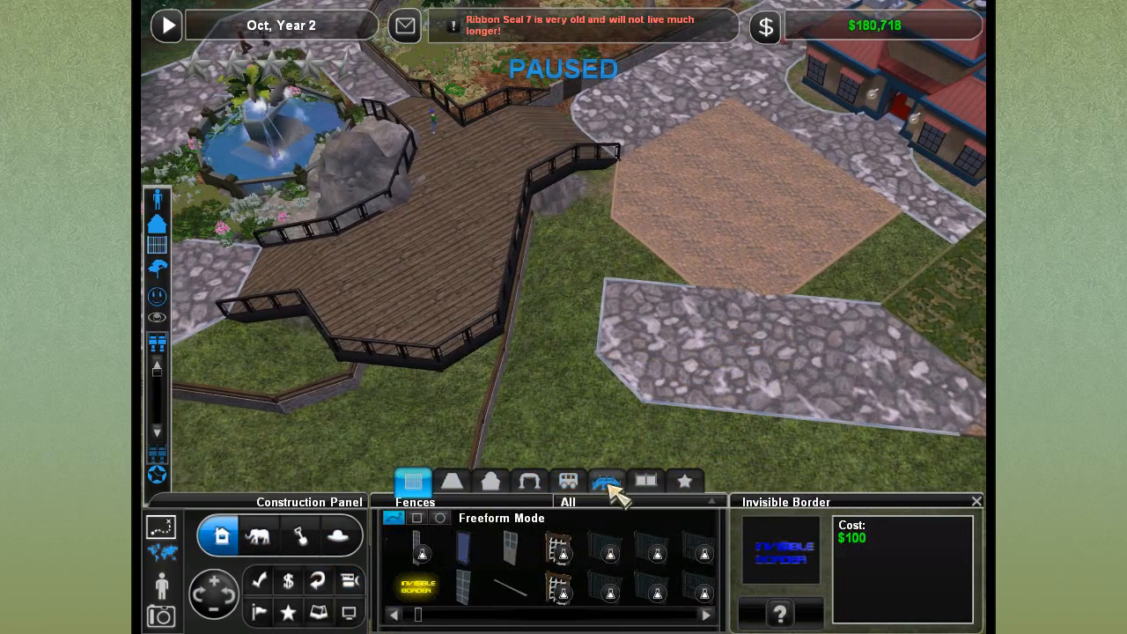
click(606, 481)
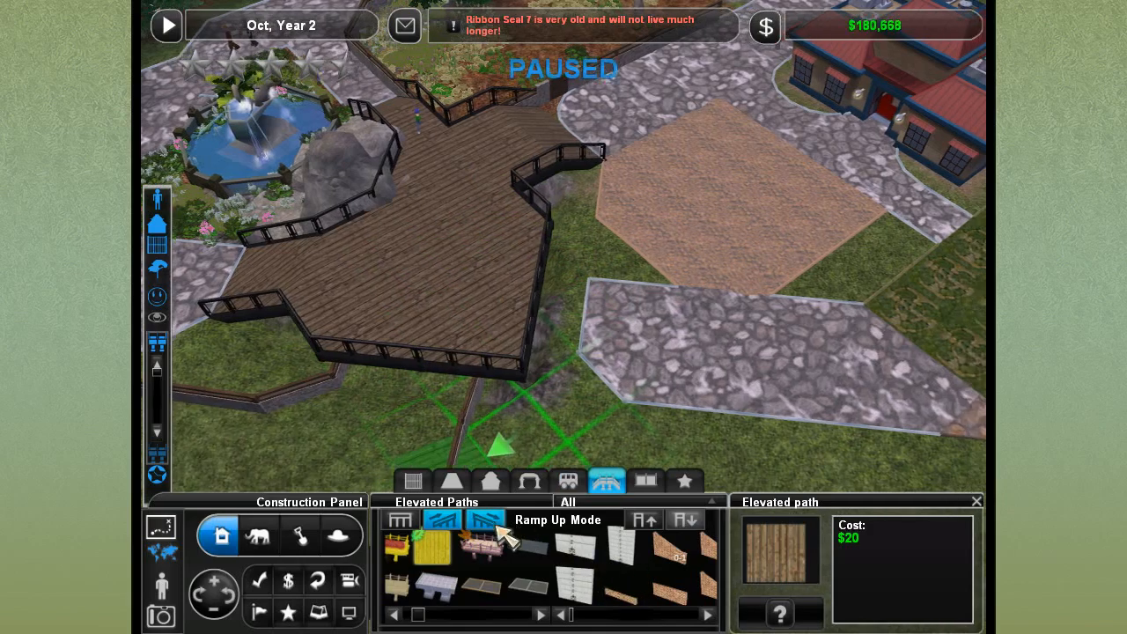
click(686, 518)
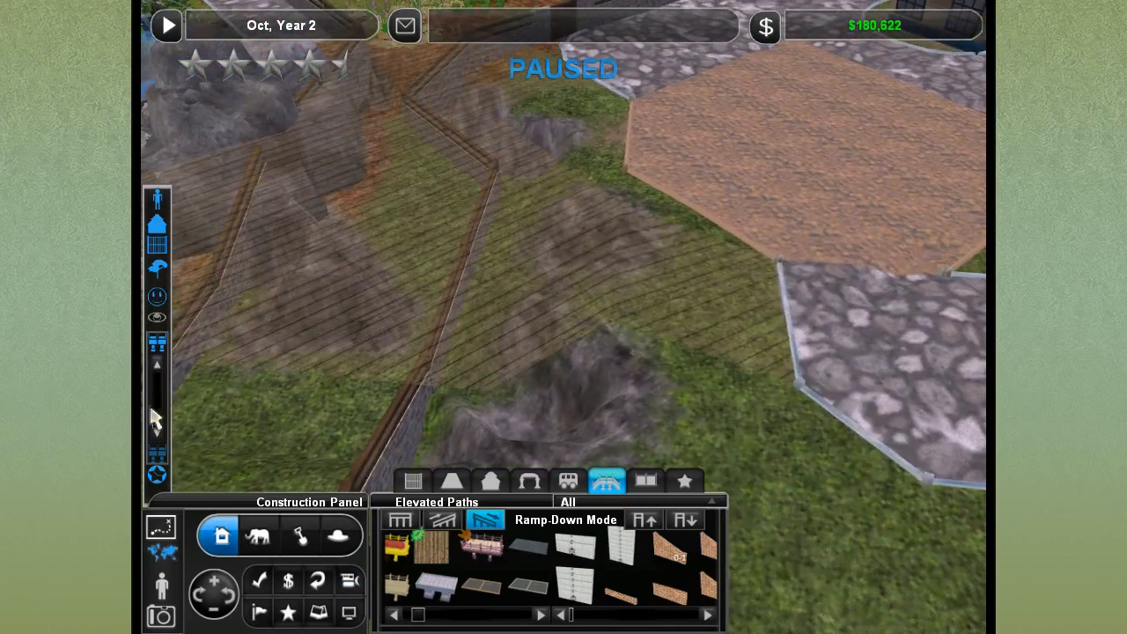
click(167, 24)
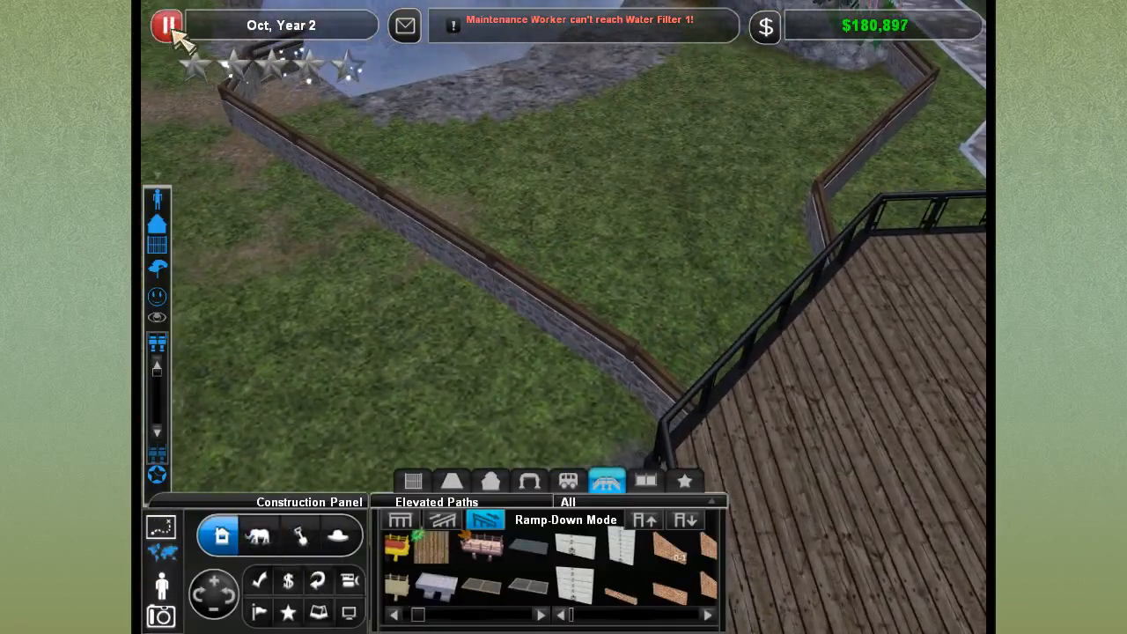
click(166, 24)
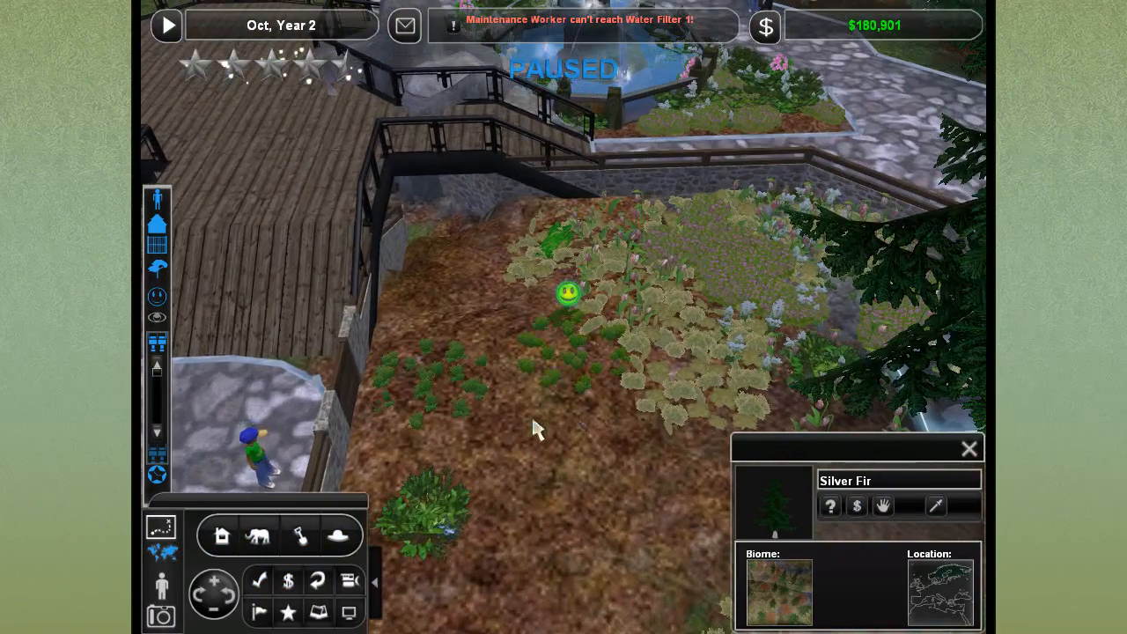
Inspect the lingonberry plant, select the lemming Razor and show its Zookeeper Recommendations.
click(568, 369)
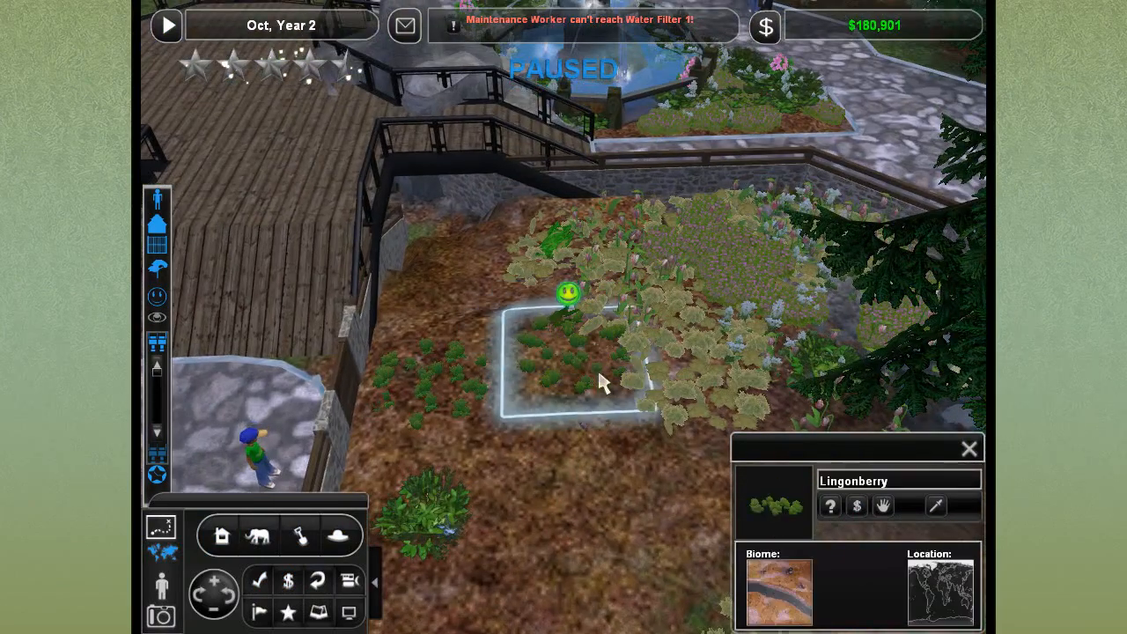
click(568, 294)
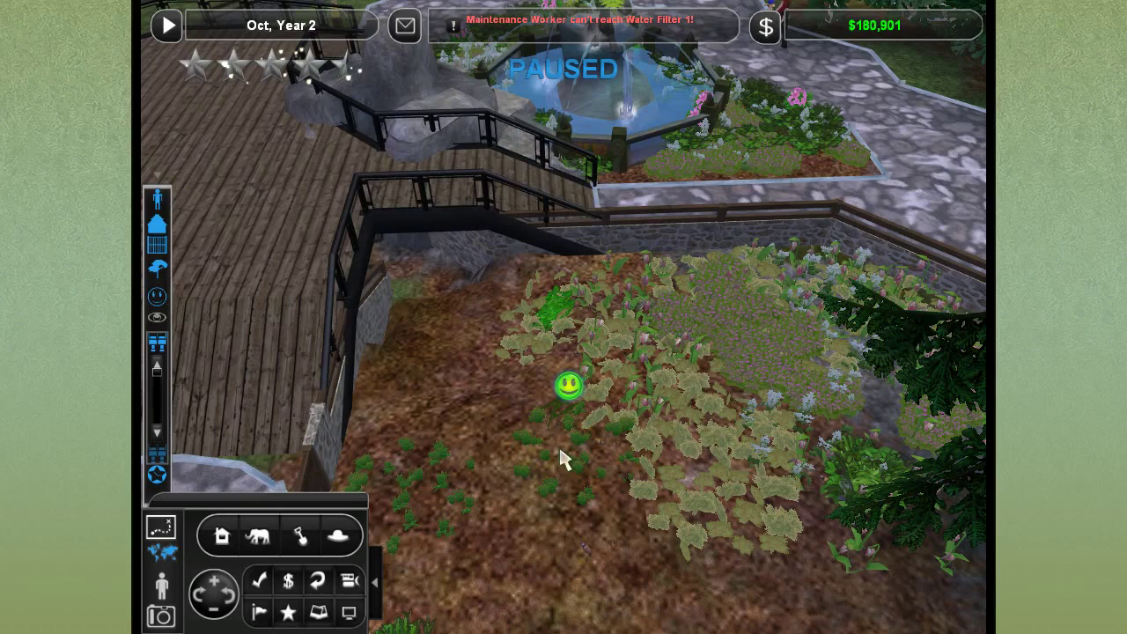
click(568, 387)
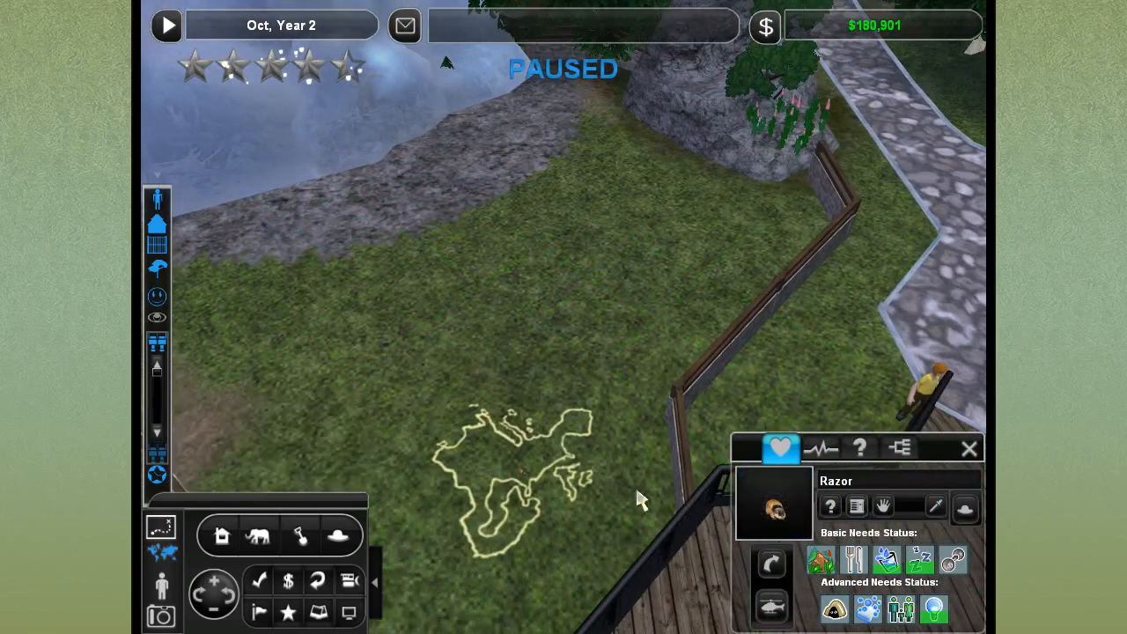
click(965, 509)
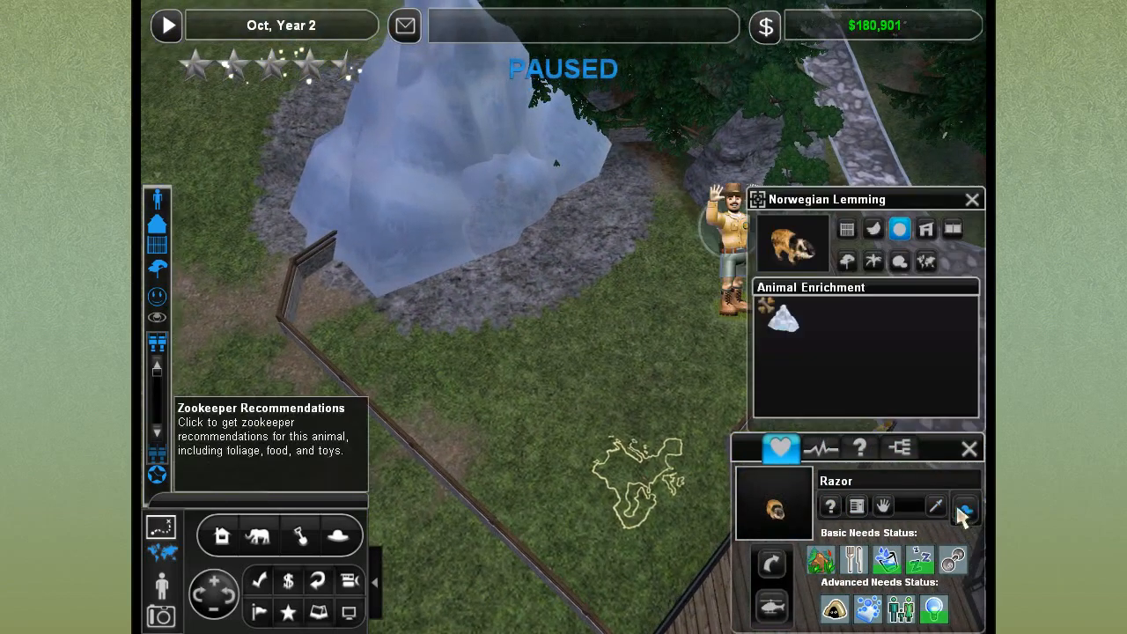
Paint the lemming exhibit floor with Tundra through Biome Modification.
click(300, 535)
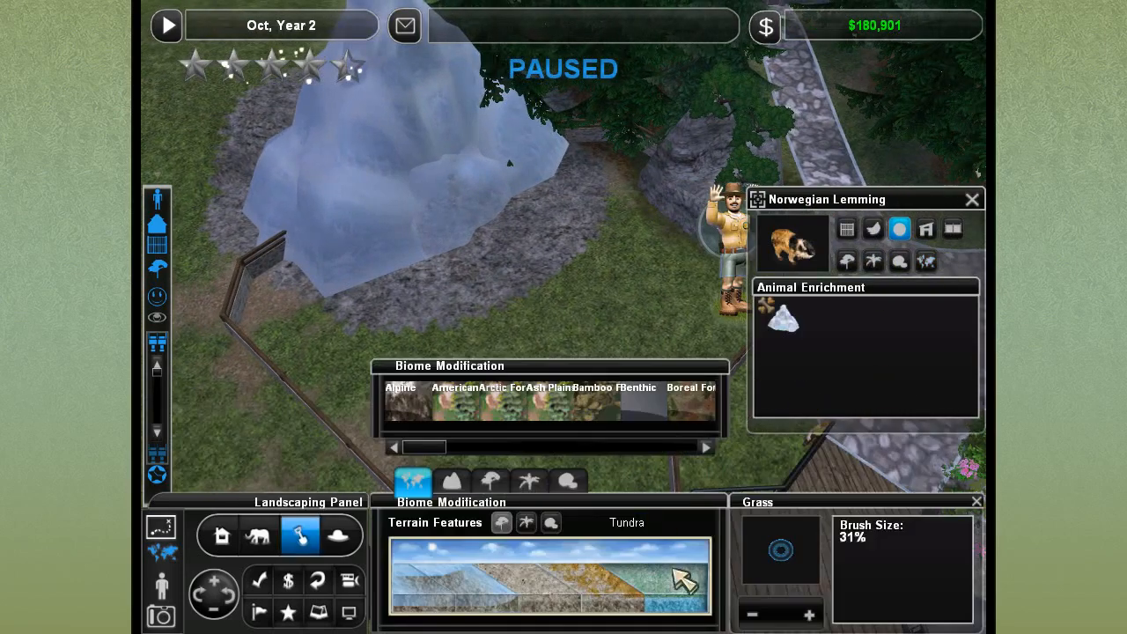
click(550, 224)
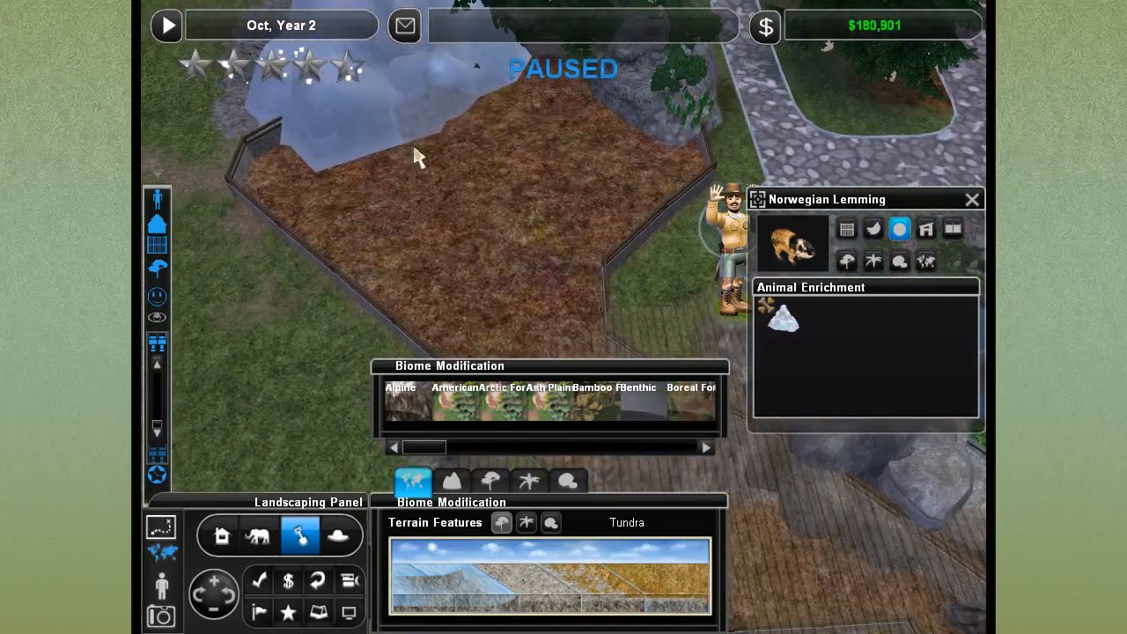
click(846, 260)
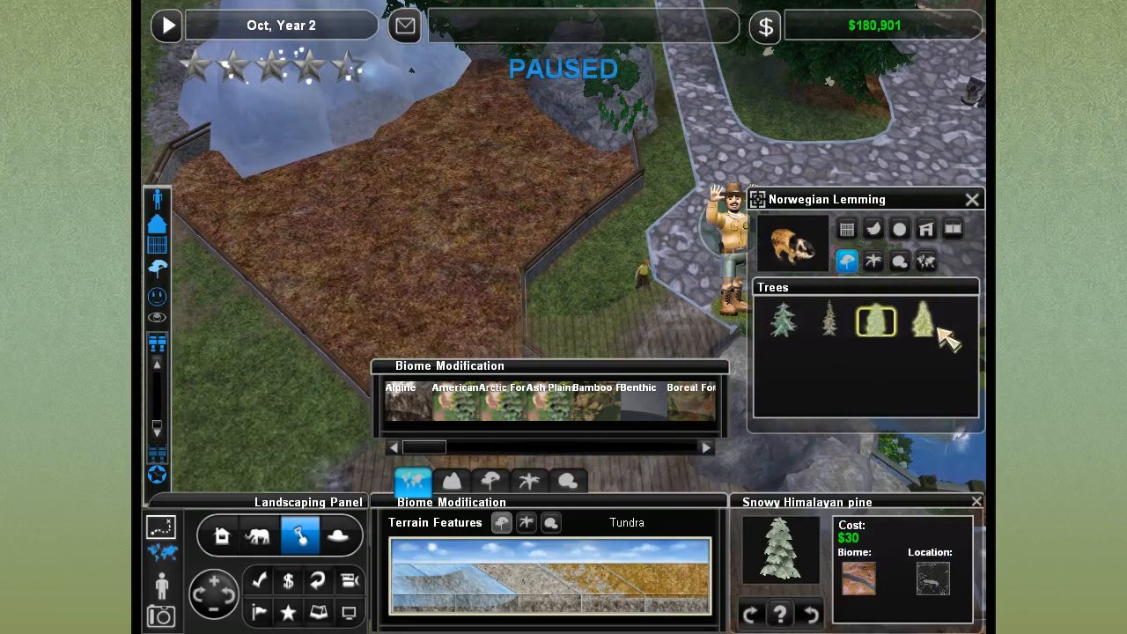
Browse recommended plants and rocks, pick up a large tundra rock, and close the recommendations.
click(873, 260)
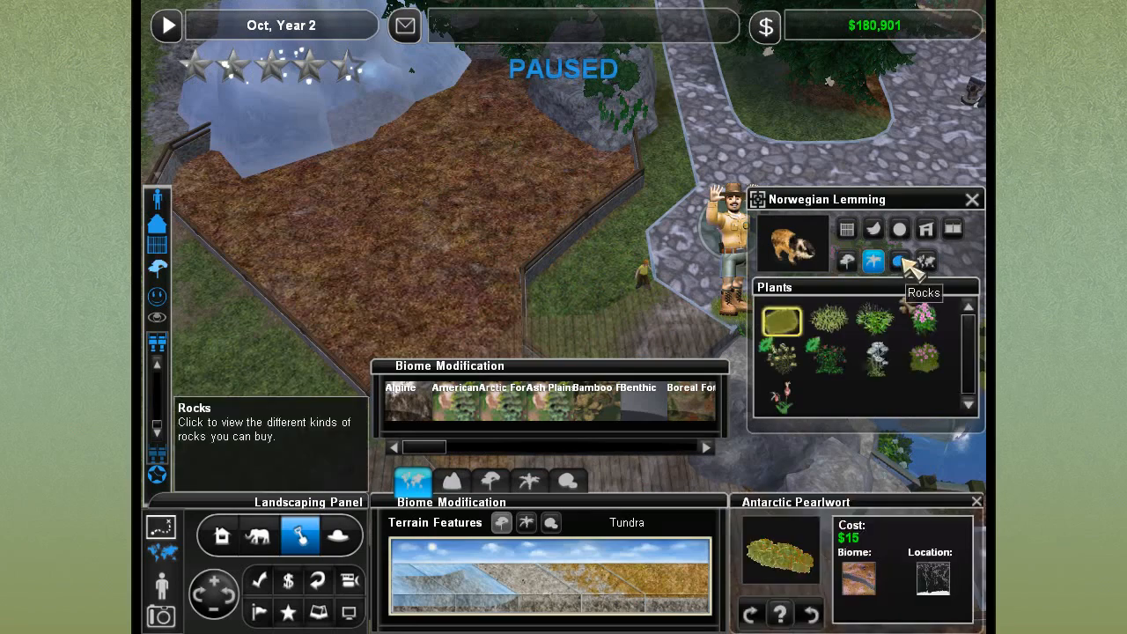
click(898, 260)
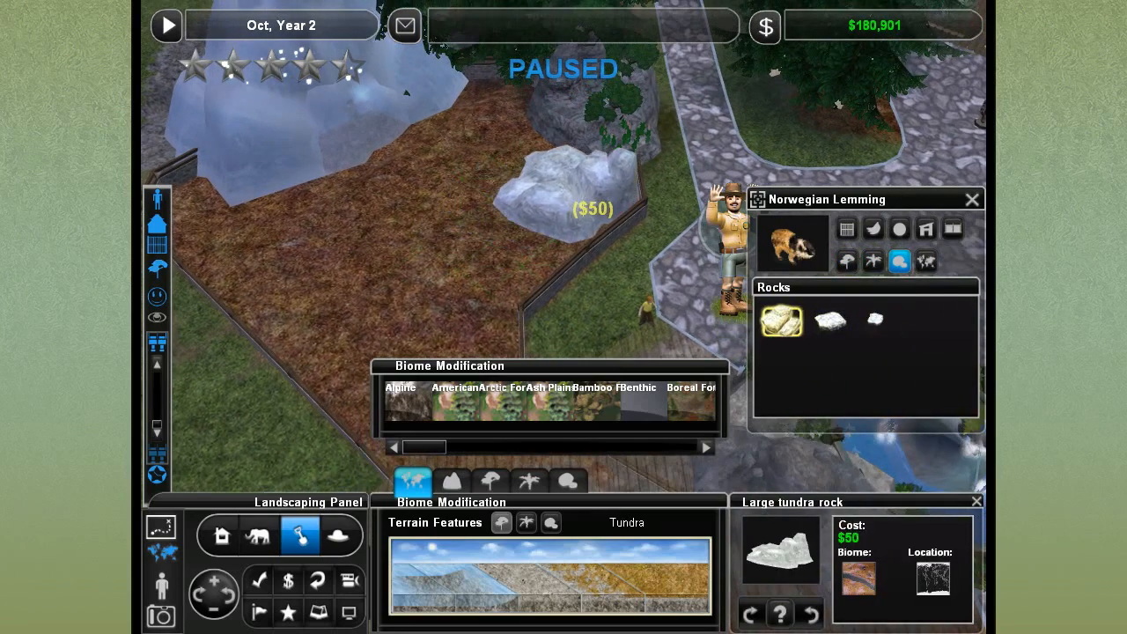
click(828, 320)
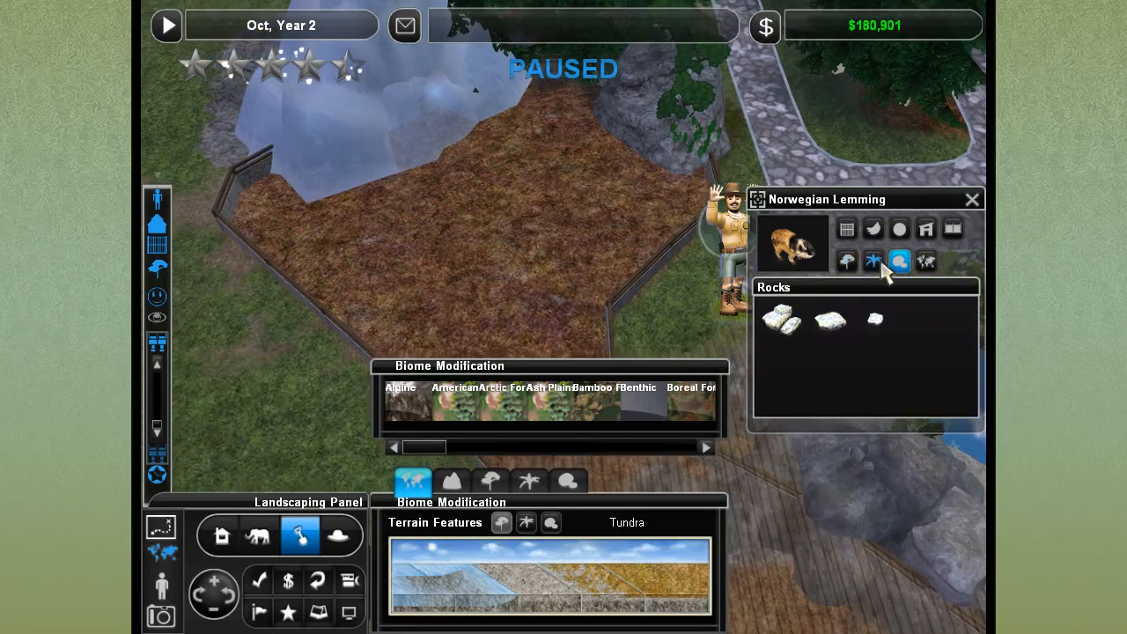
click(873, 260)
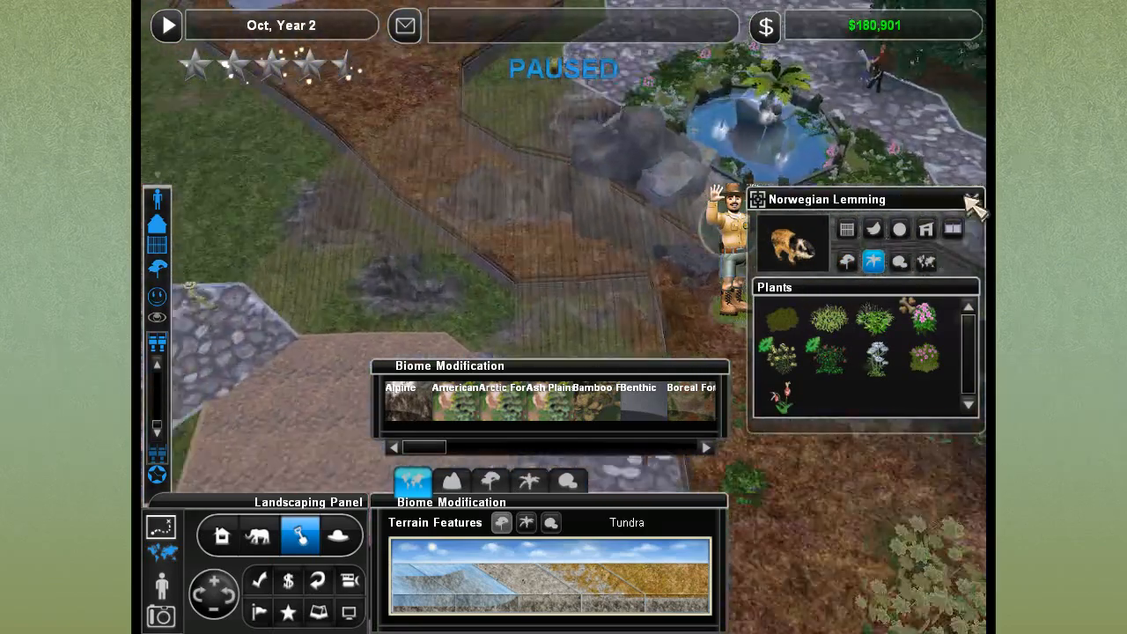
click(972, 200)
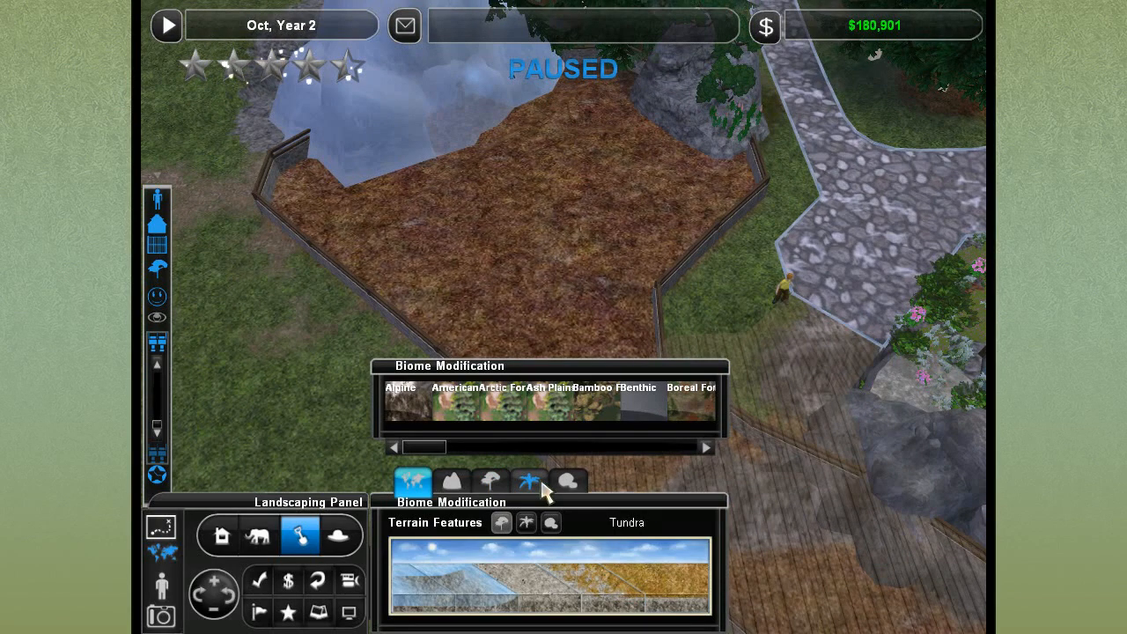
click(528, 480)
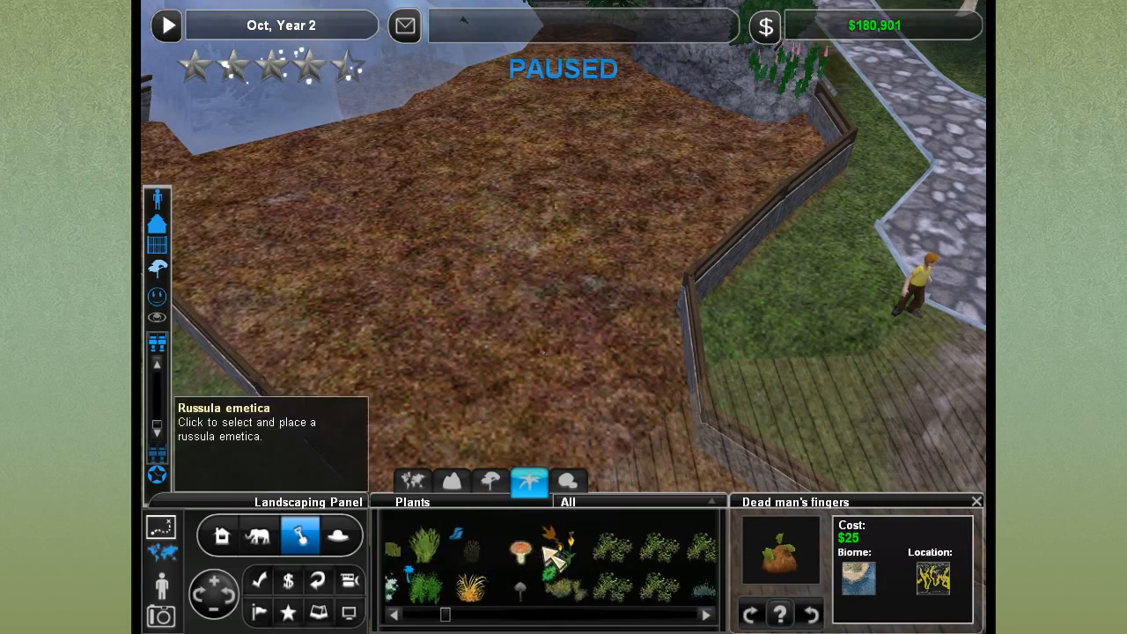
Preview lady fern, royal fern and king bolete, then scroll the plants to Purple Pansy.
click(460, 547)
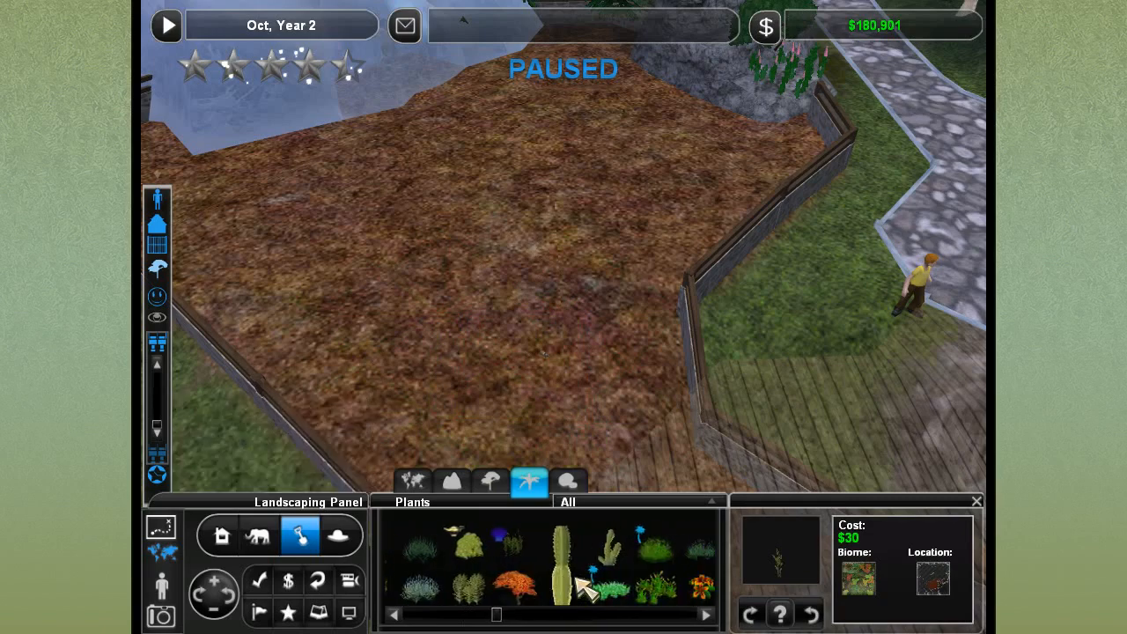
click(469, 550)
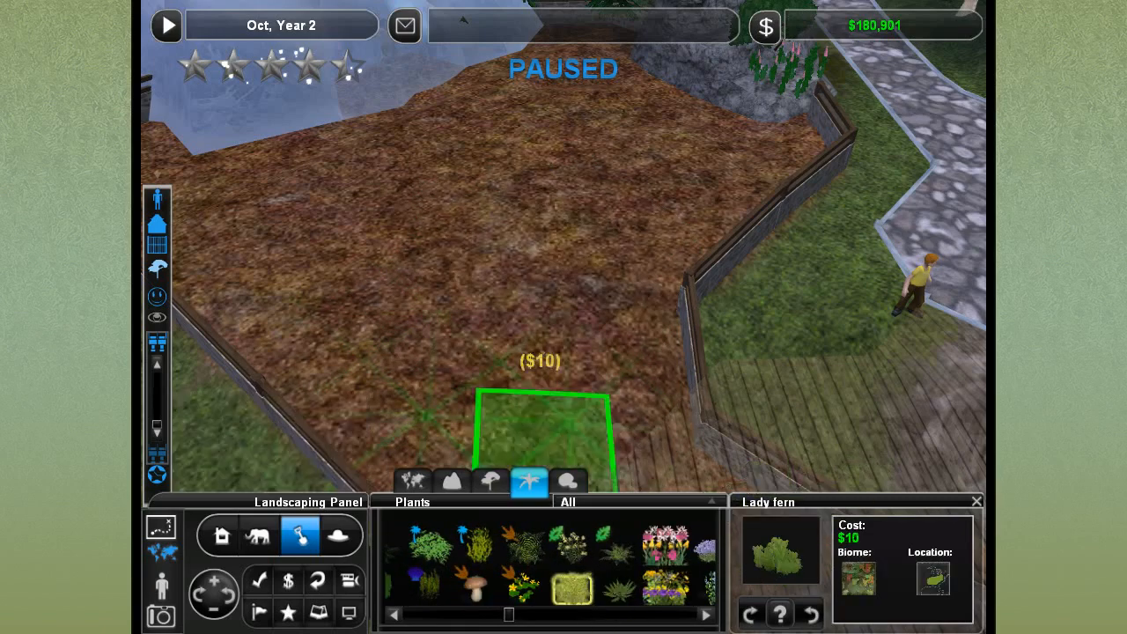
click(571, 546)
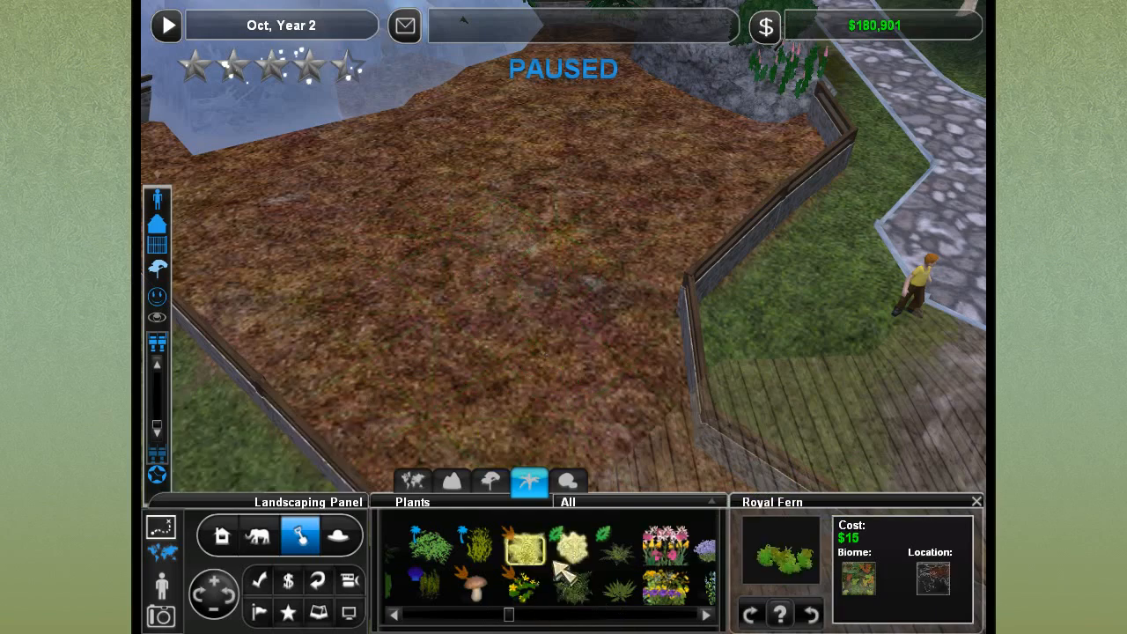
click(709, 614)
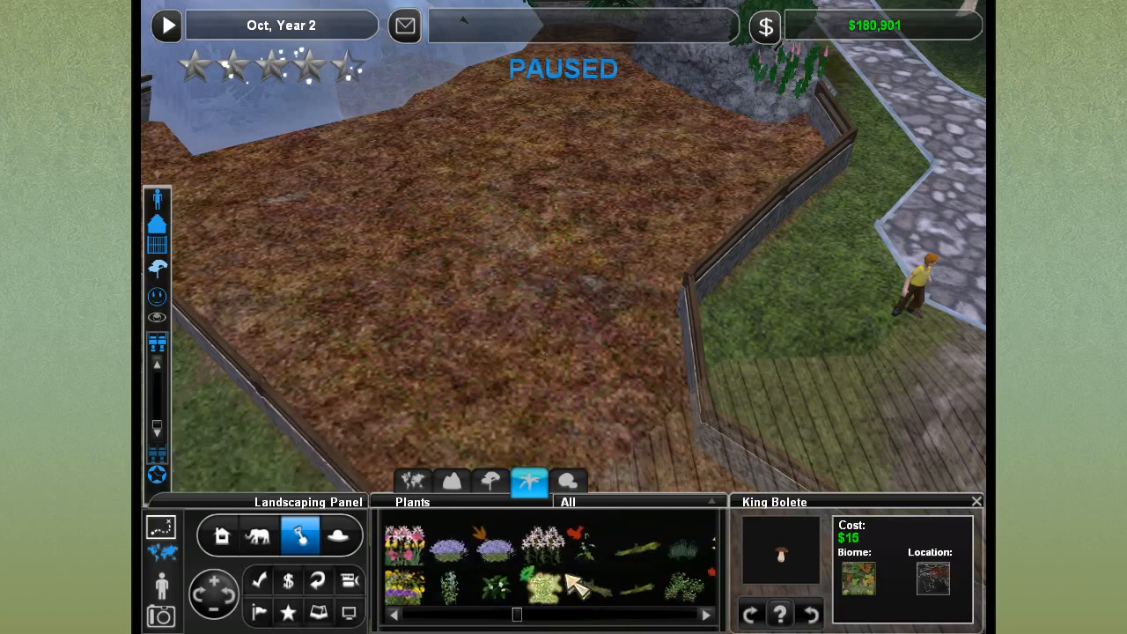
scroll(down, 3)
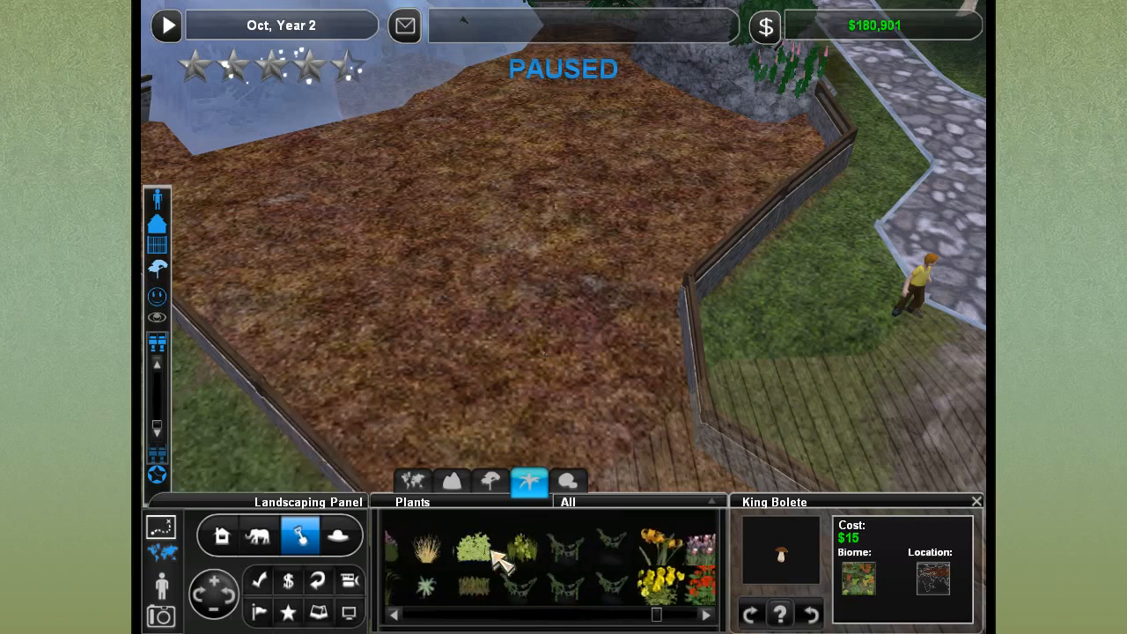
click(476, 588)
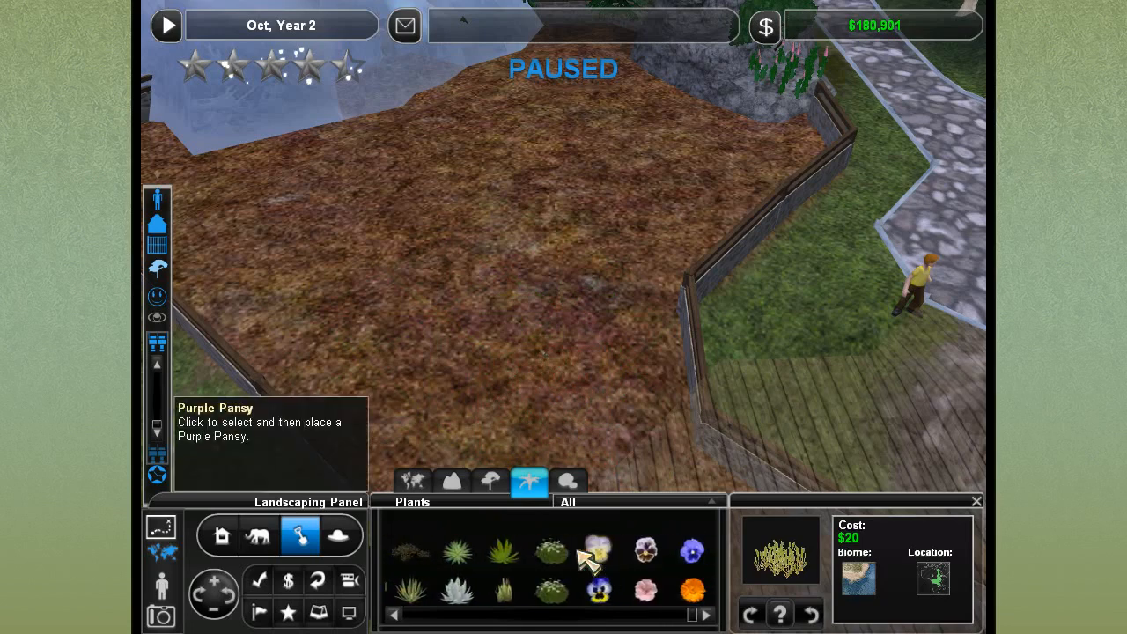
mouse_move(490, 482)
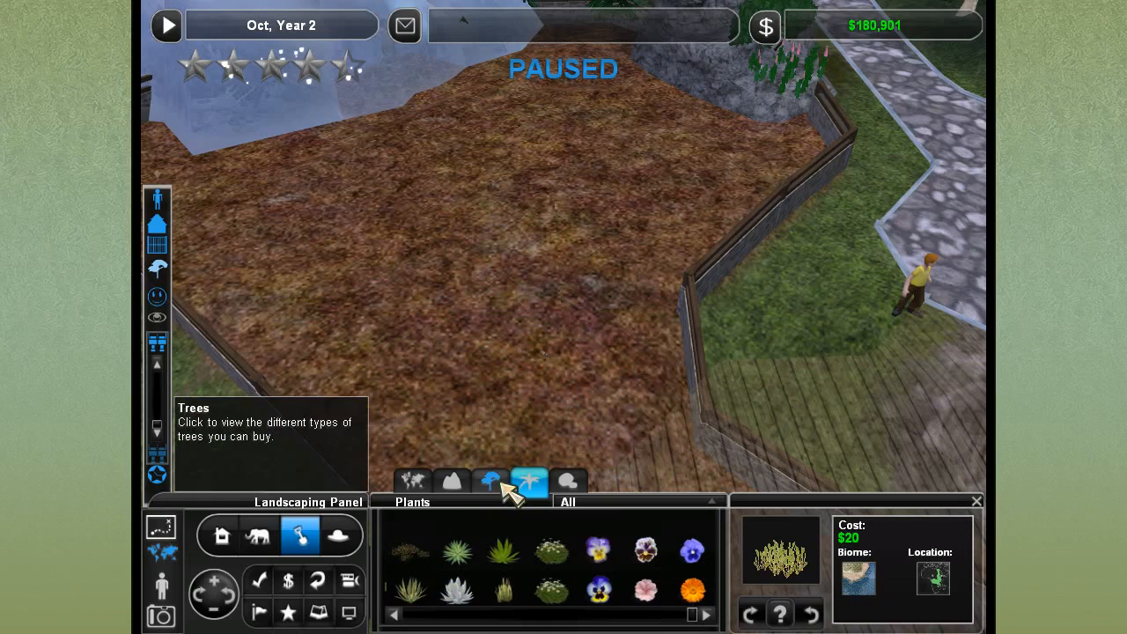
Plant yellow cedar trees in the enclosure's back left corner and along its back.
click(490, 481)
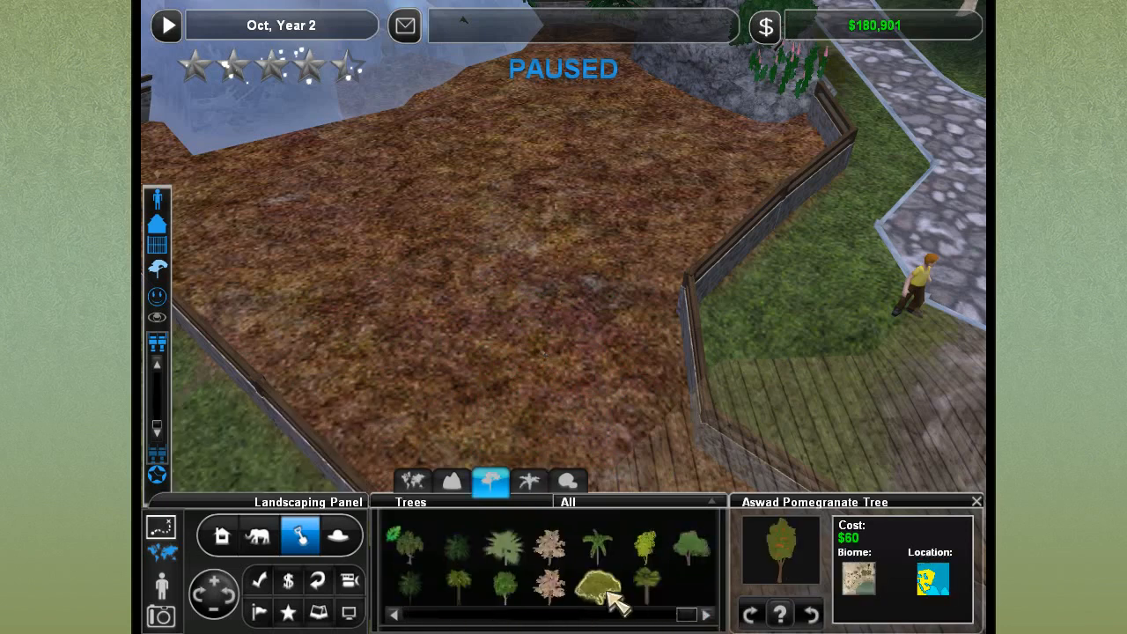
click(550, 550)
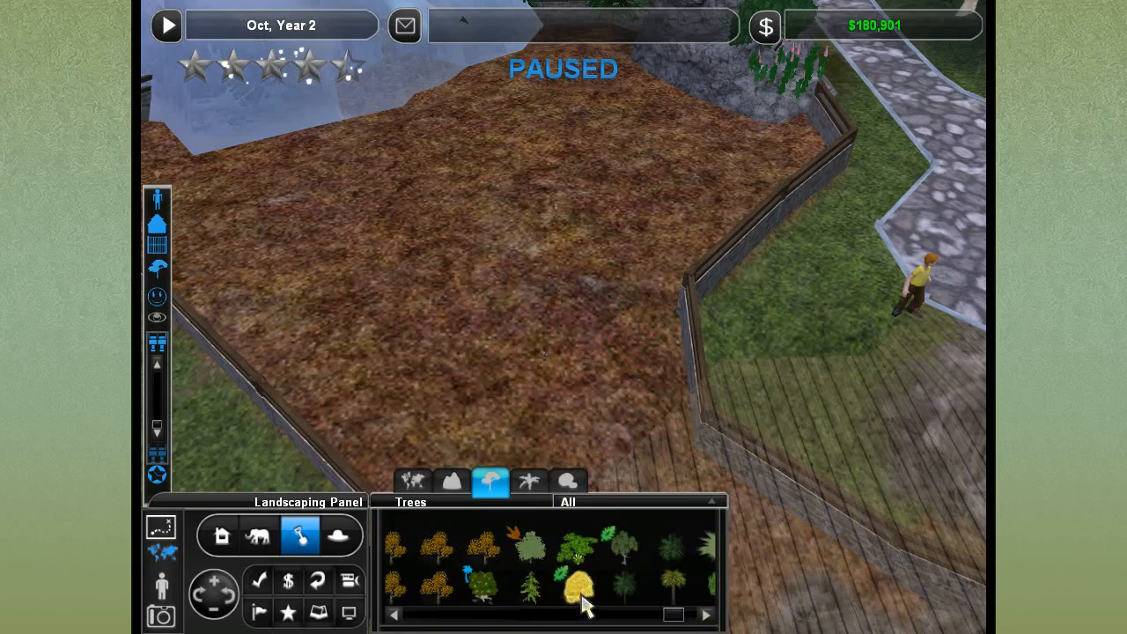
click(648, 590)
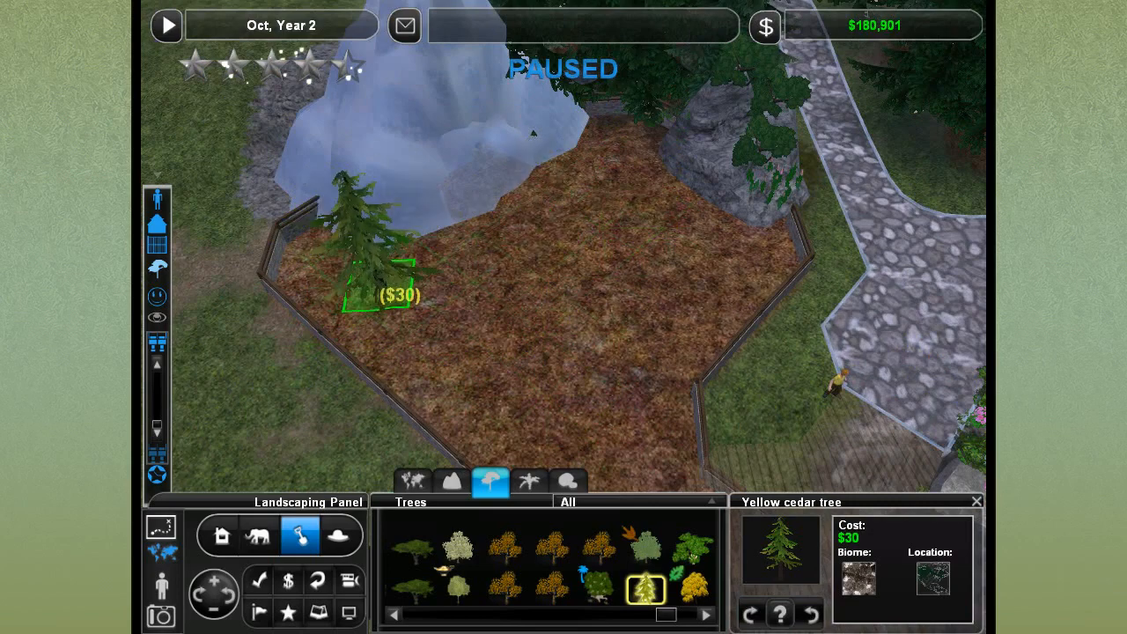
click(379, 290)
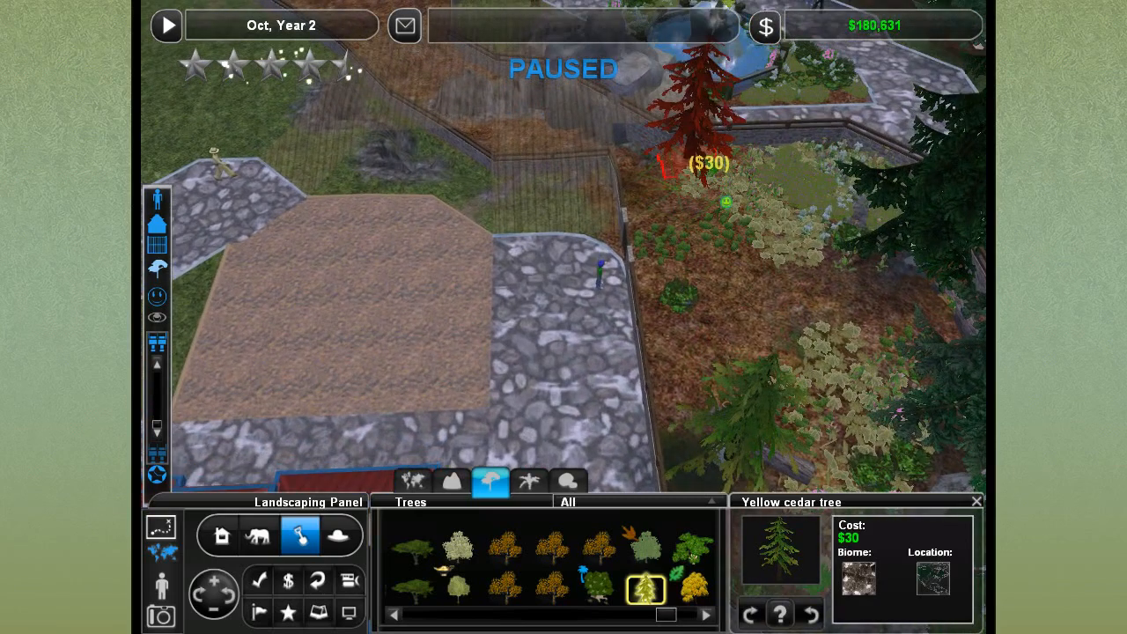
click(704, 163)
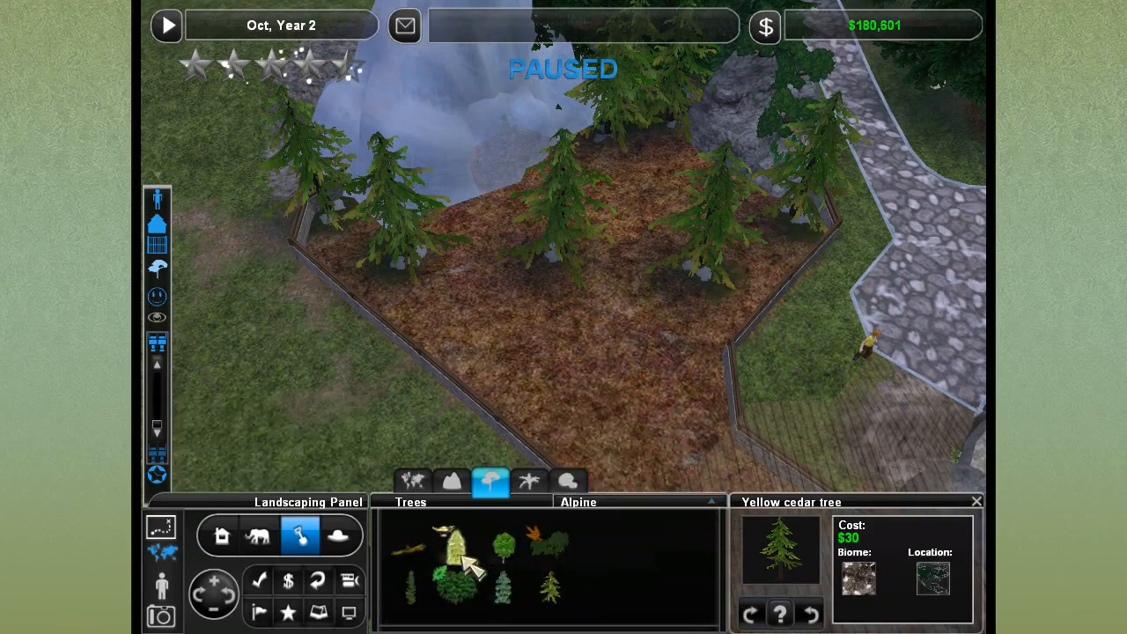
Place a log and an evergreen oak, and bulldoze the yellowed tree by the left fence.
click(407, 546)
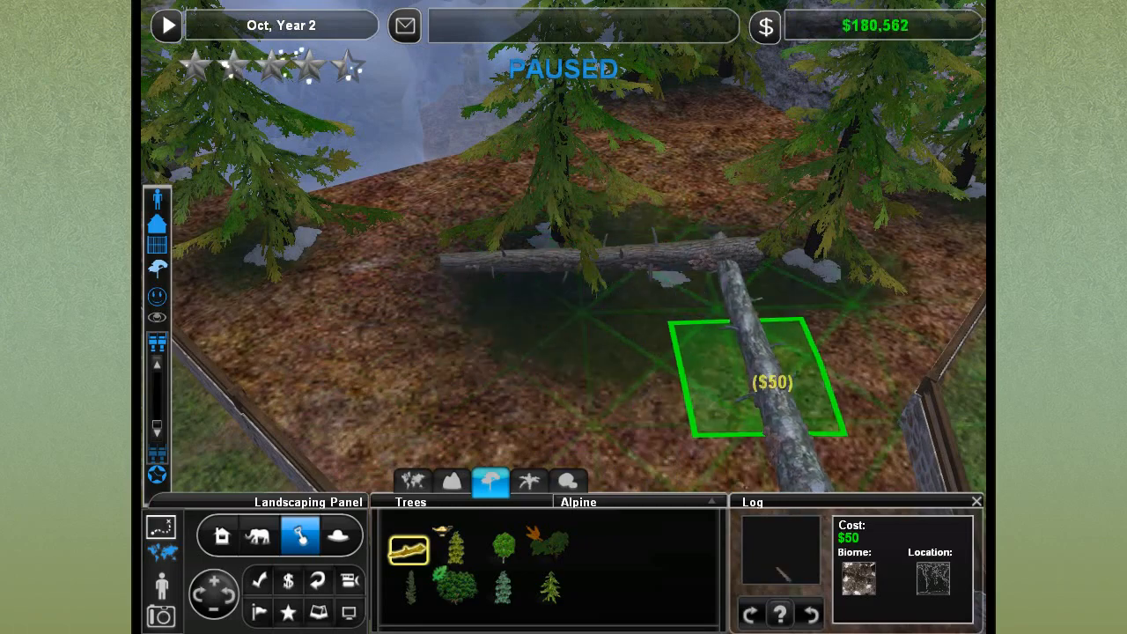
click(762, 387)
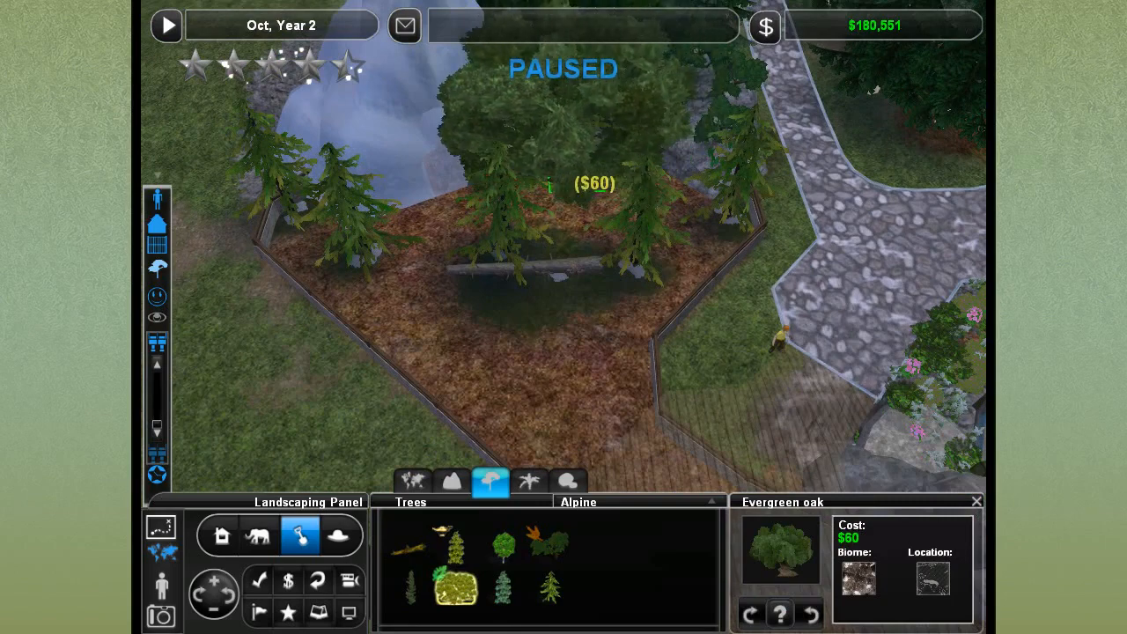
click(550, 185)
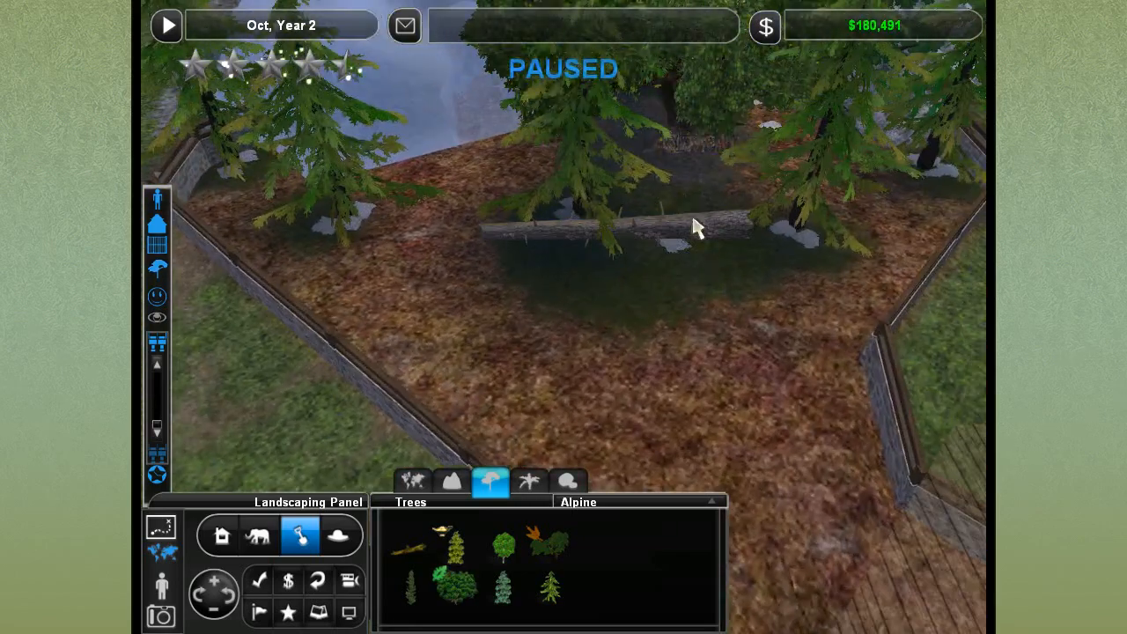
click(503, 549)
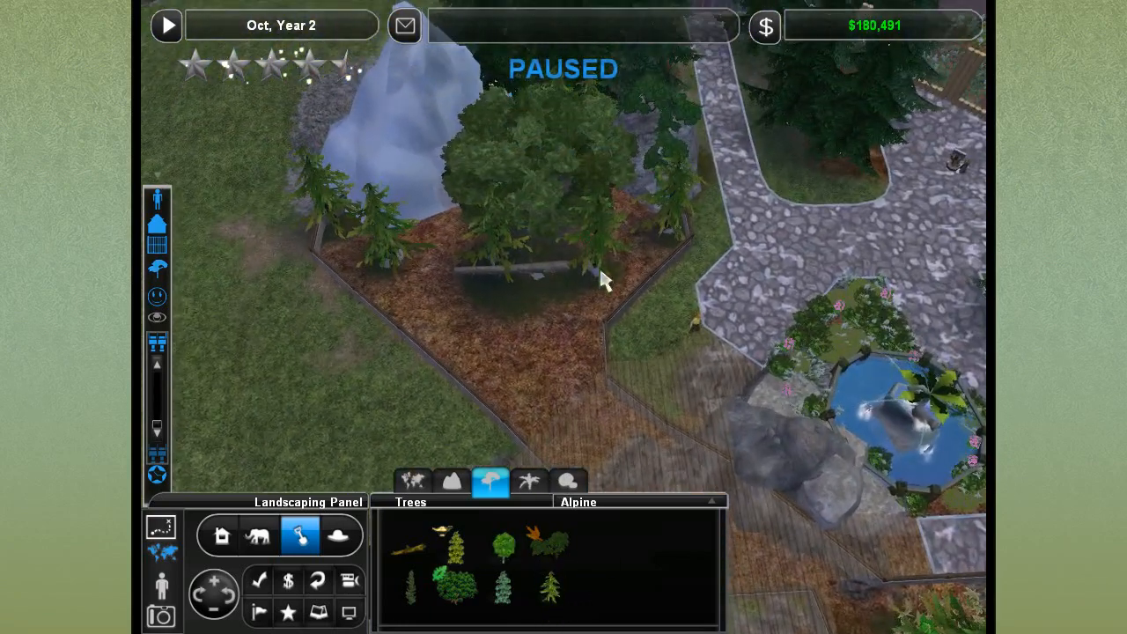
click(549, 544)
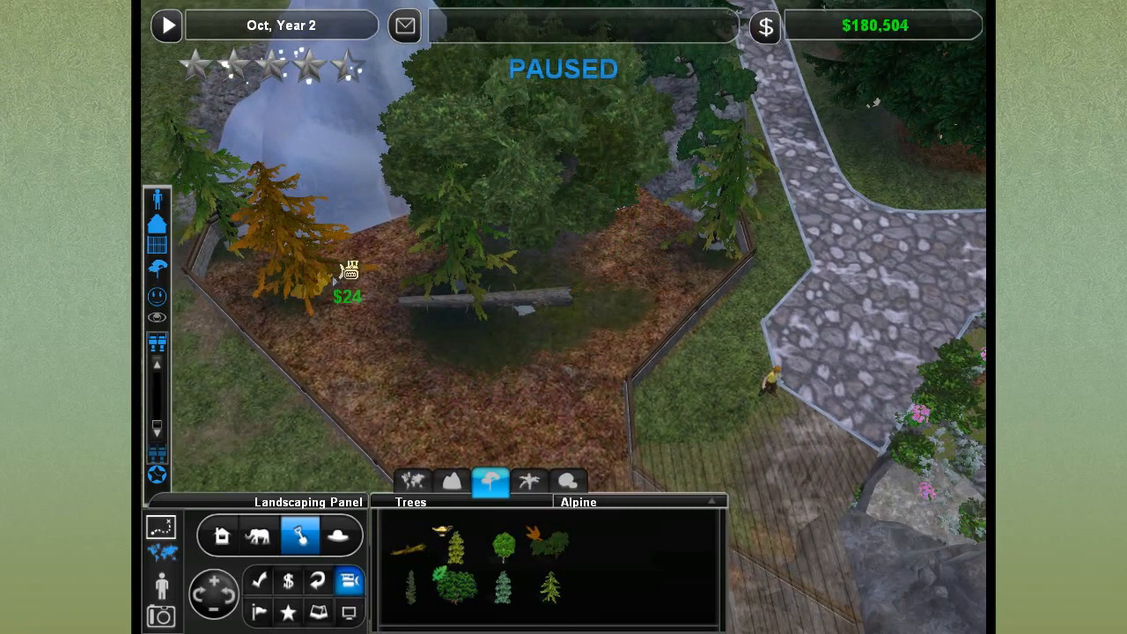
click(290, 220)
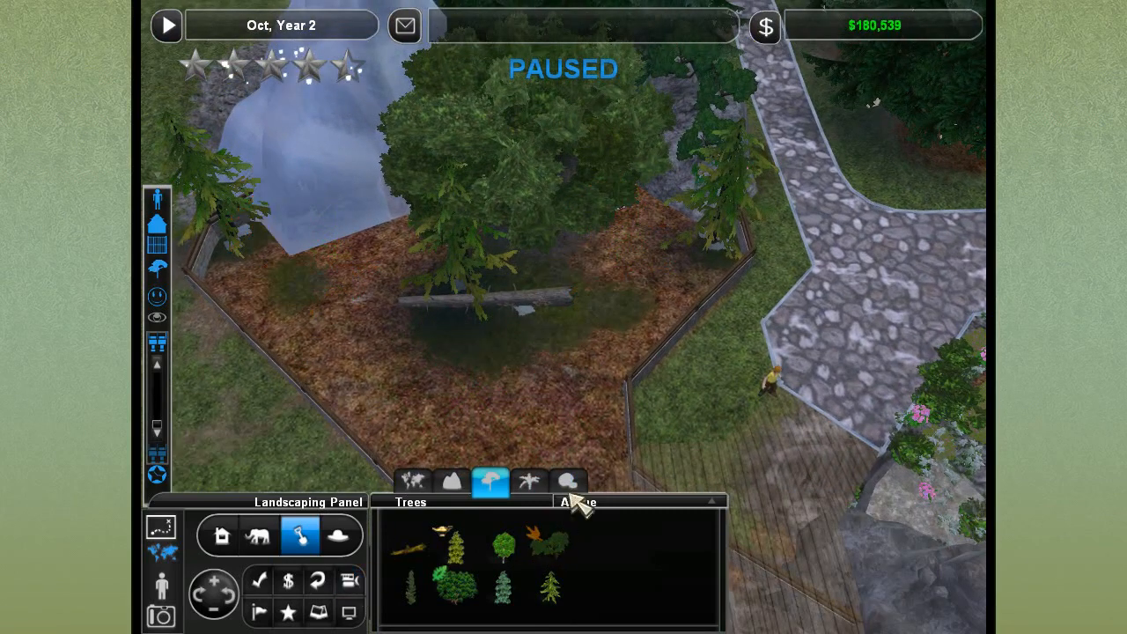
Plant mountain pines along the front and side fences and in the neighbouring exhibit.
click(550, 548)
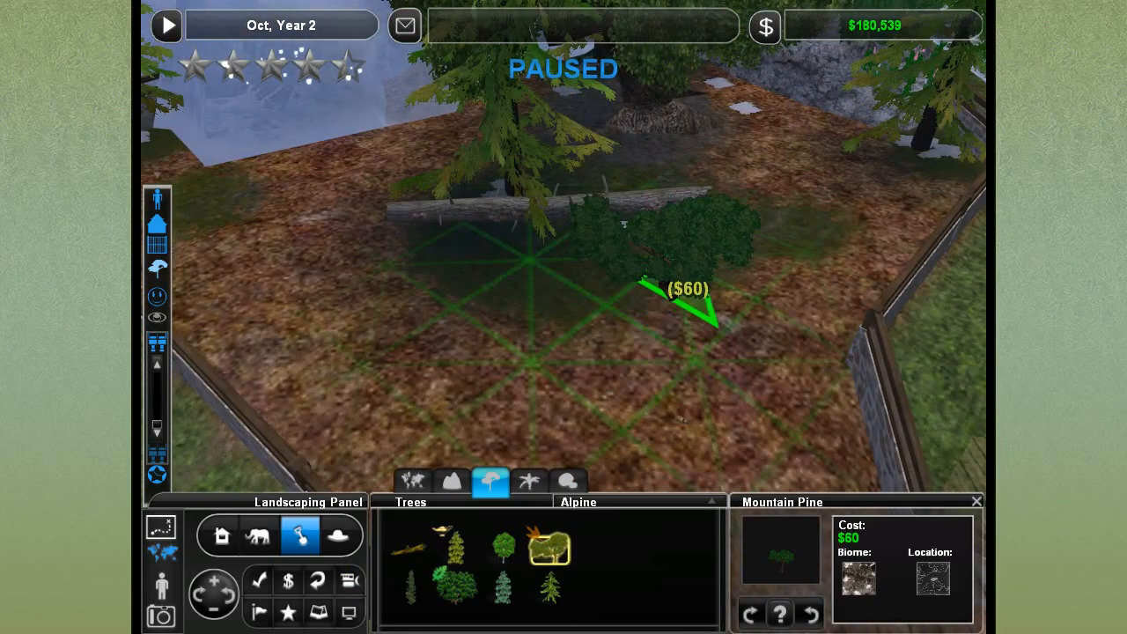
click(687, 308)
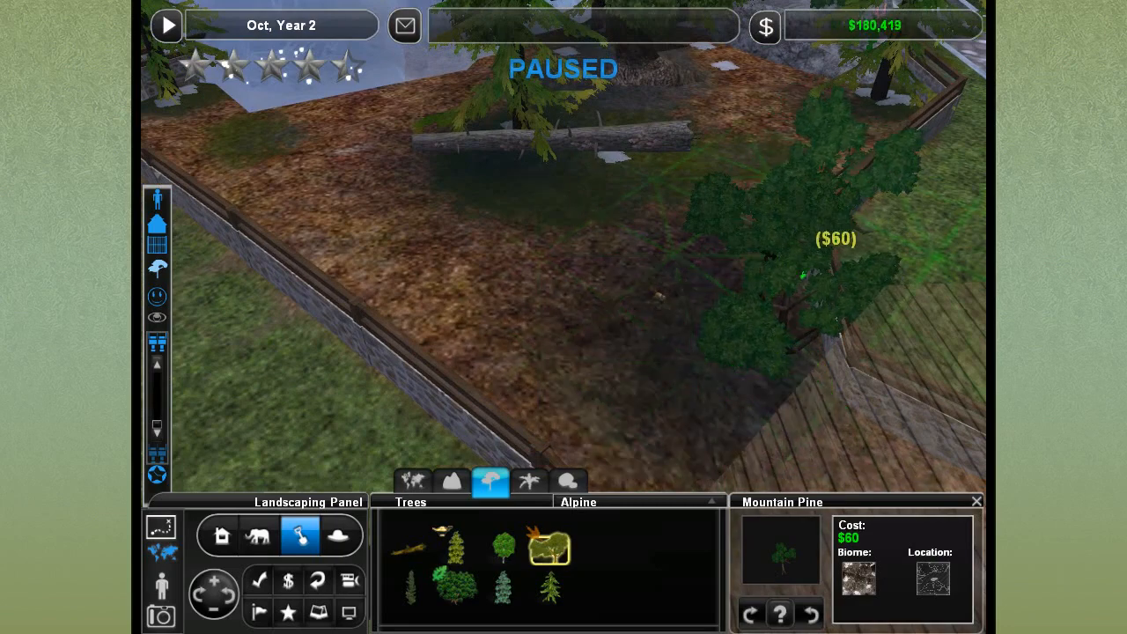
click(507, 379)
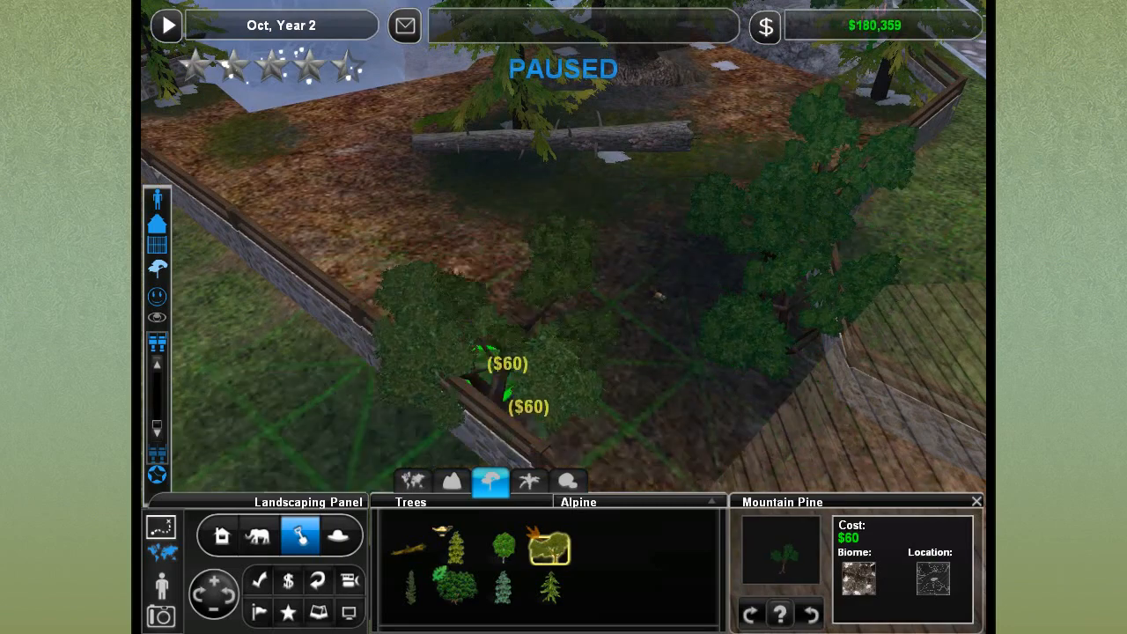
click(507, 364)
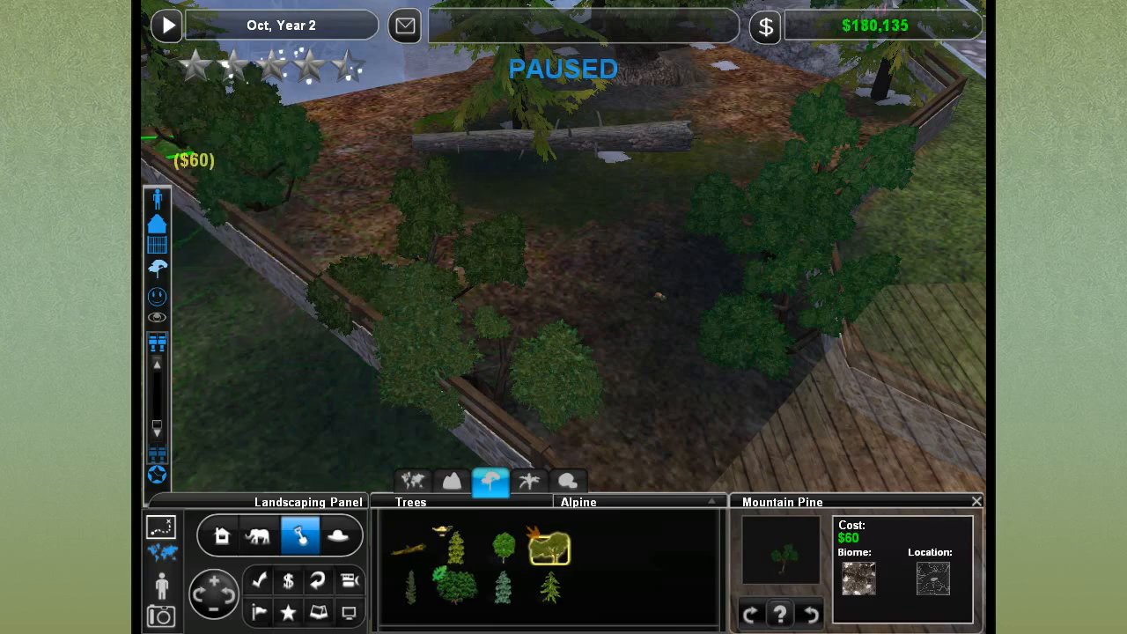
click(456, 311)
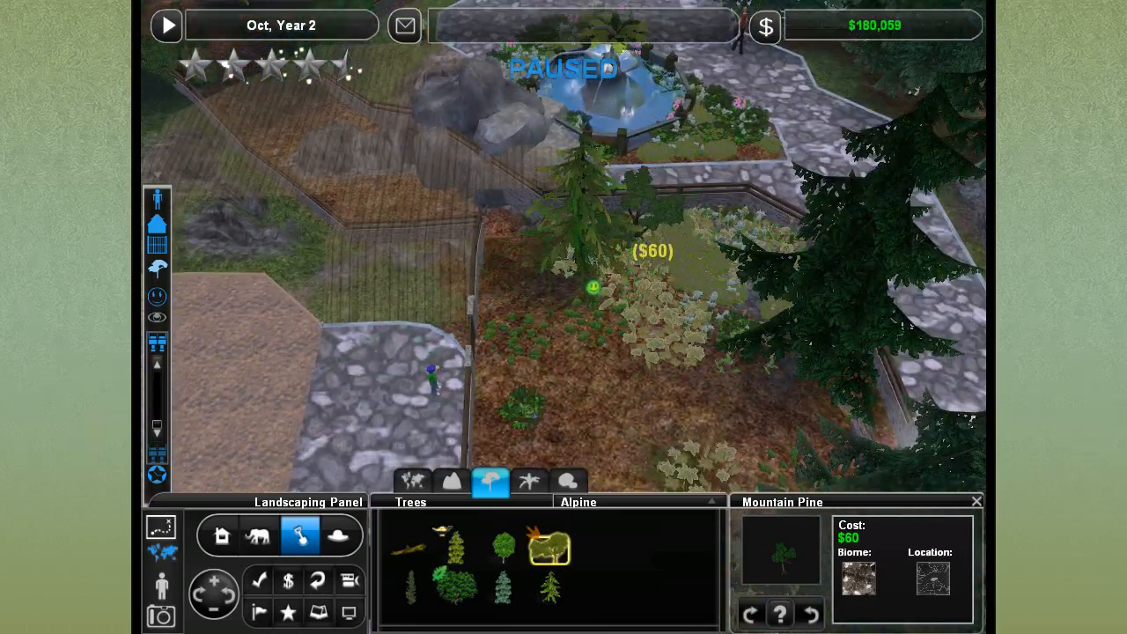
click(749, 388)
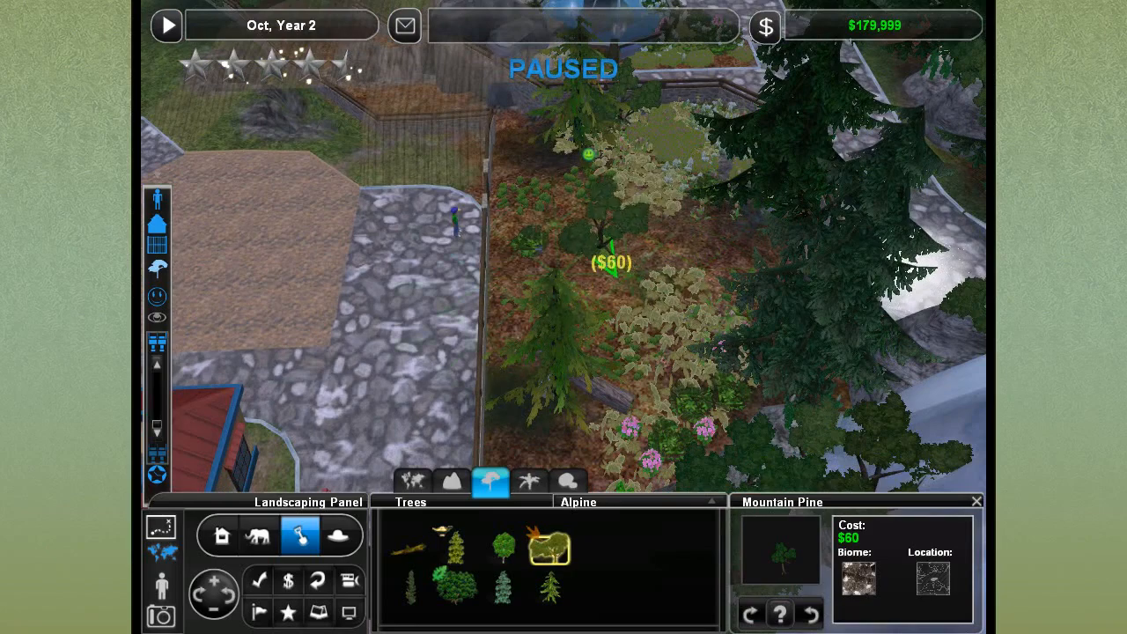
click(573, 194)
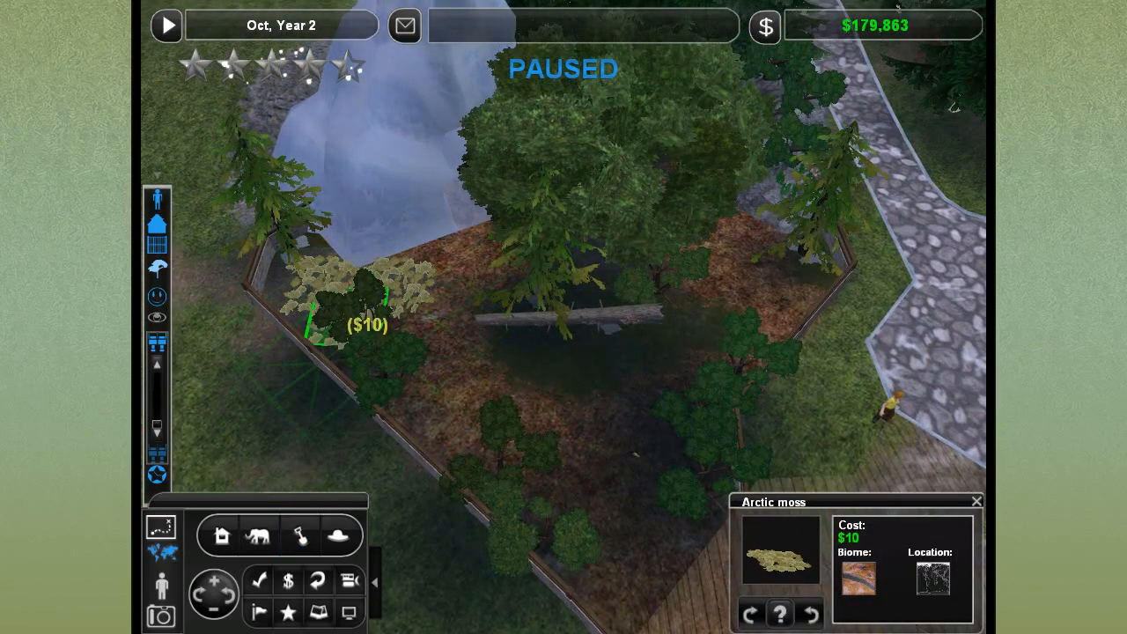
Cover the enclosure with arctic moss and add purple saxifrage patches in front of the log.
click(471, 273)
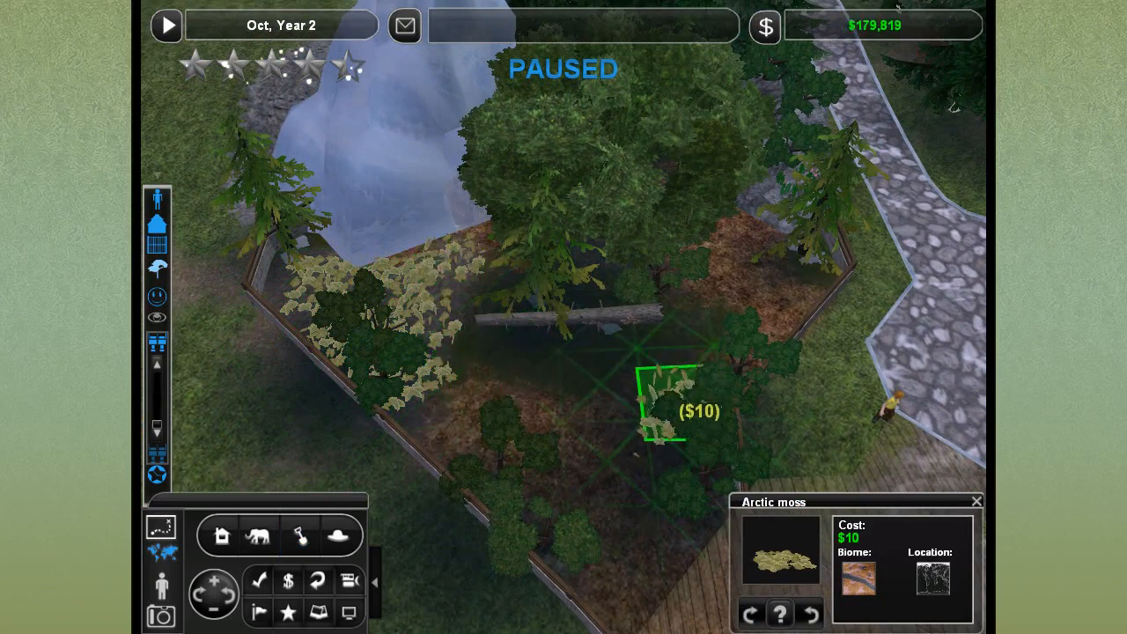
click(669, 409)
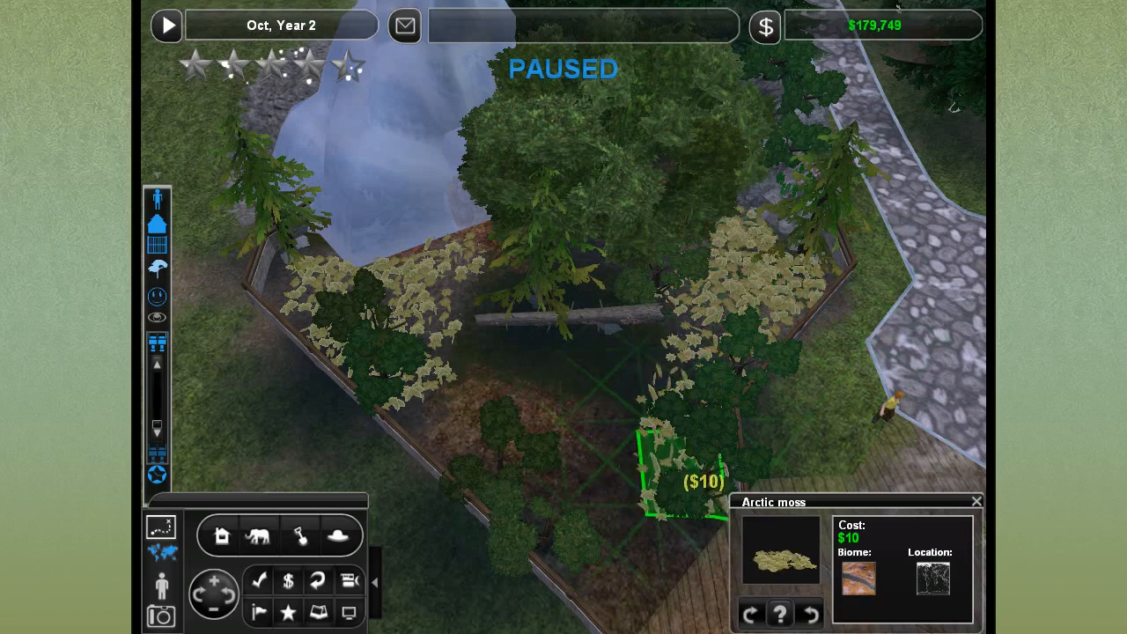
click(652, 361)
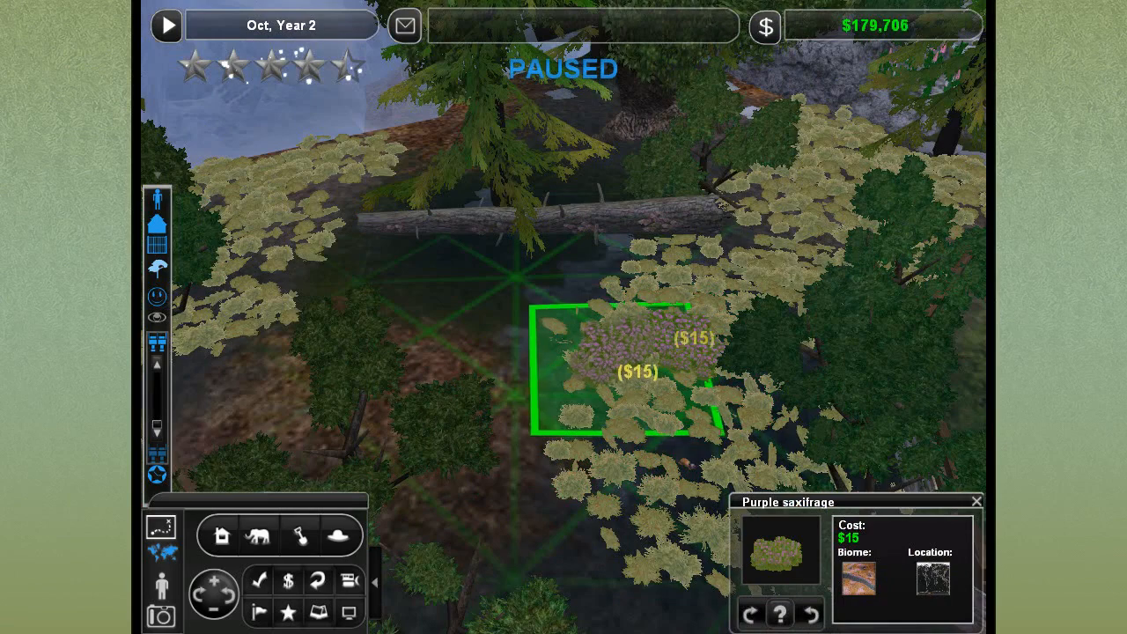
click(642, 369)
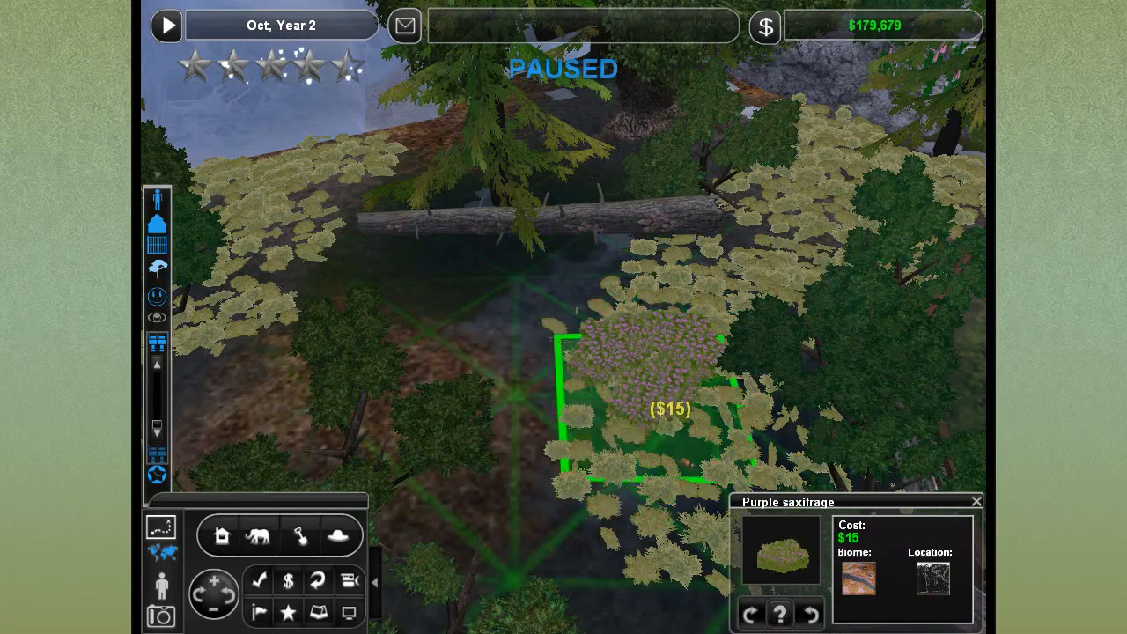
click(581, 387)
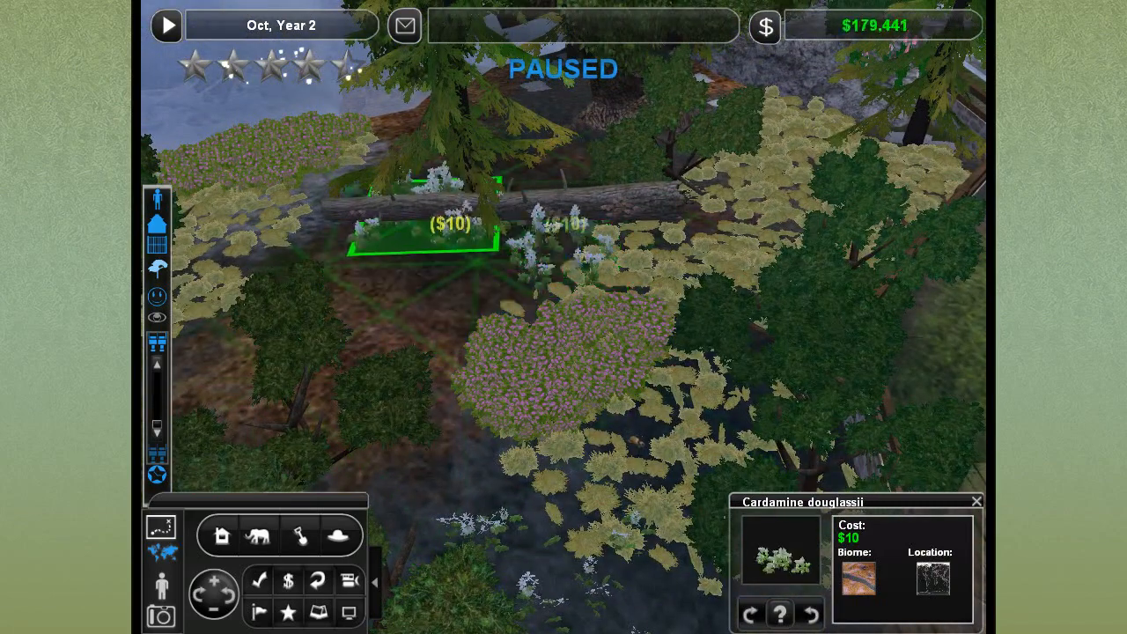
Plant Cardamine douglassii along the log and a diamond leaf willow in the left corner.
click(431, 255)
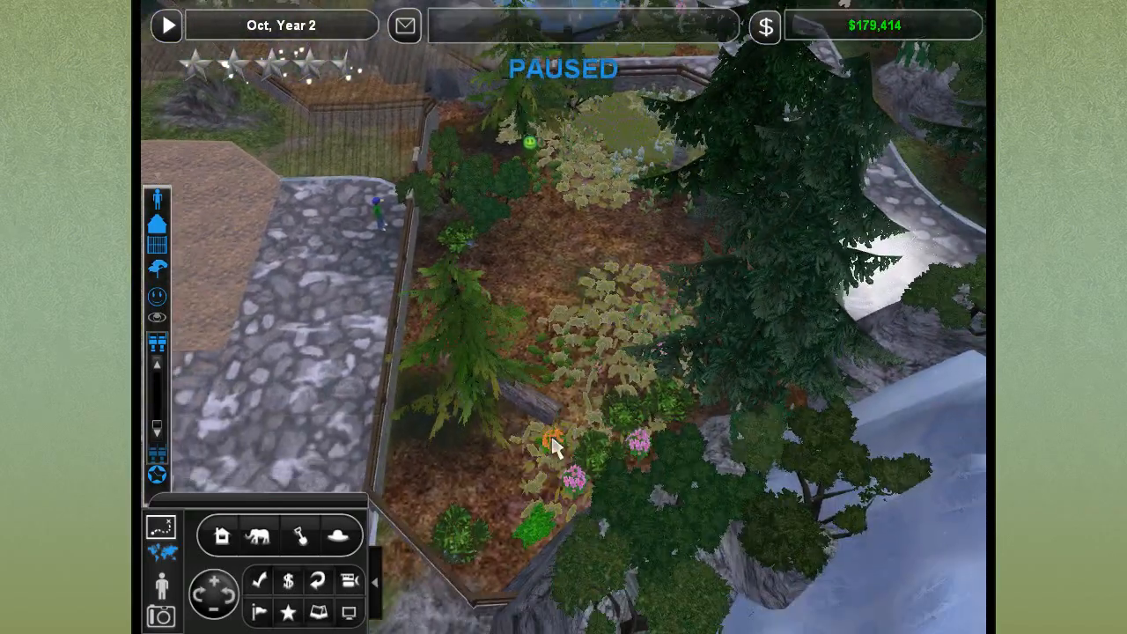
click(550, 440)
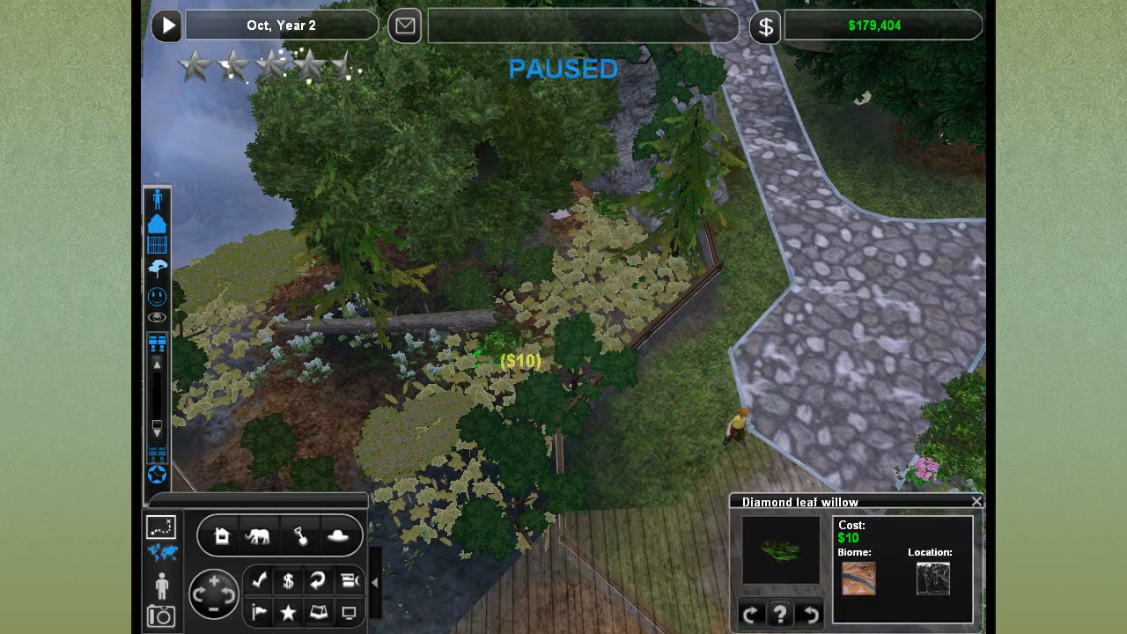
mouse_move(590, 224)
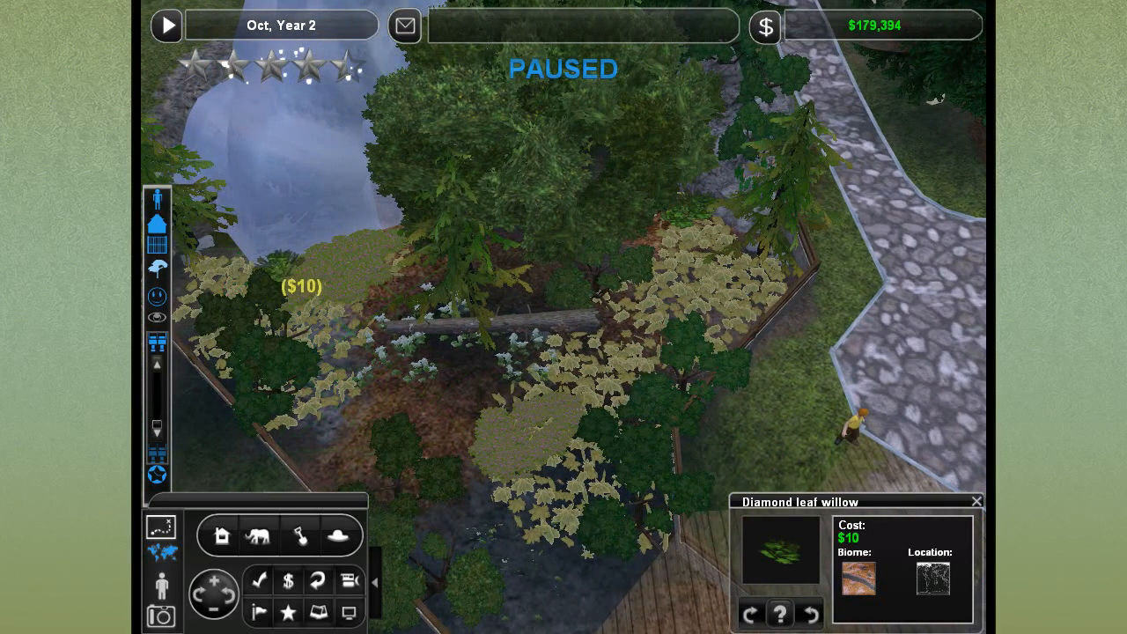
click(379, 300)
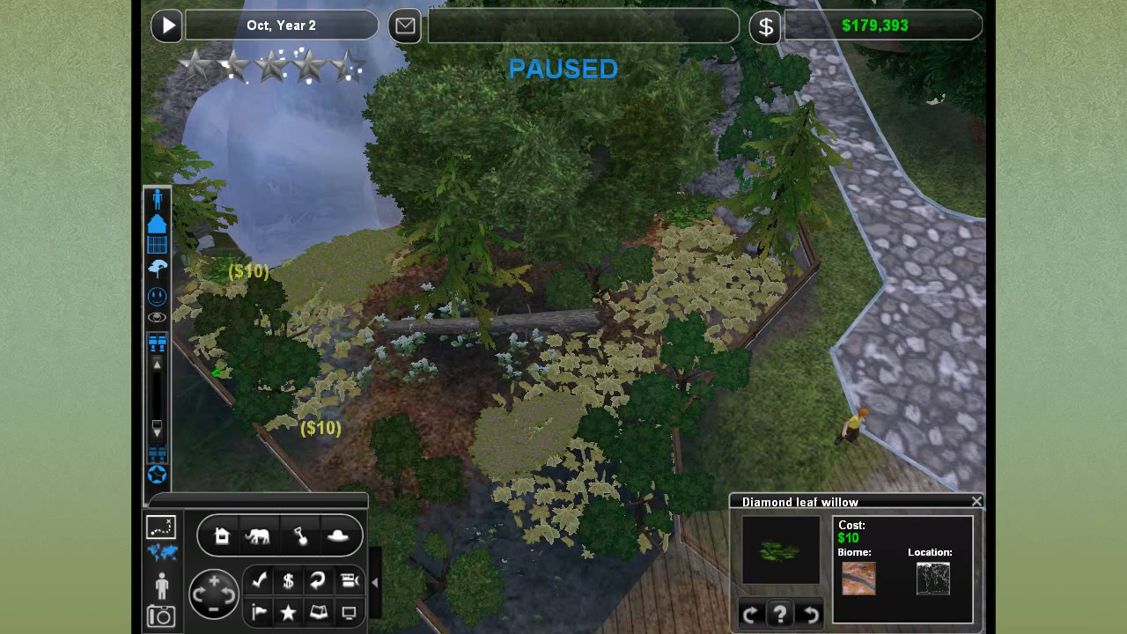
click(493, 330)
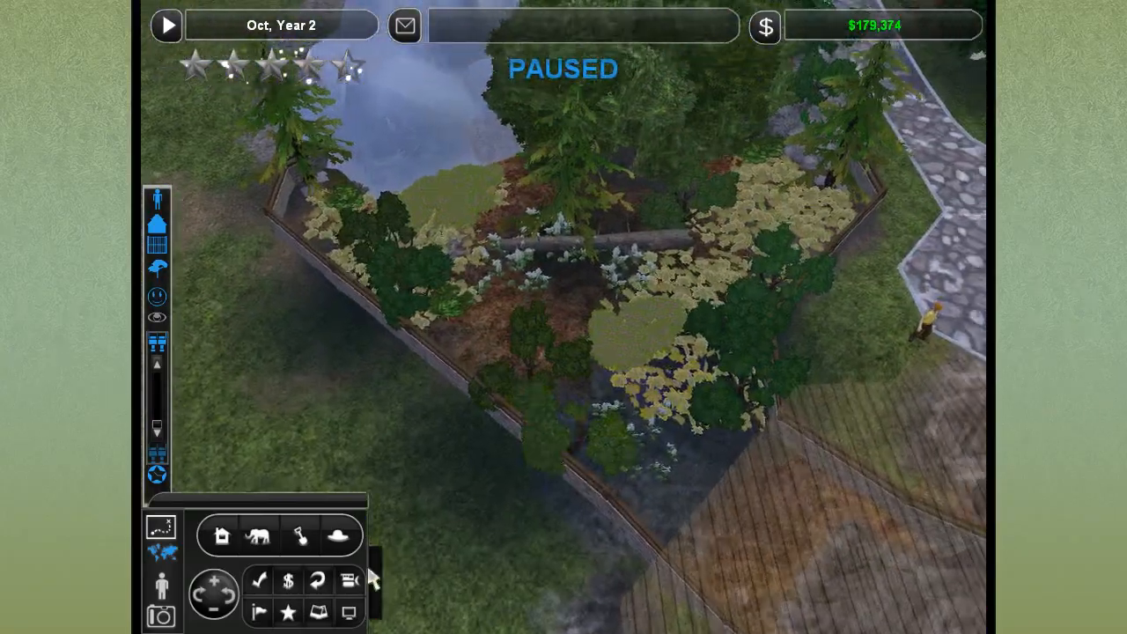
Select a lemming, view its food options and place roots in the exhibit.
click(656, 379)
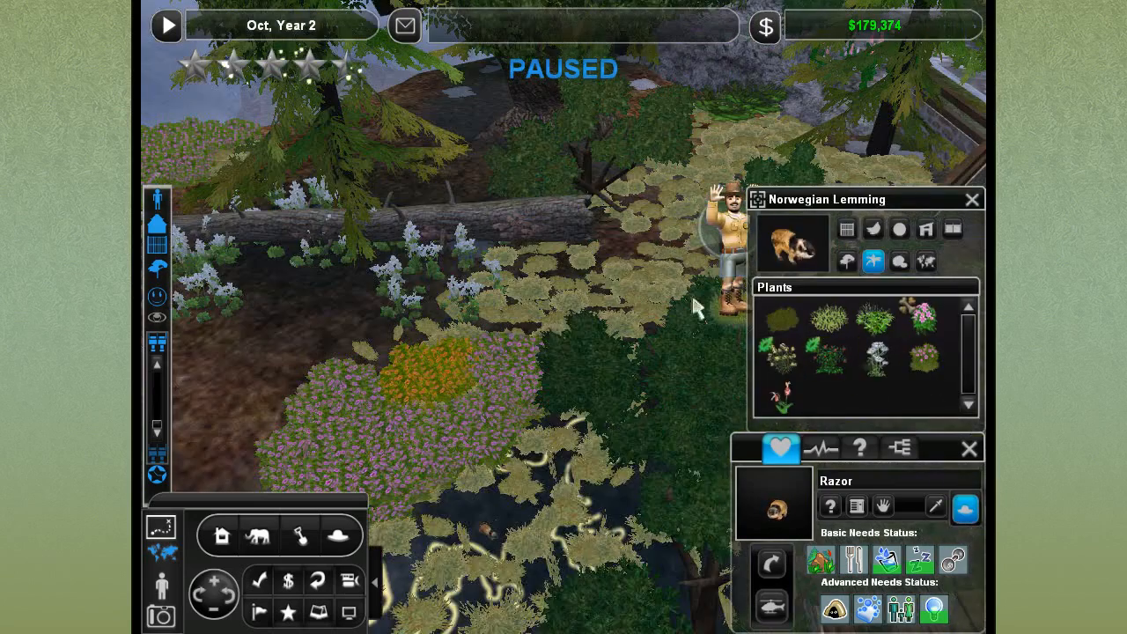
click(873, 229)
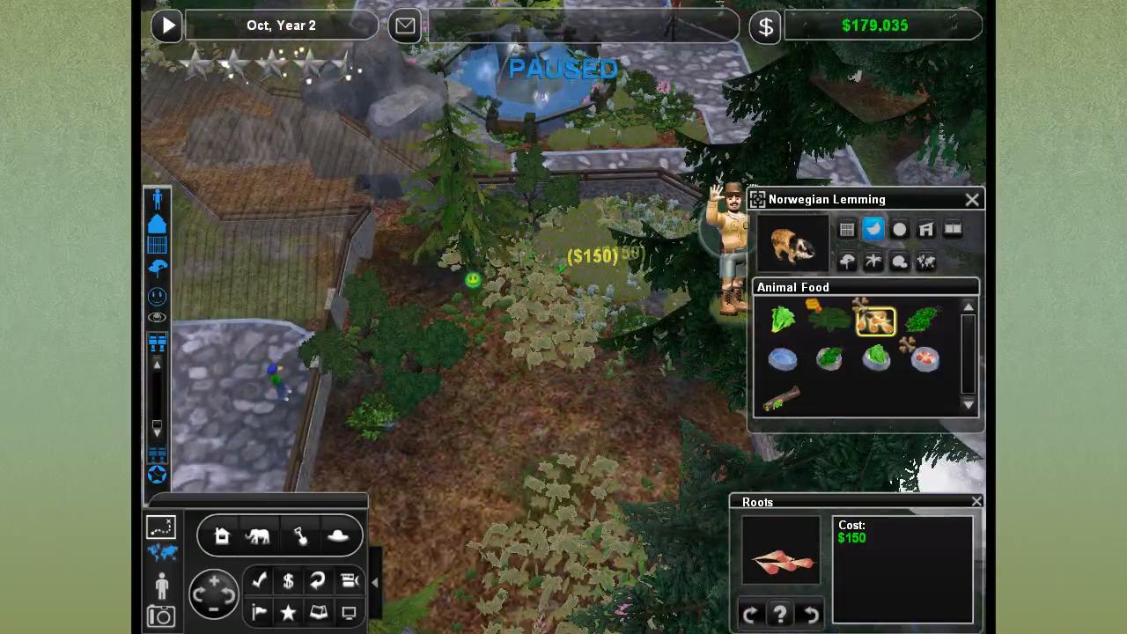
click(923, 320)
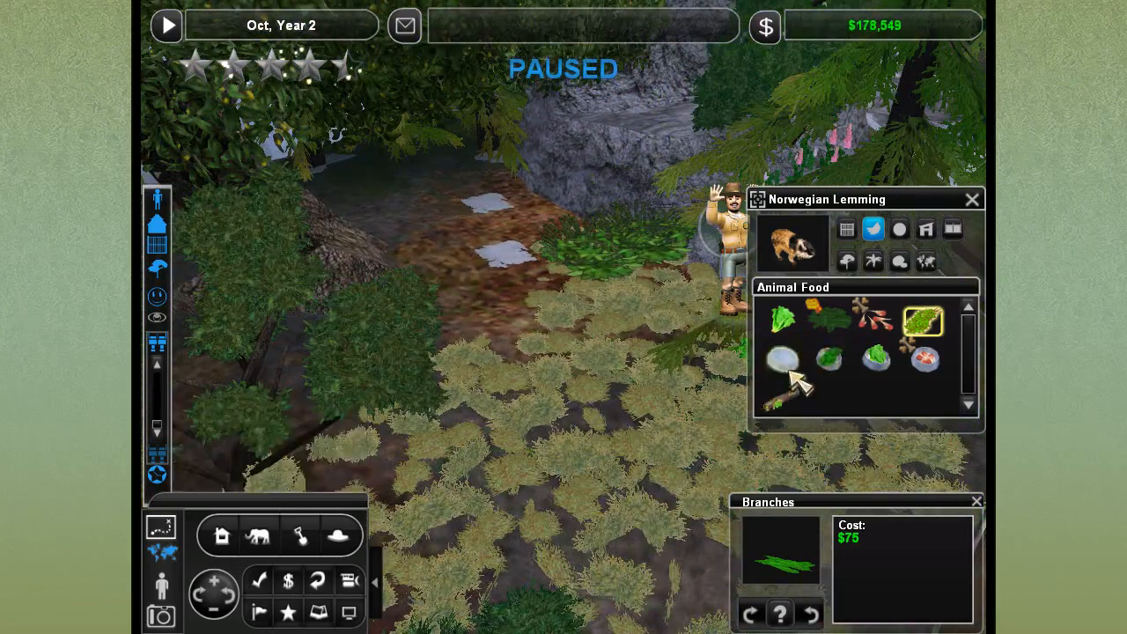
Place a hollow log with lettuce by the fallen log and choose a water dish.
click(782, 360)
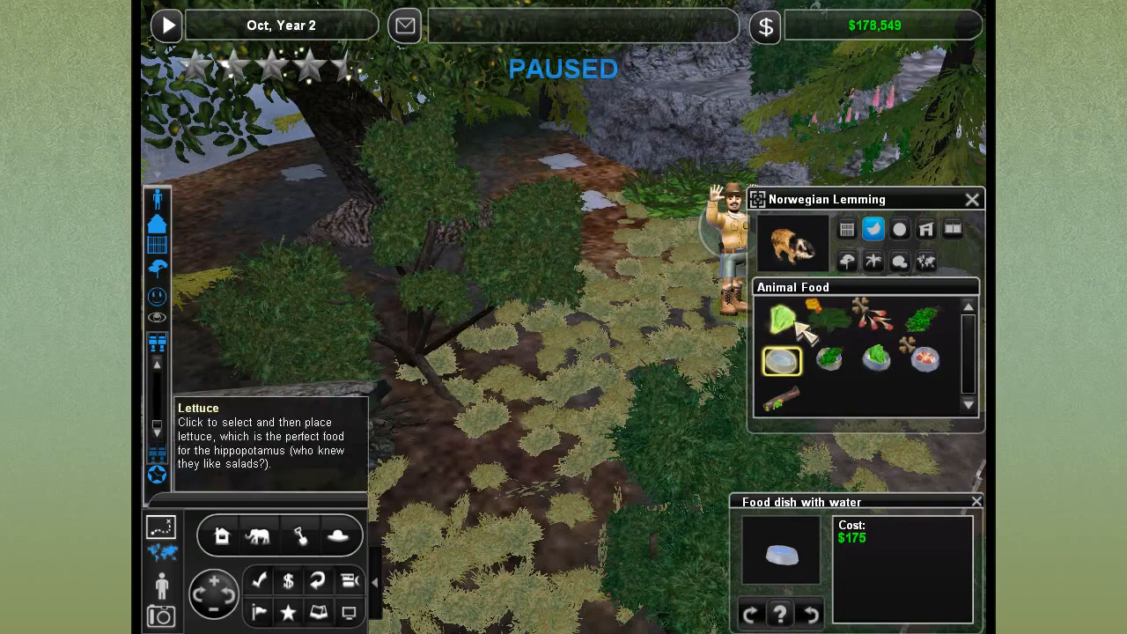
click(781, 399)
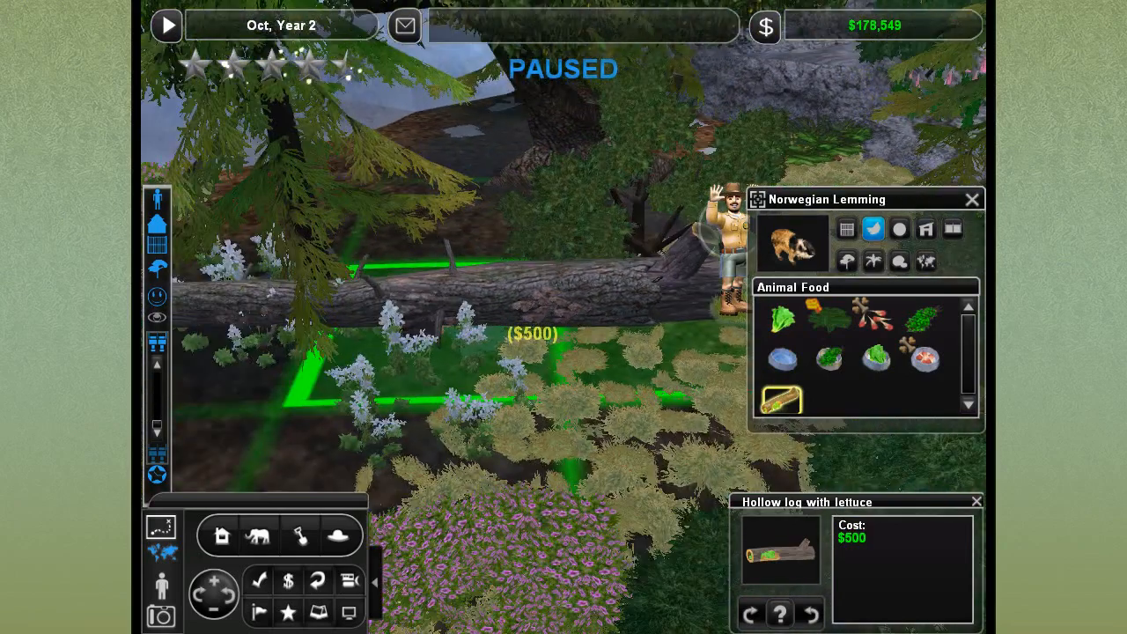
click(476, 374)
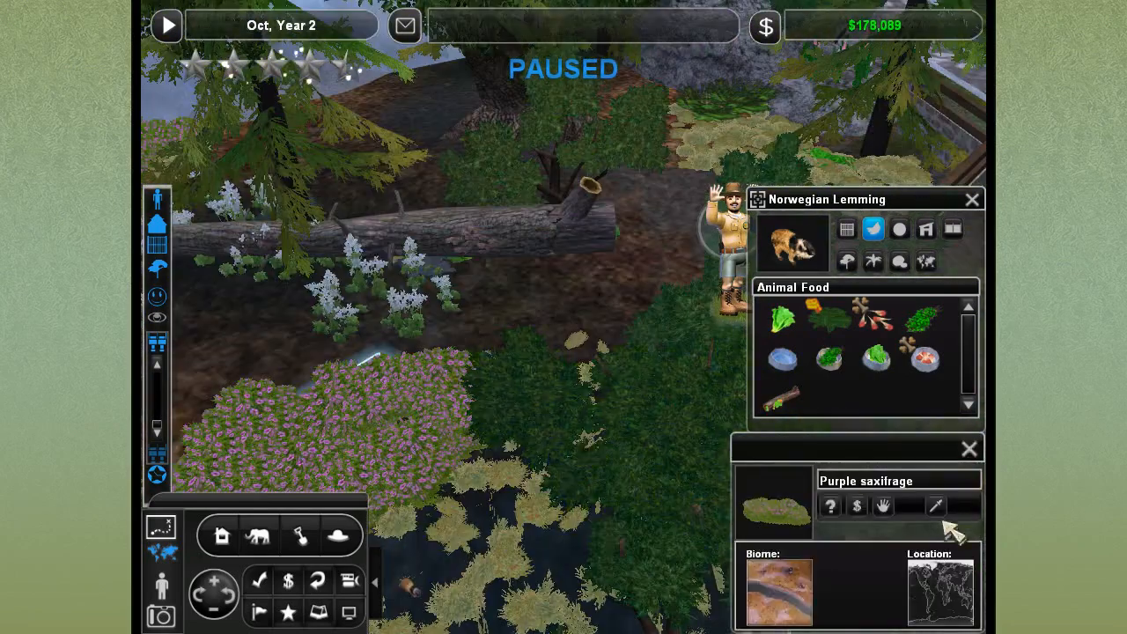
click(968, 448)
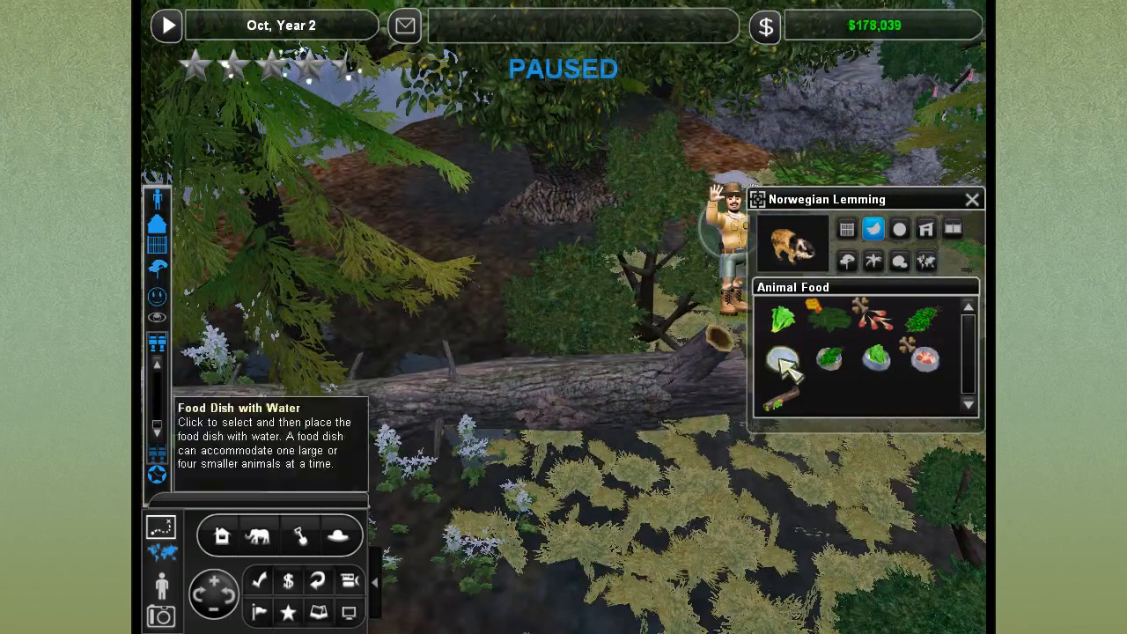
click(780, 361)
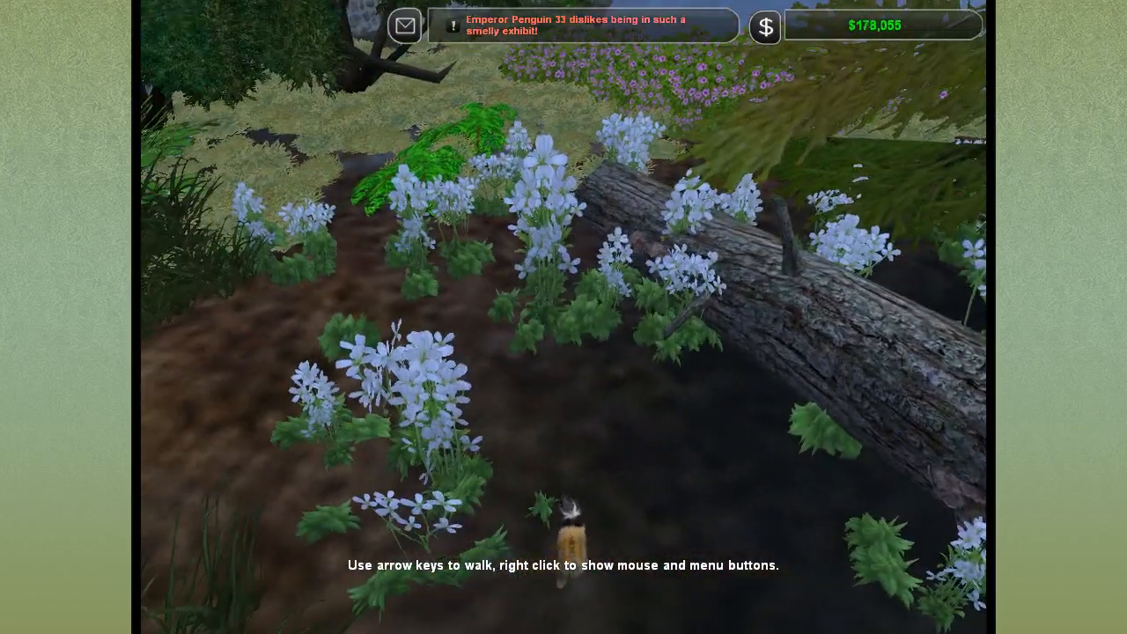
Walk through the lemming exhibit in Zoo Cam and photograph a lemming.
key(Up)
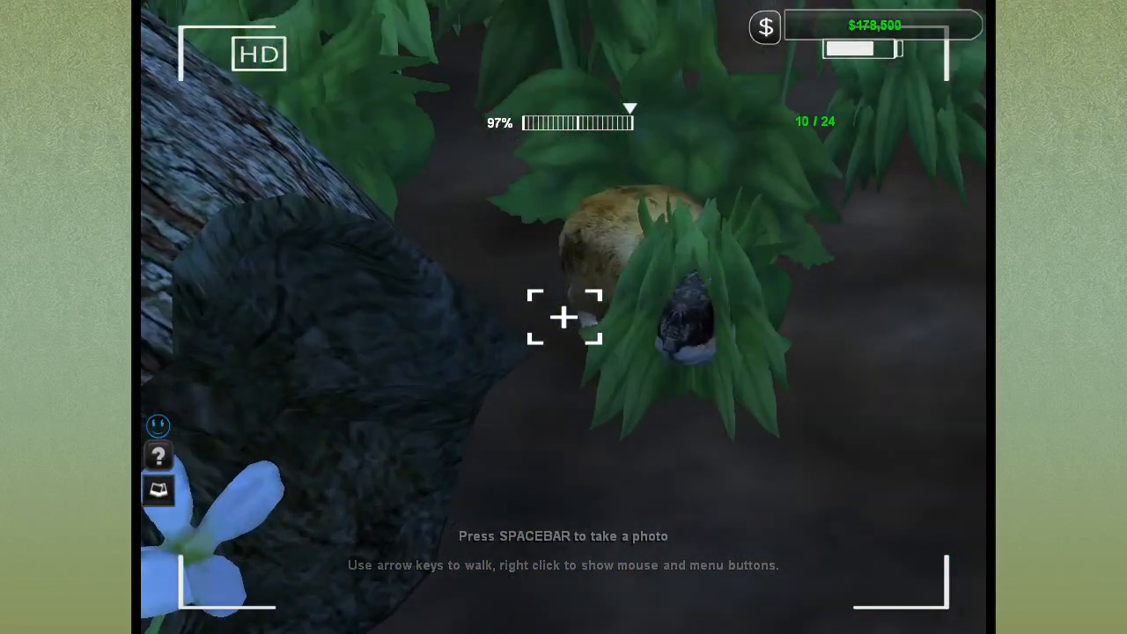
key(space)
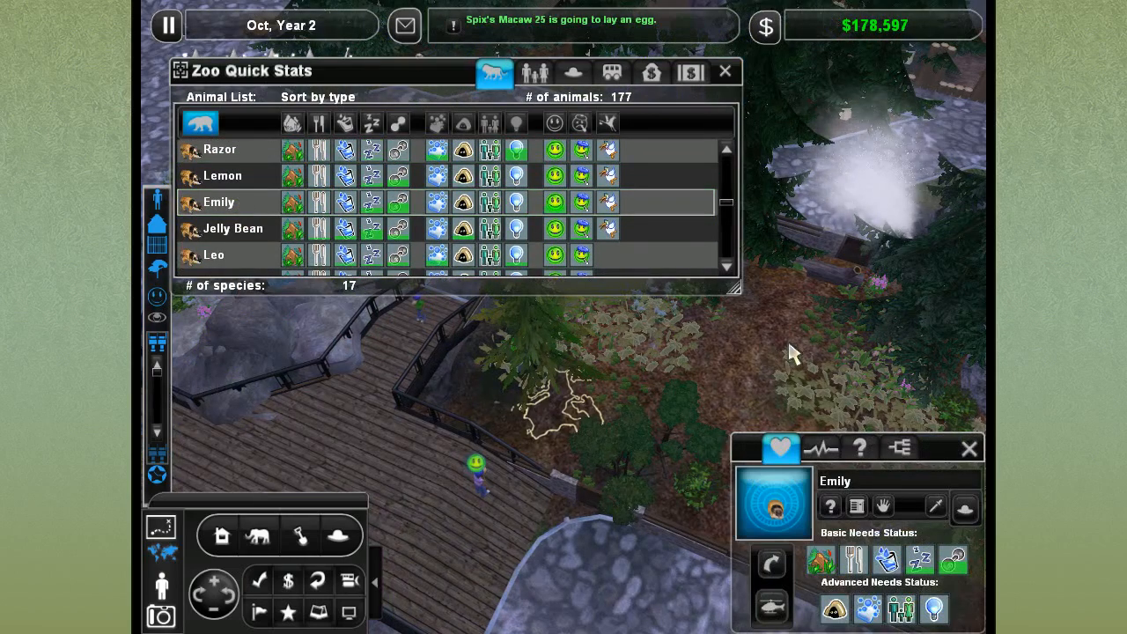
Review Emily's and Jelly Bean's status, then close the Zoo Quick Stats list.
click(819, 448)
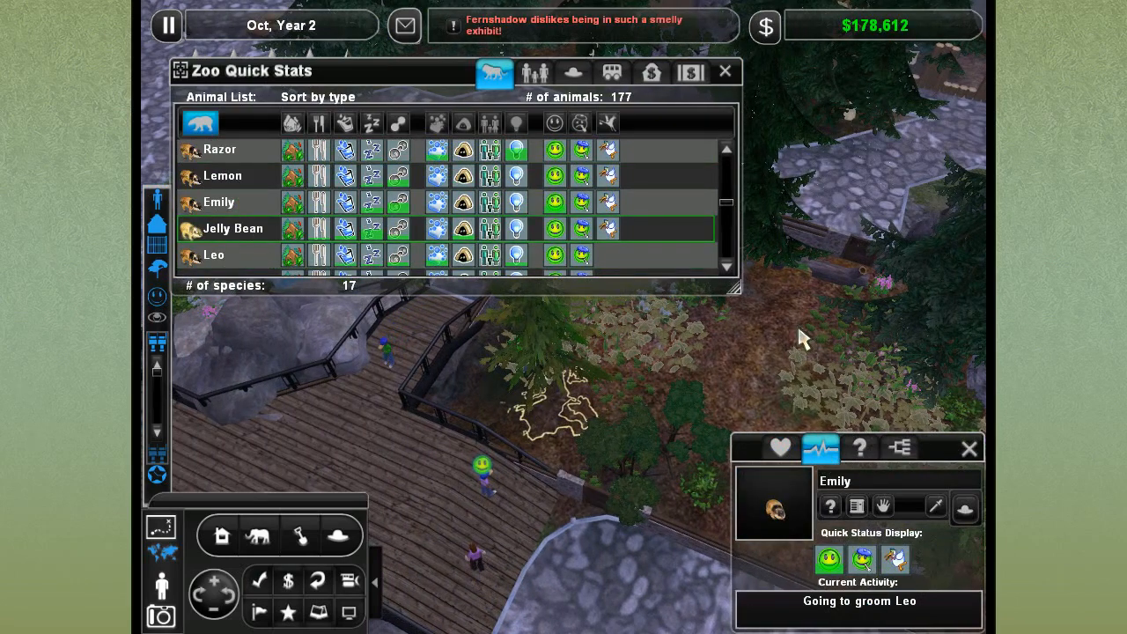
click(233, 228)
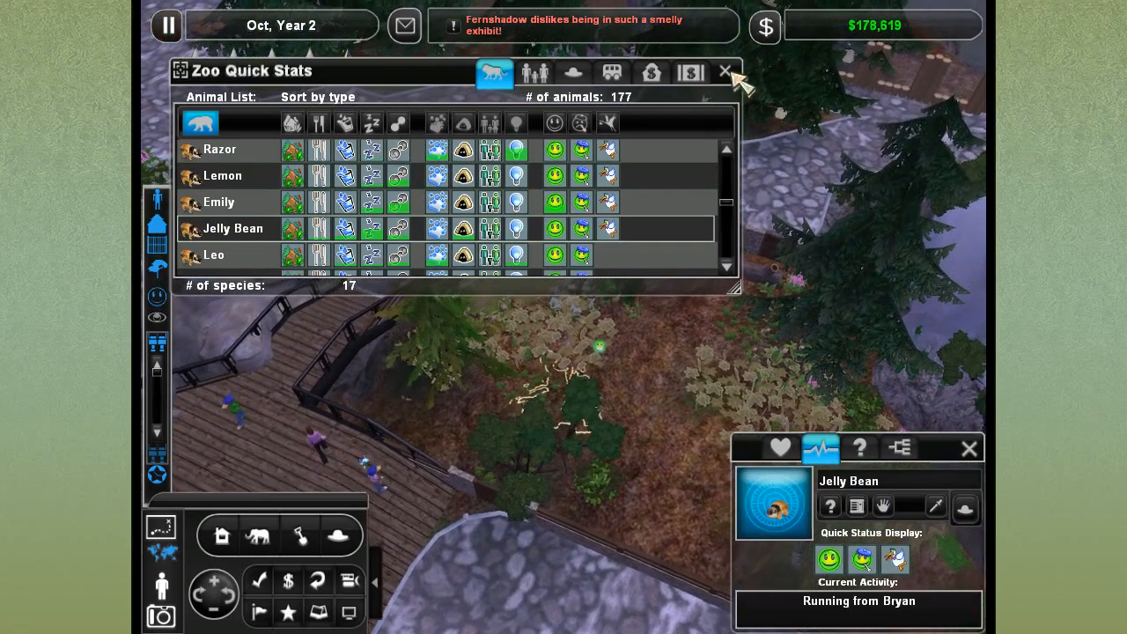
click(725, 72)
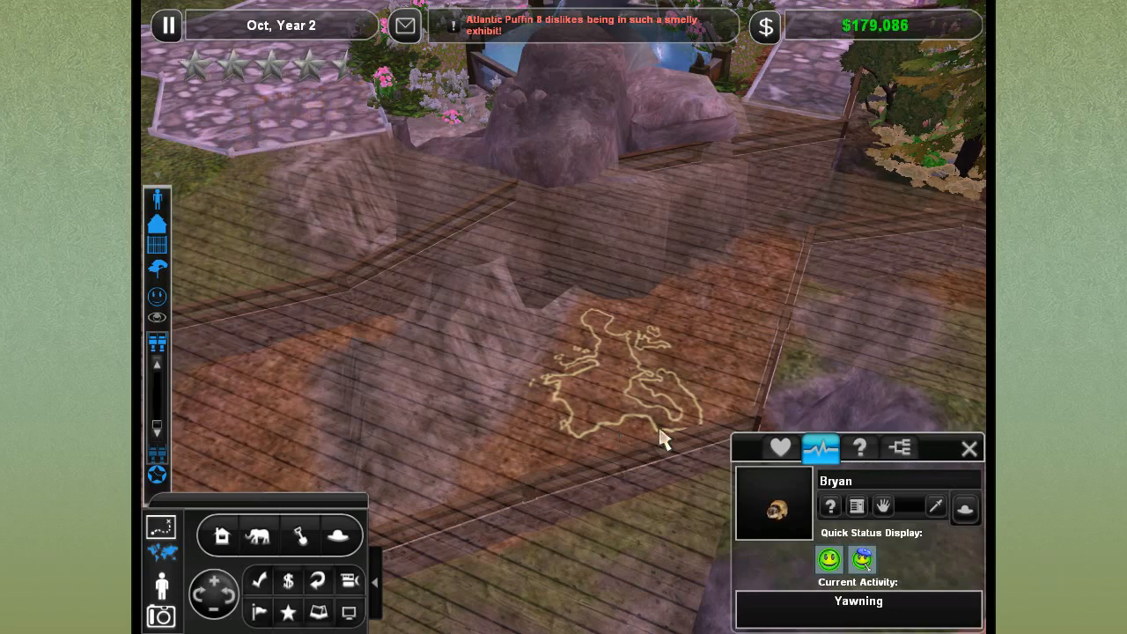
mouse_move(819, 451)
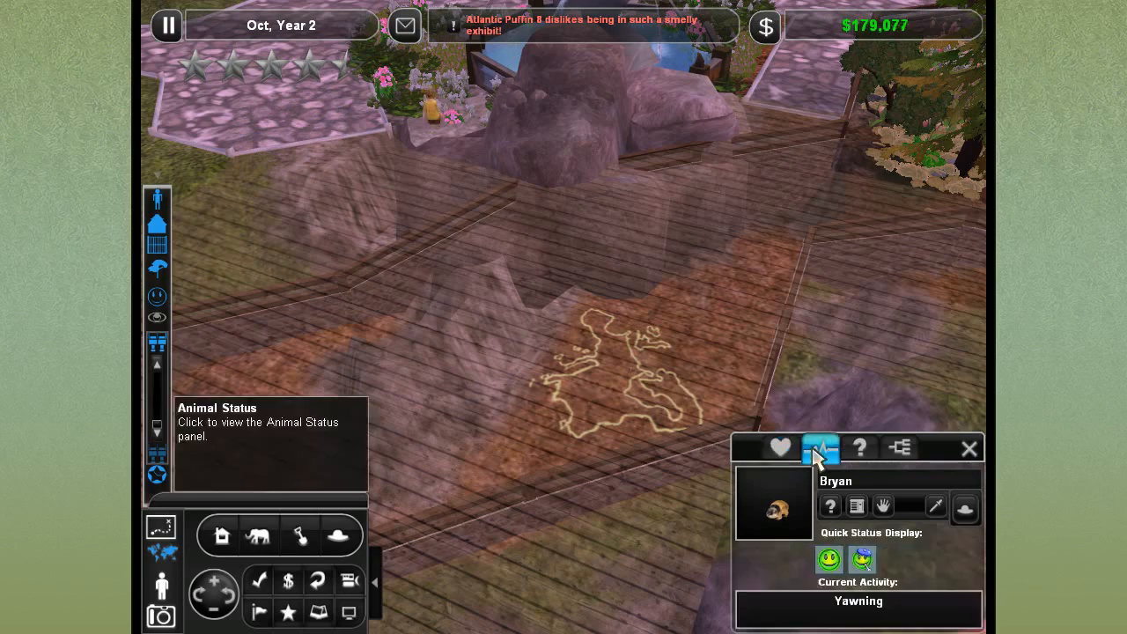
Check Bryan's activity, select a lemming, and turn the view toward the aviary.
click(819, 448)
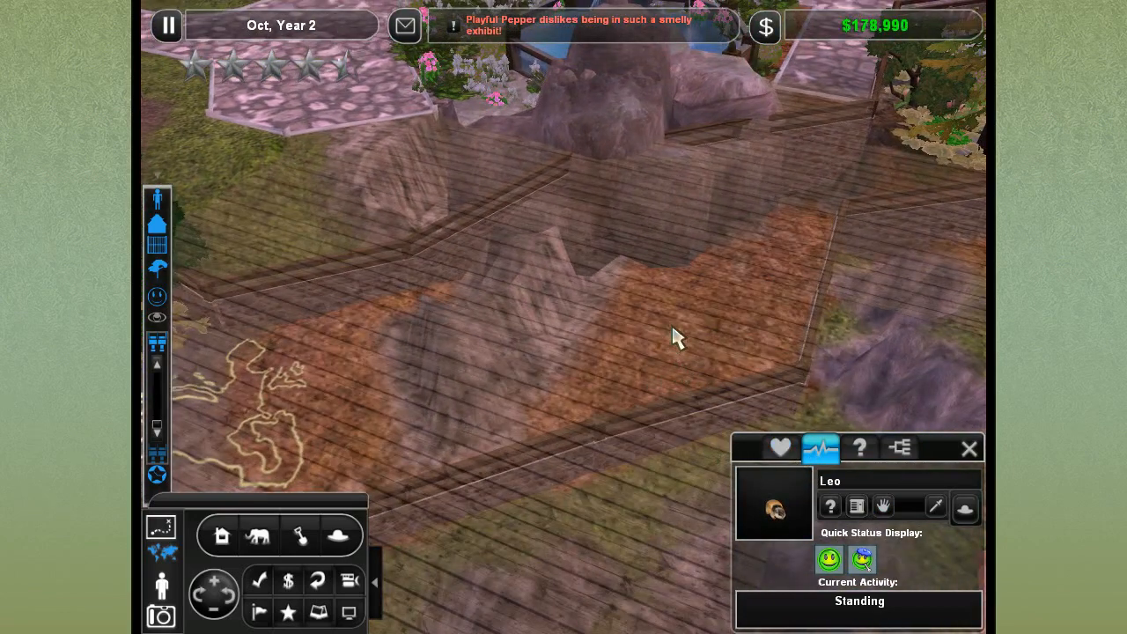
mouse_move(722, 379)
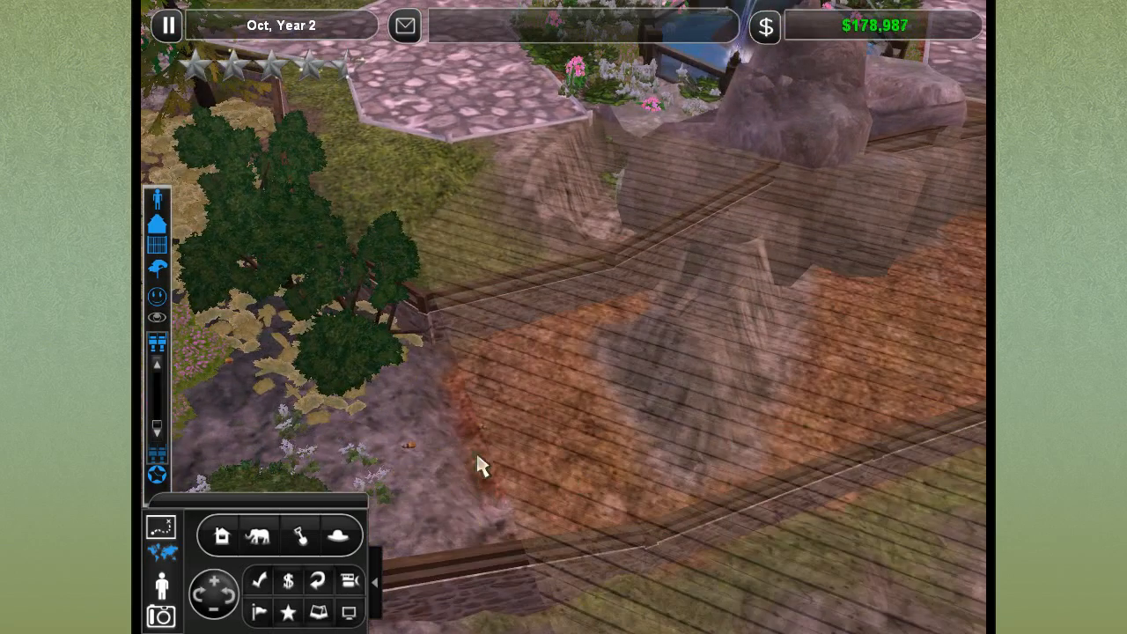
mouse_move(564, 495)
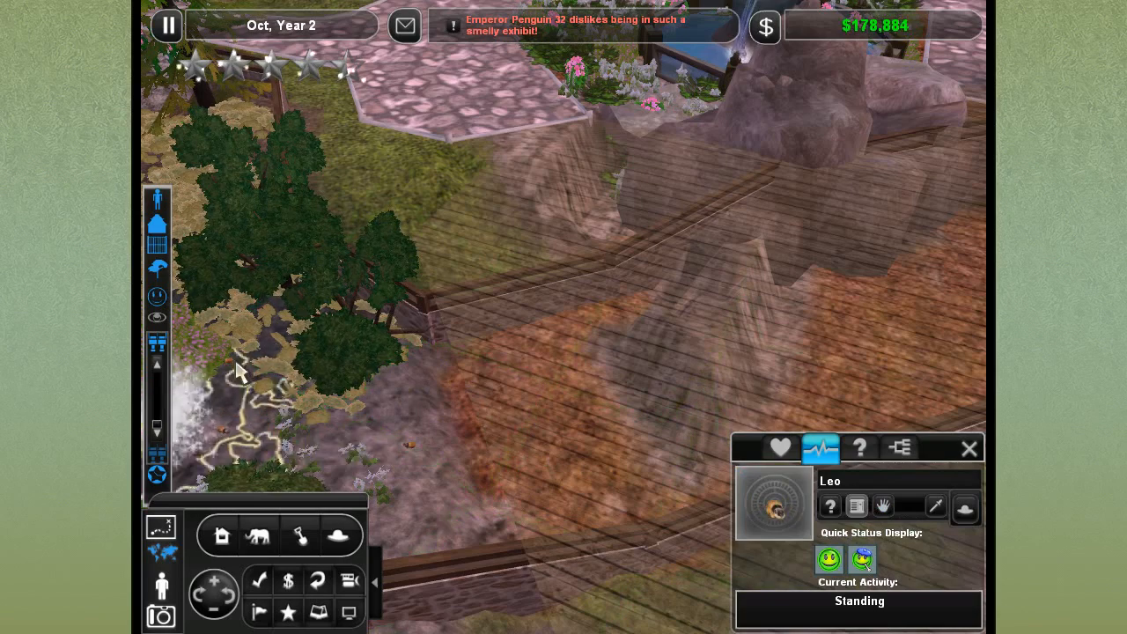
click(246, 370)
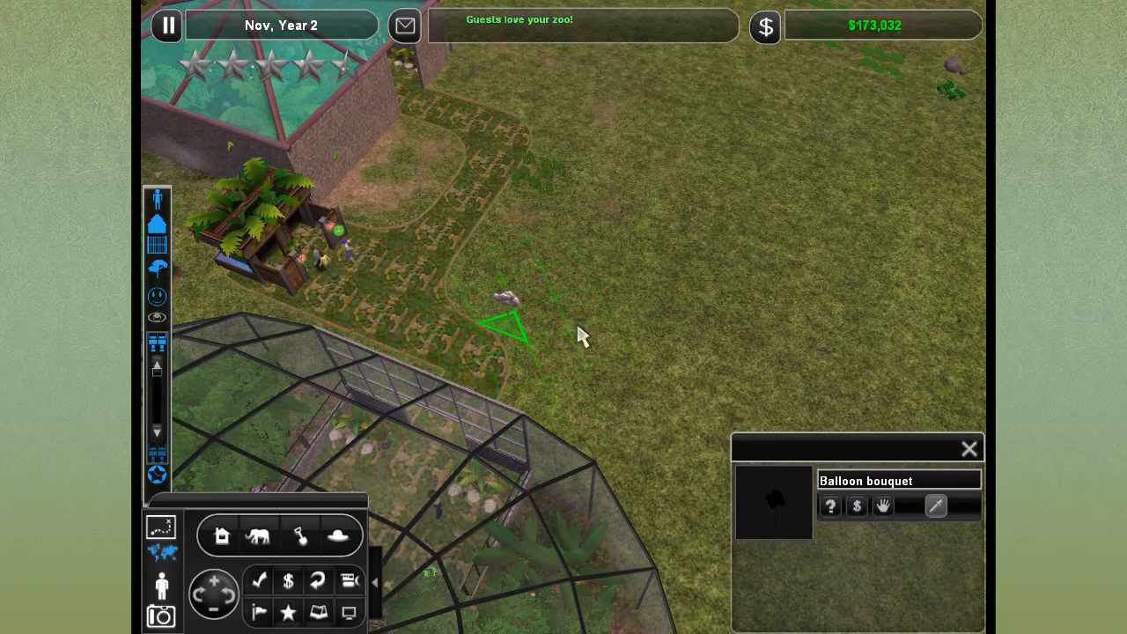
click(227, 596)
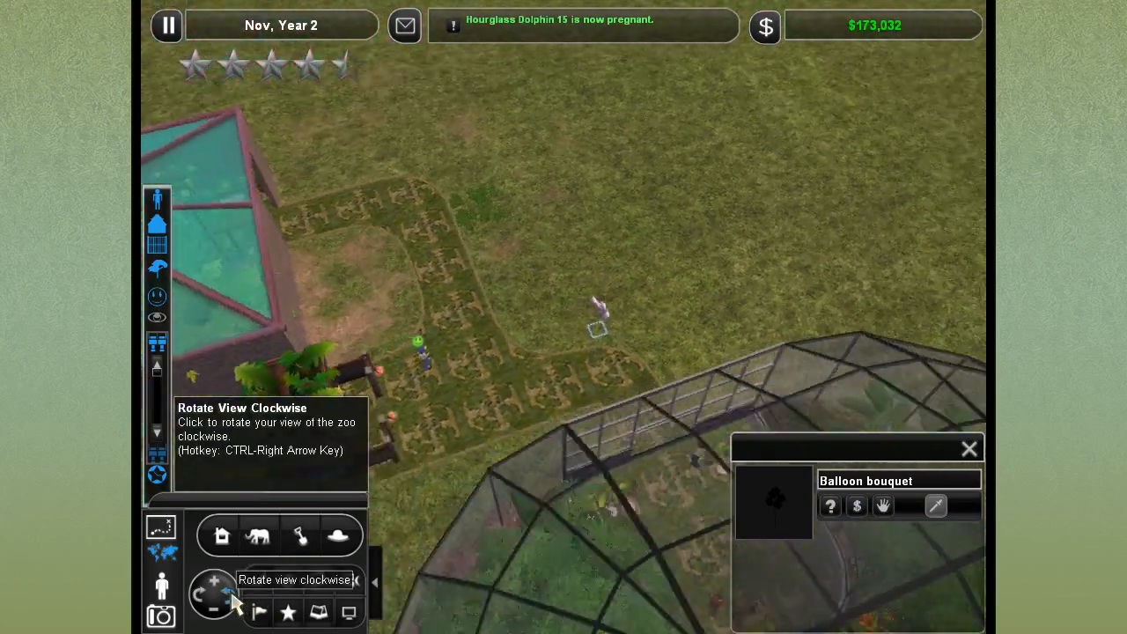
click(228, 599)
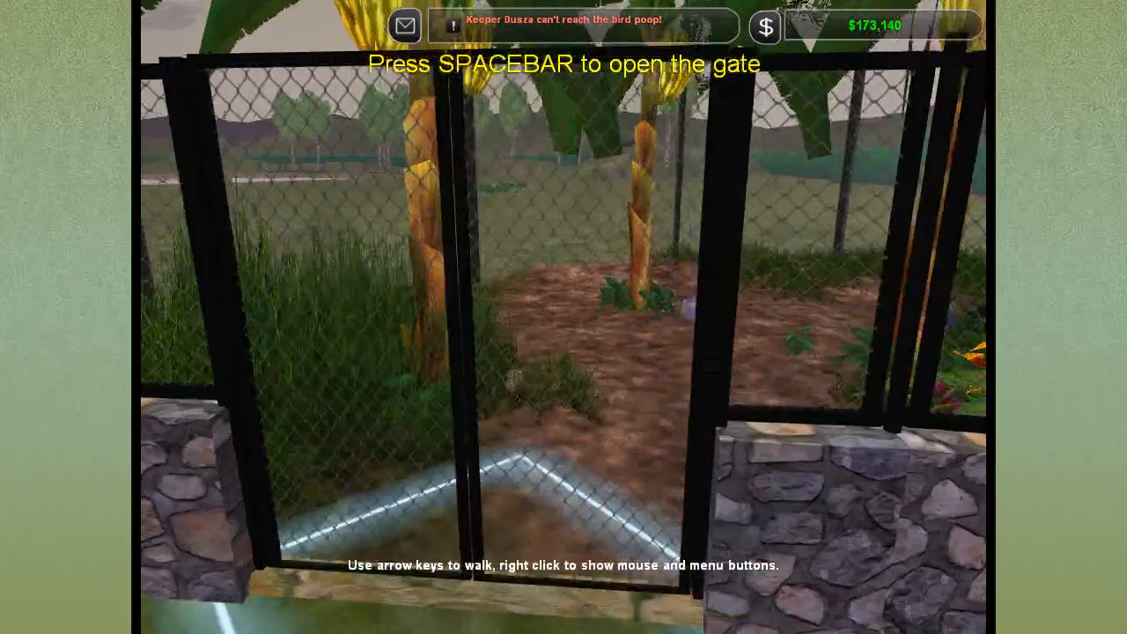
Open the outer and inner aviary gates from Zoo Cam.
key(space)
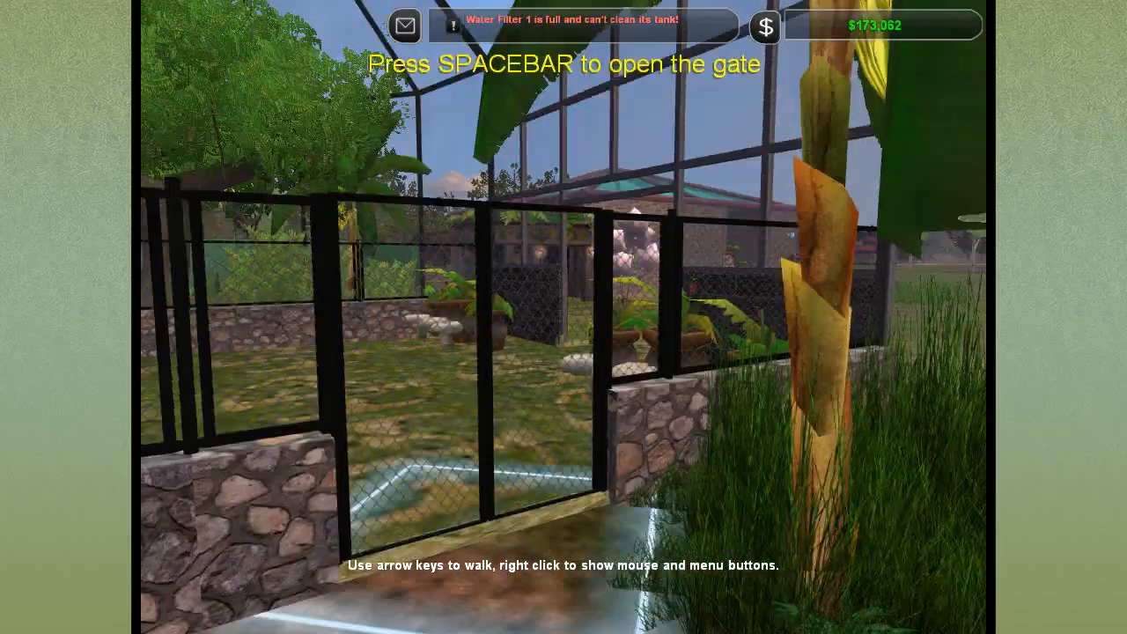
key(space)
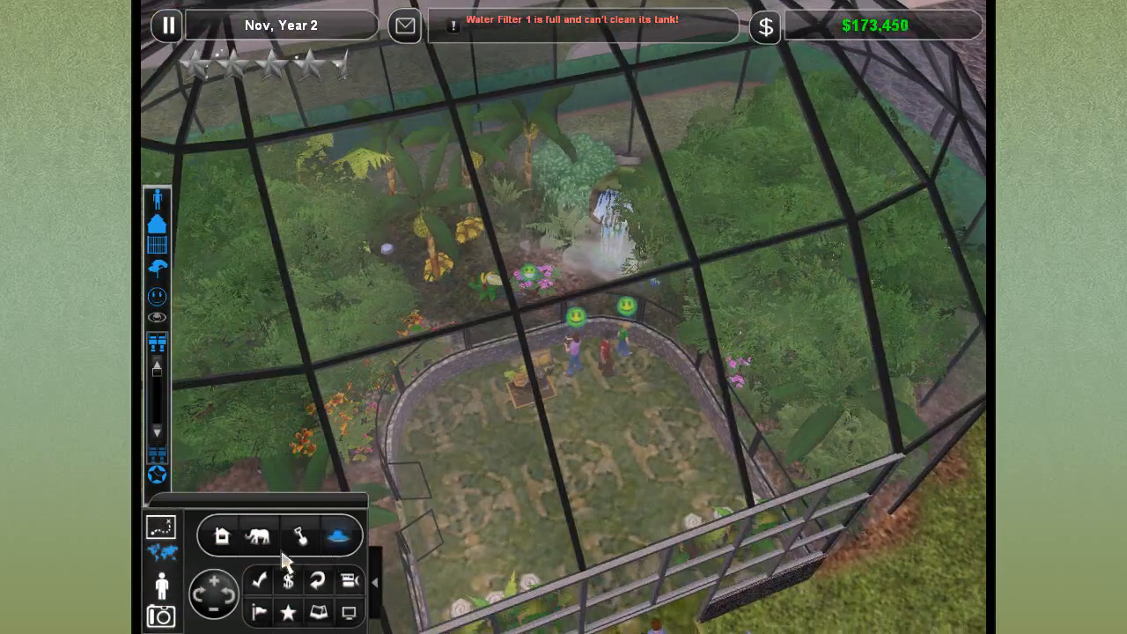
Show the Construction Panel's Scenery items with the category list dropped down.
click(221, 536)
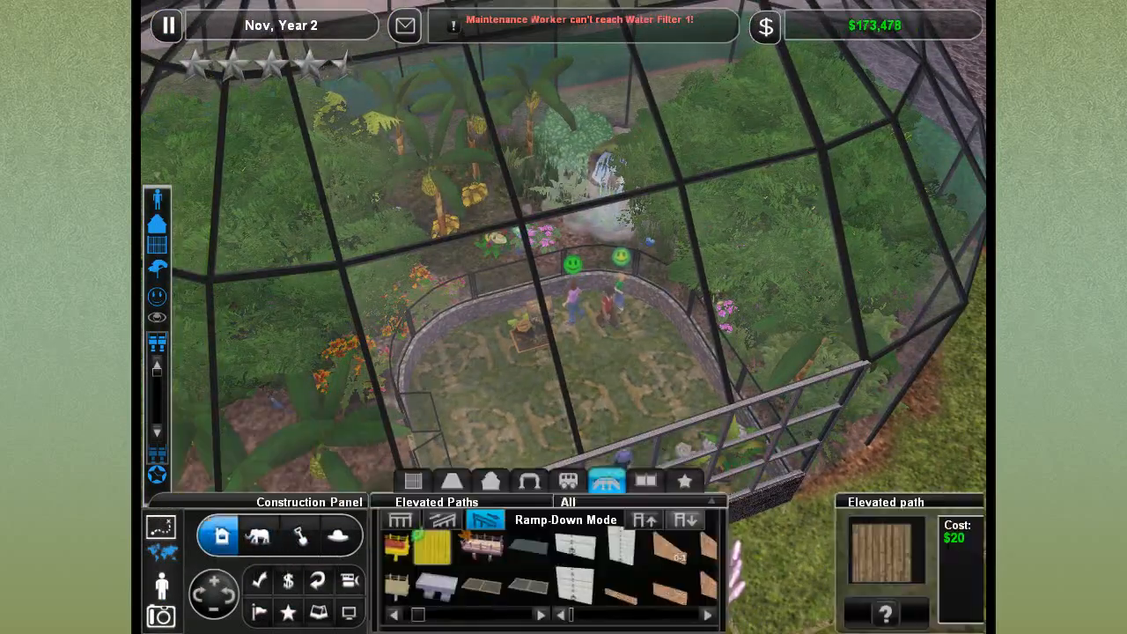
click(528, 480)
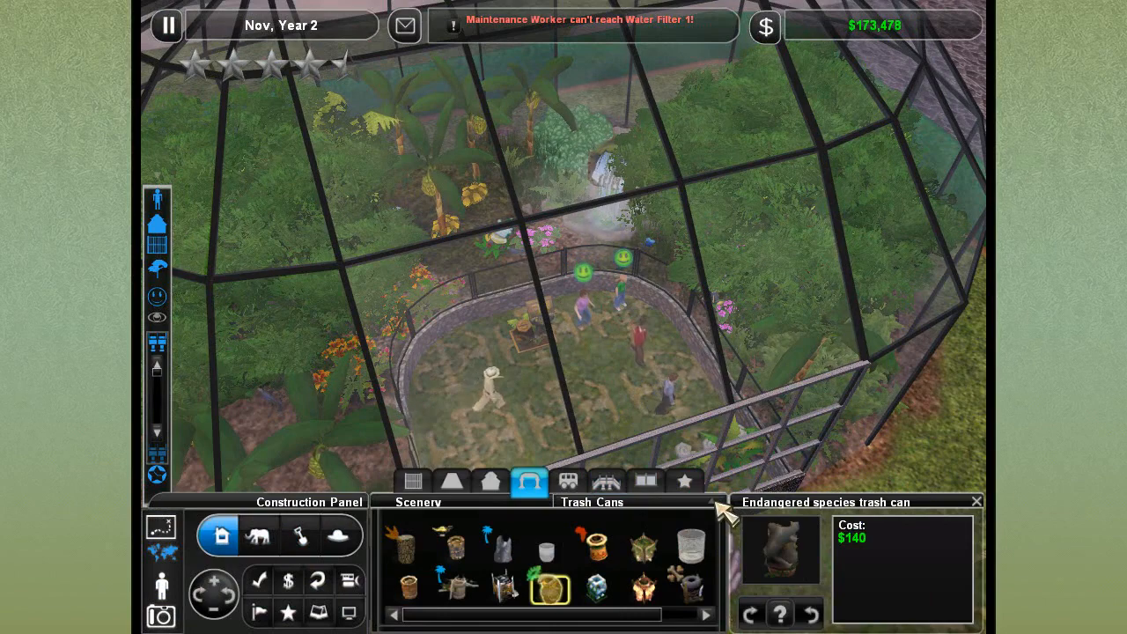
click(634, 501)
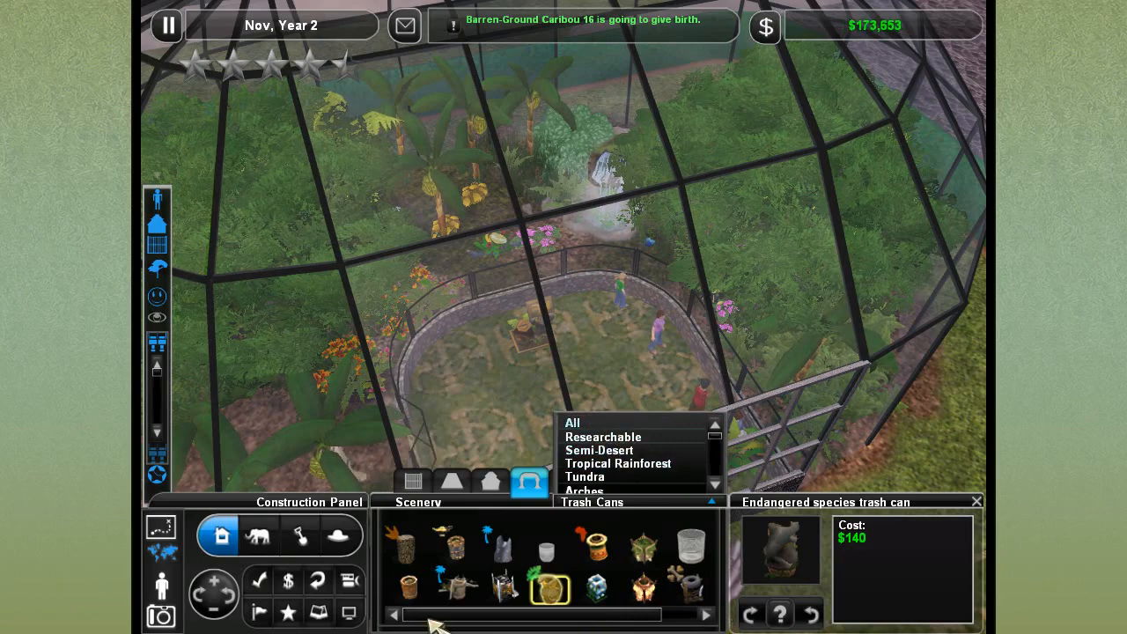
Filter to Researchable scenery and research Paradise binoculars, Common Octopus and Bonsai maple.
click(573, 423)
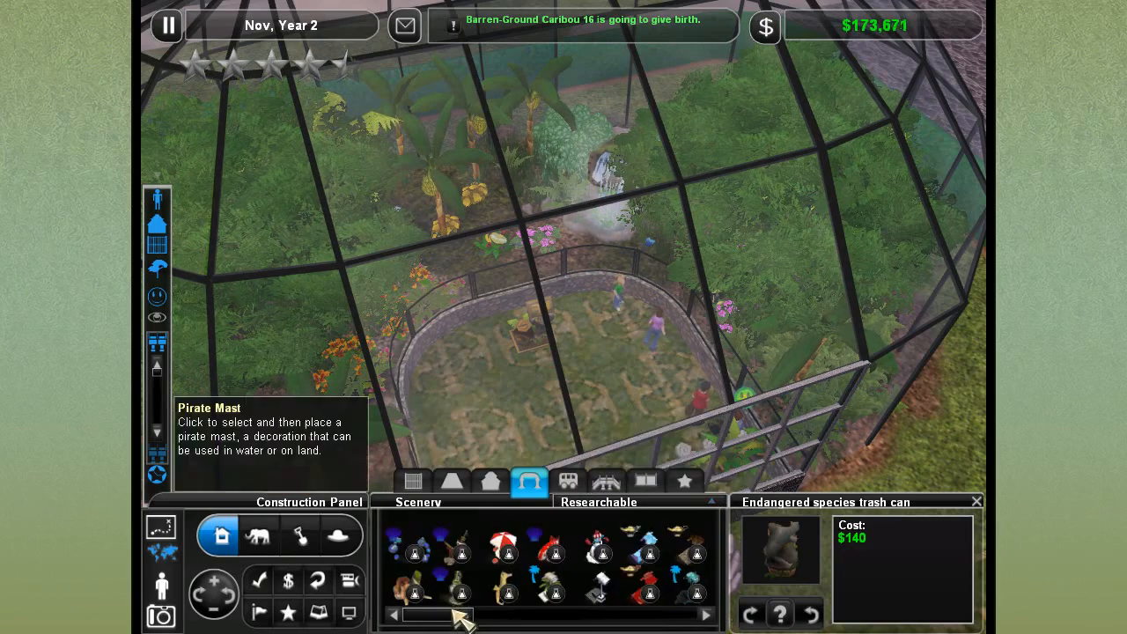
click(551, 590)
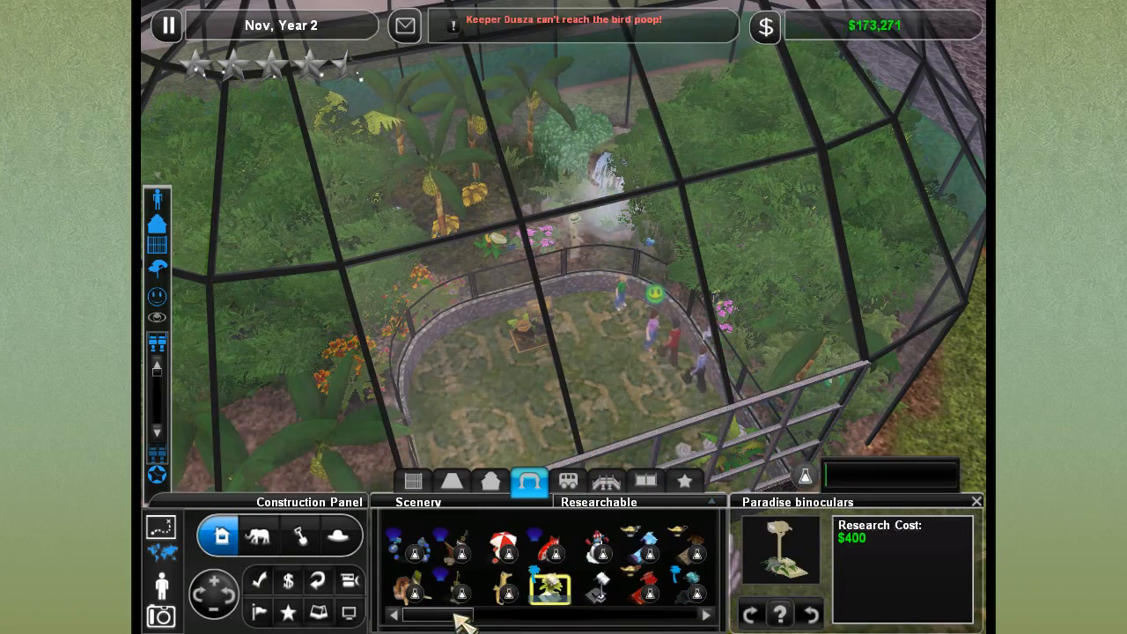
click(504, 588)
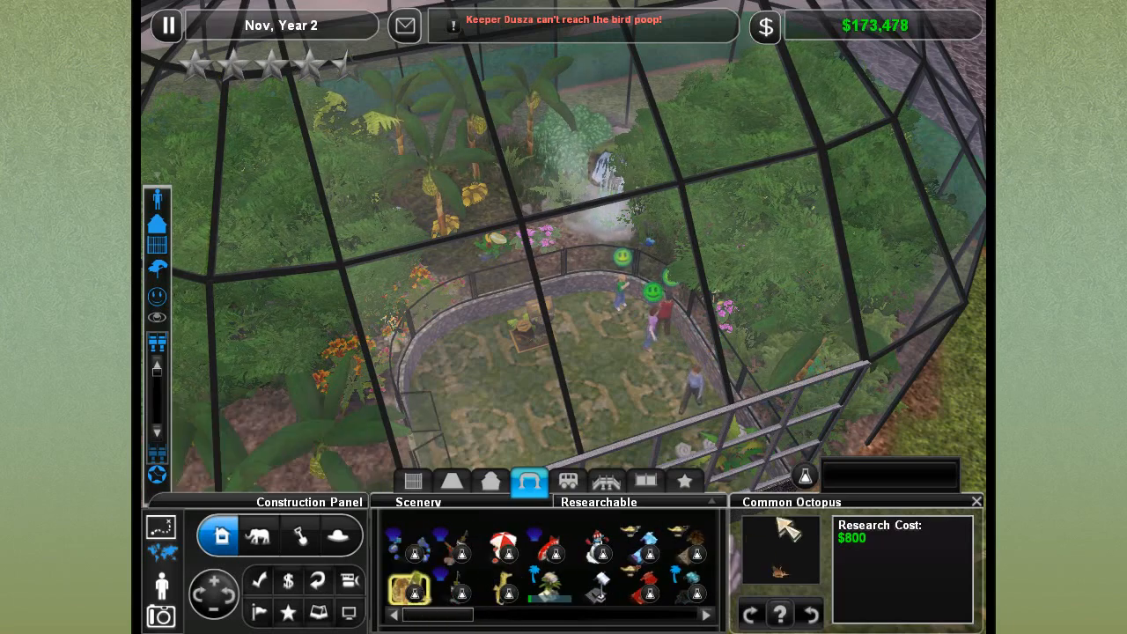
click(502, 589)
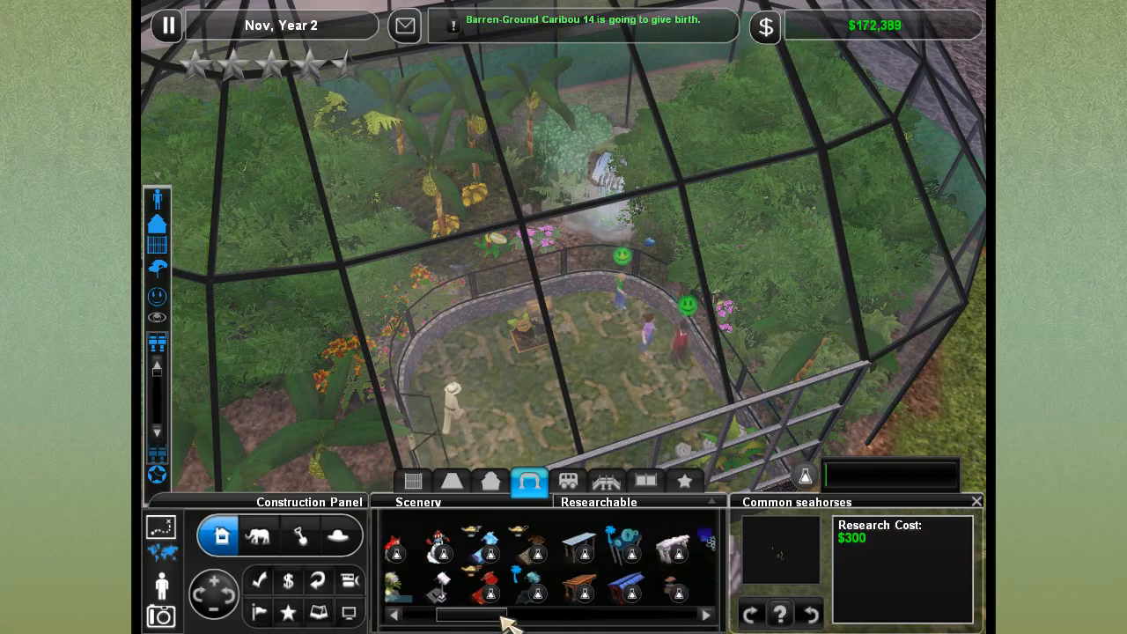
click(706, 615)
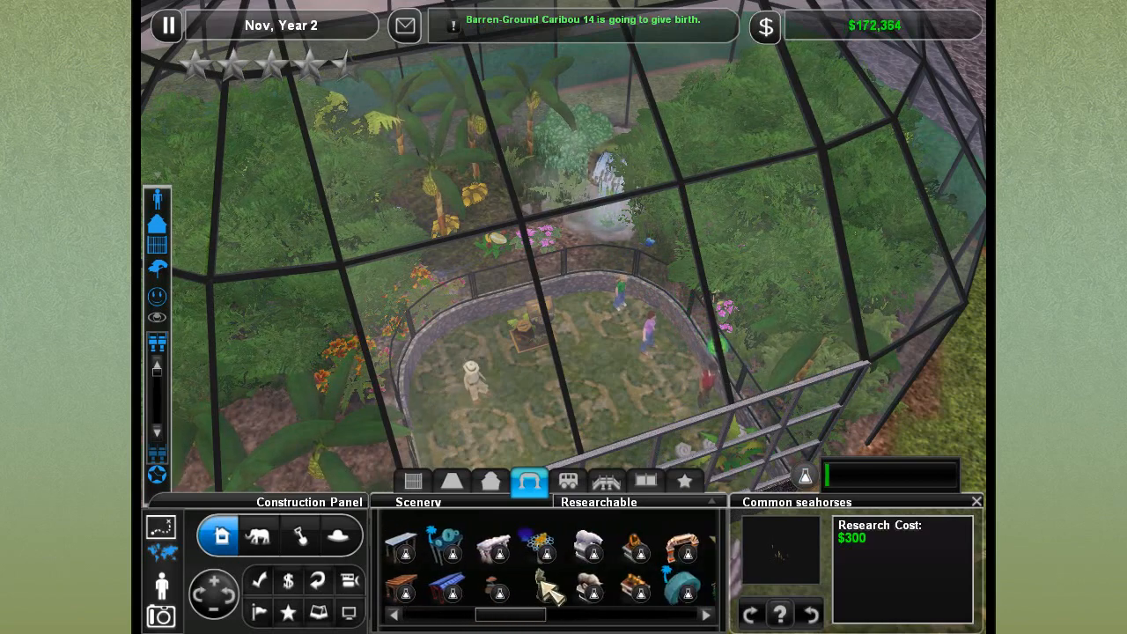
click(541, 585)
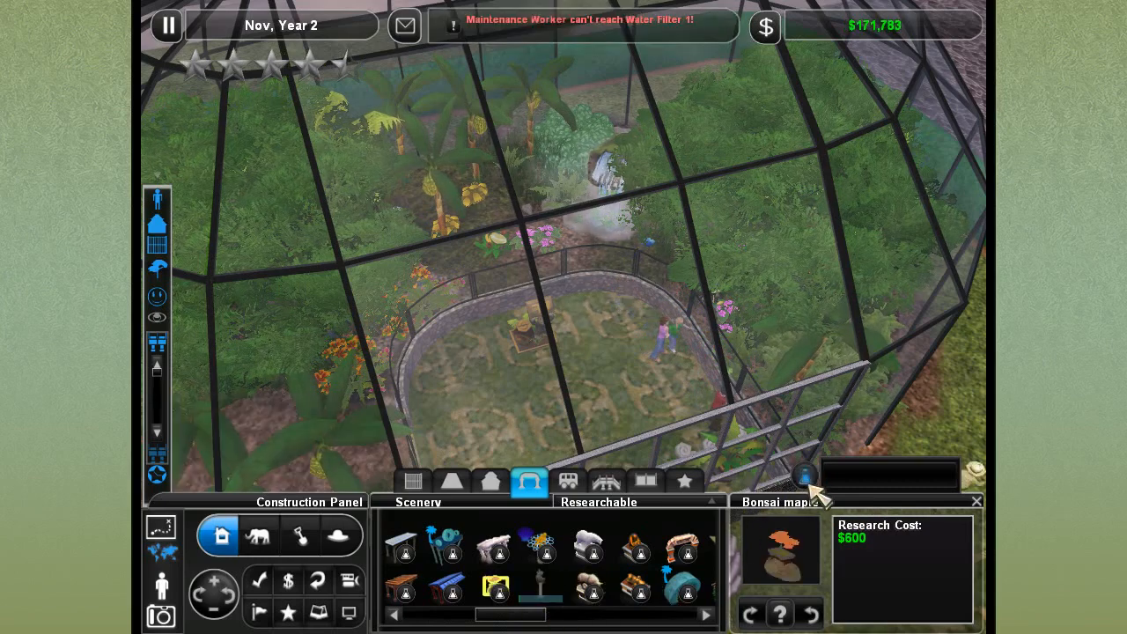
click(590, 588)
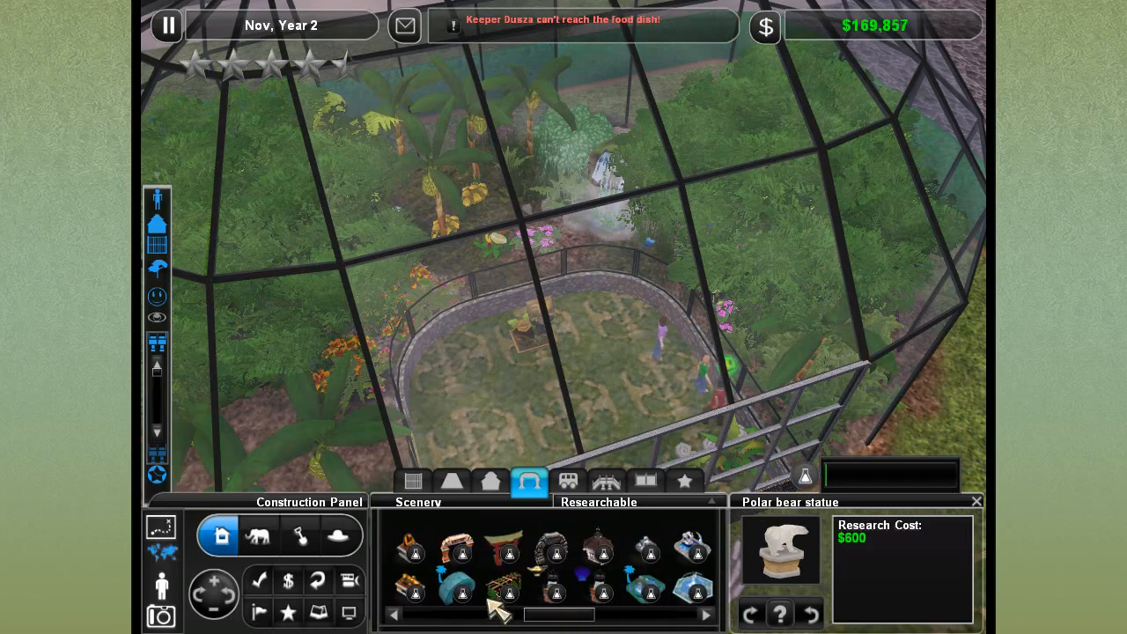
Research the Wooden arch, Paradise fountain and Tropical bounce house.
click(505, 585)
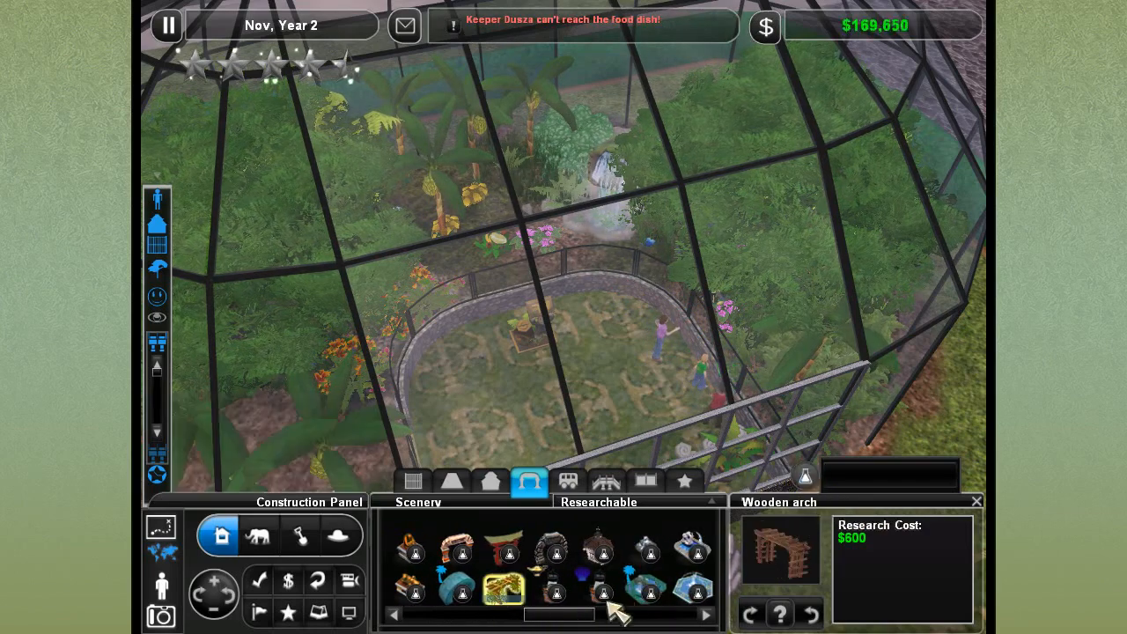
click(599, 552)
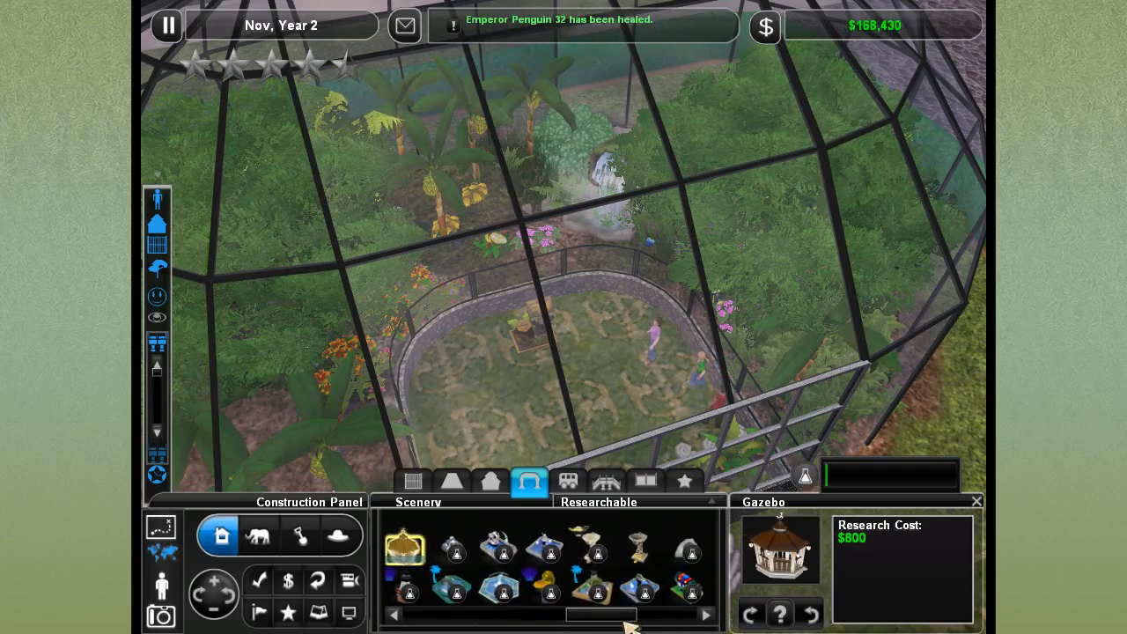
click(641, 549)
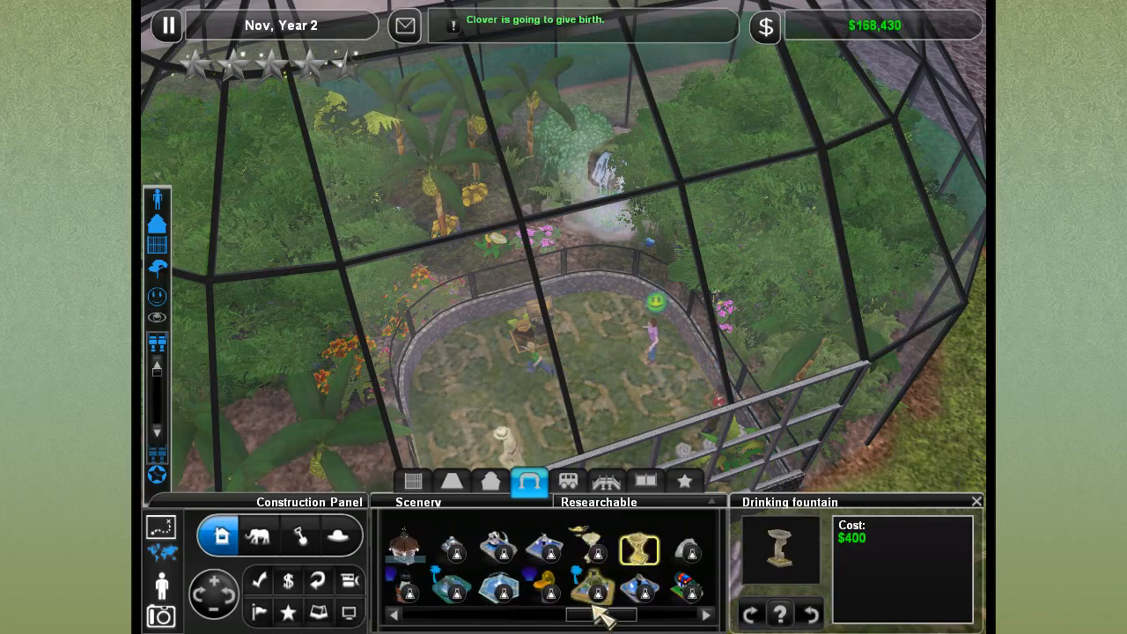
click(594, 588)
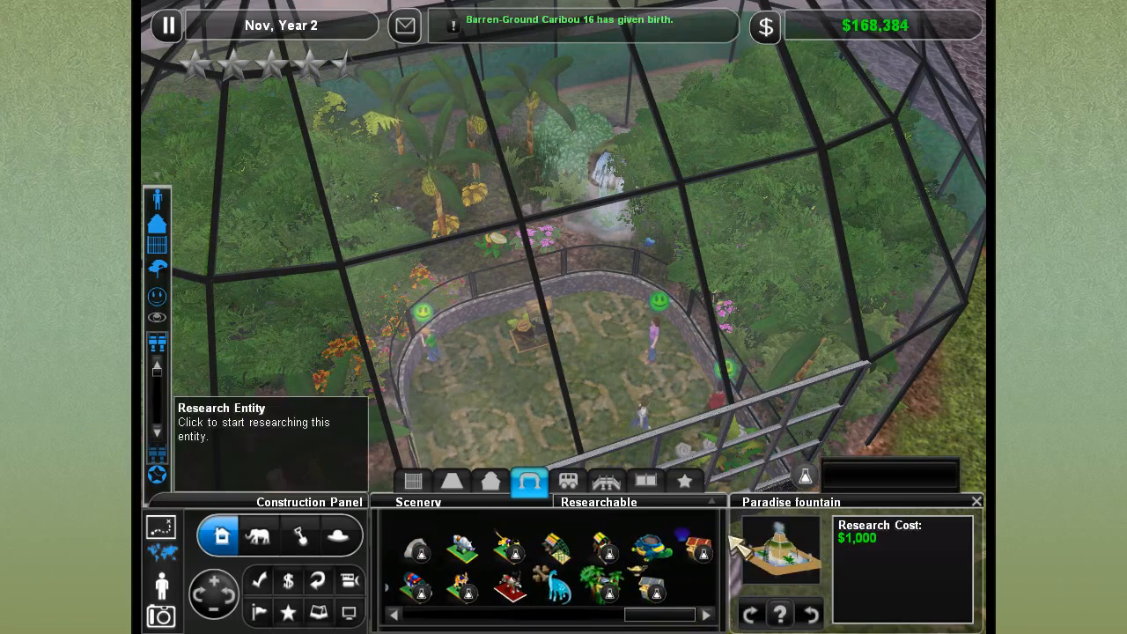
click(603, 586)
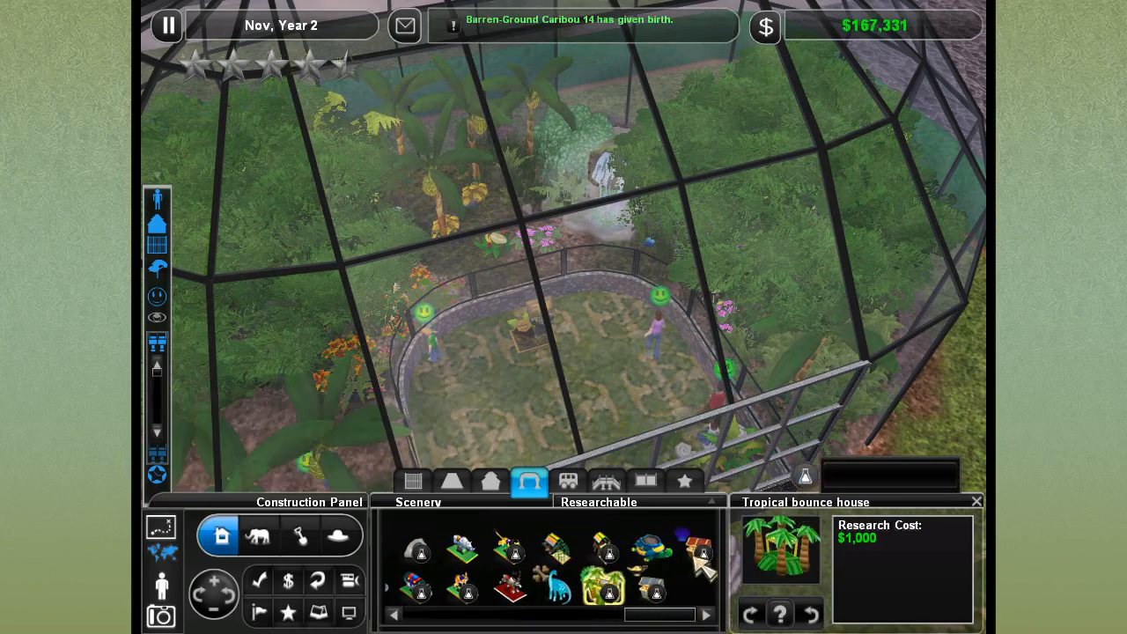
click(417, 549)
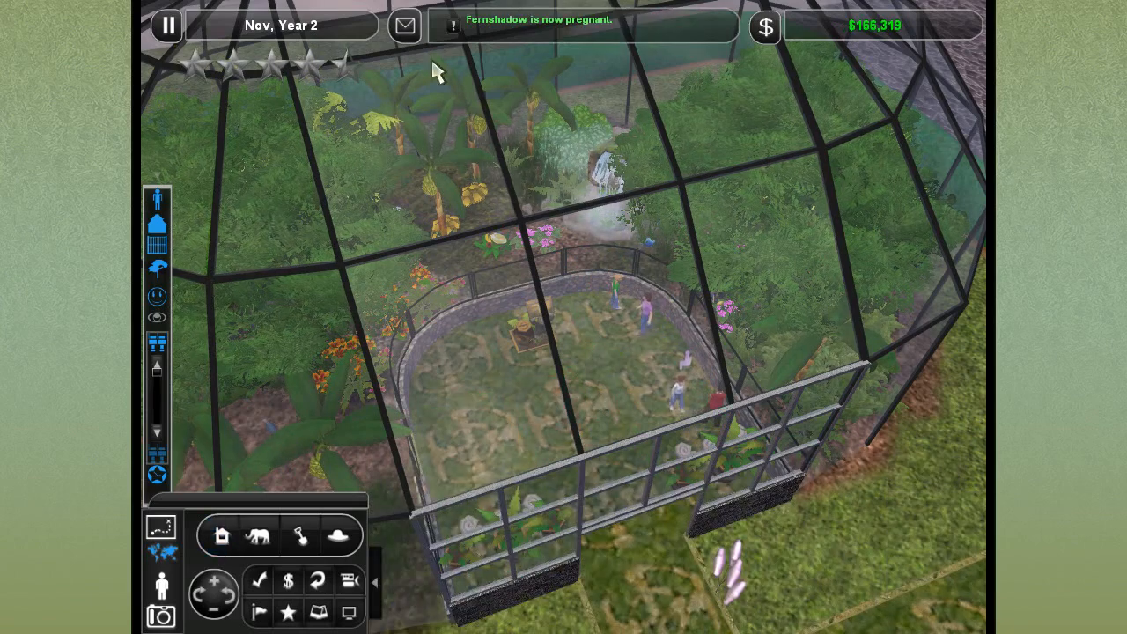
Expand the message list showing Paradise binoculars research complete, and rotate around the aviary.
click(404, 25)
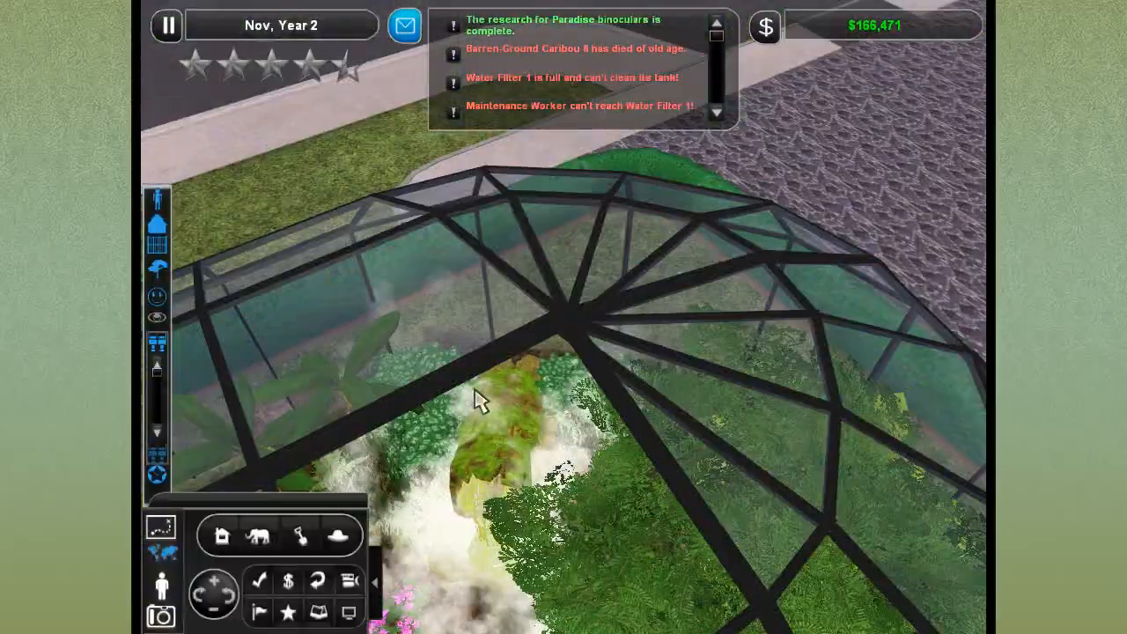
click(214, 589)
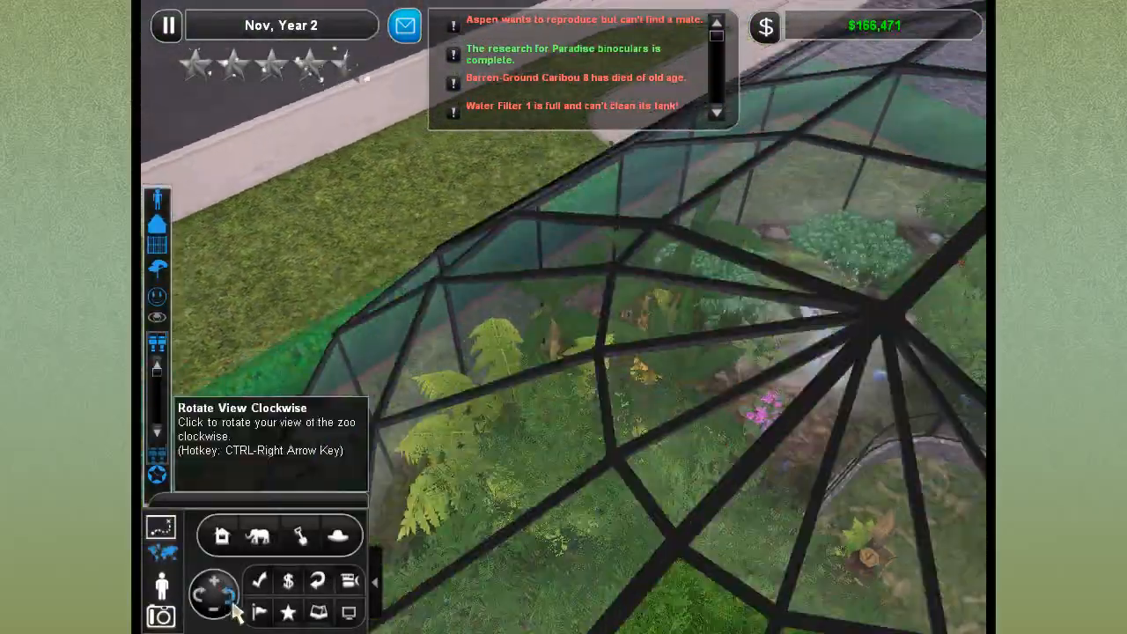
click(214, 591)
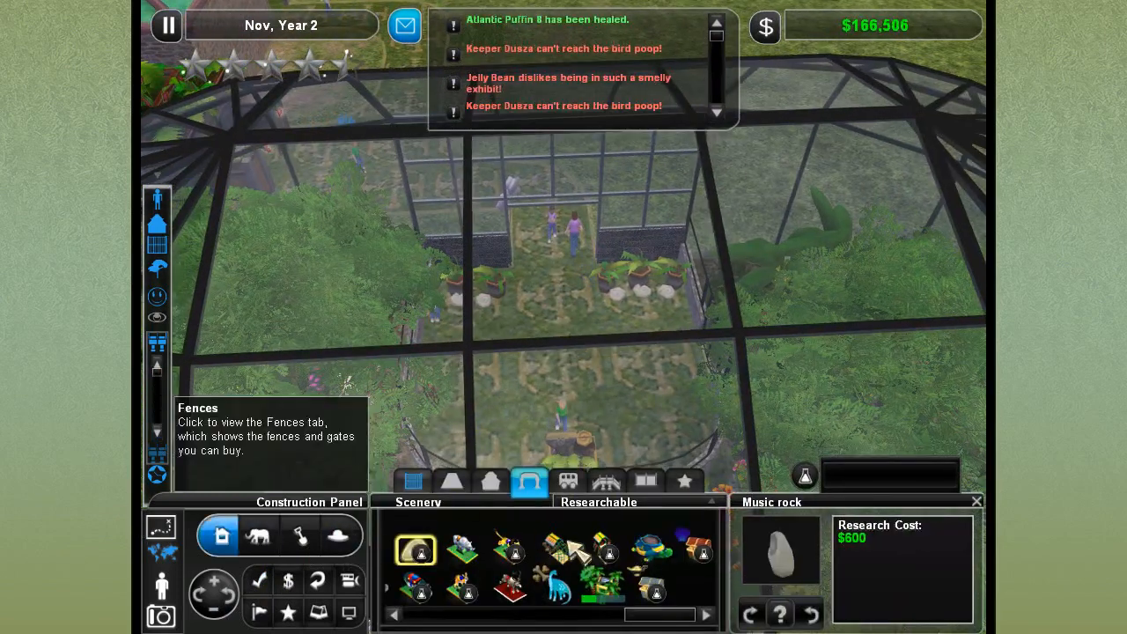
Browse the Fences tab of the researchable scenery catalogue to see available fences and gates.
click(529, 481)
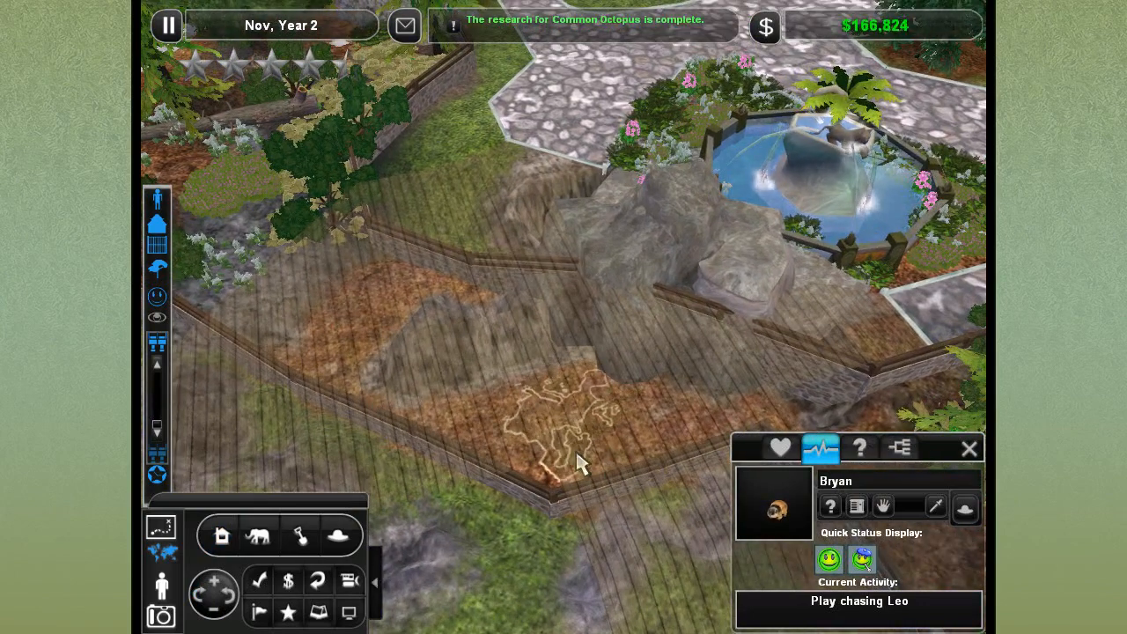
Review Bryan's basic and advanced needs, switching between the Quick Status and Animal Status tabs.
click(780, 449)
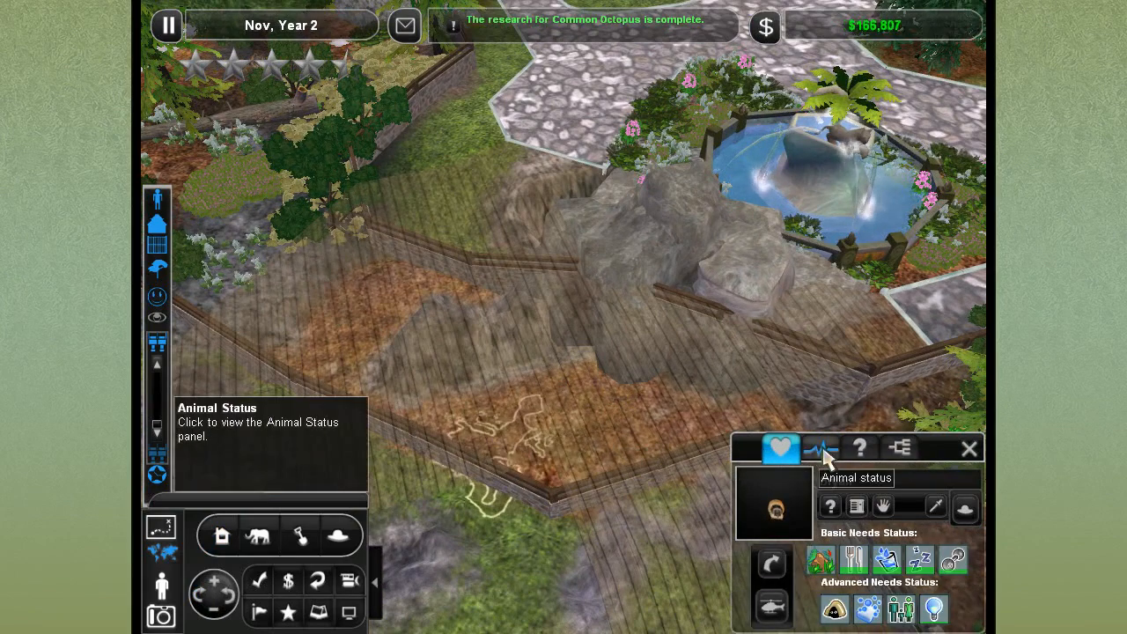
click(819, 448)
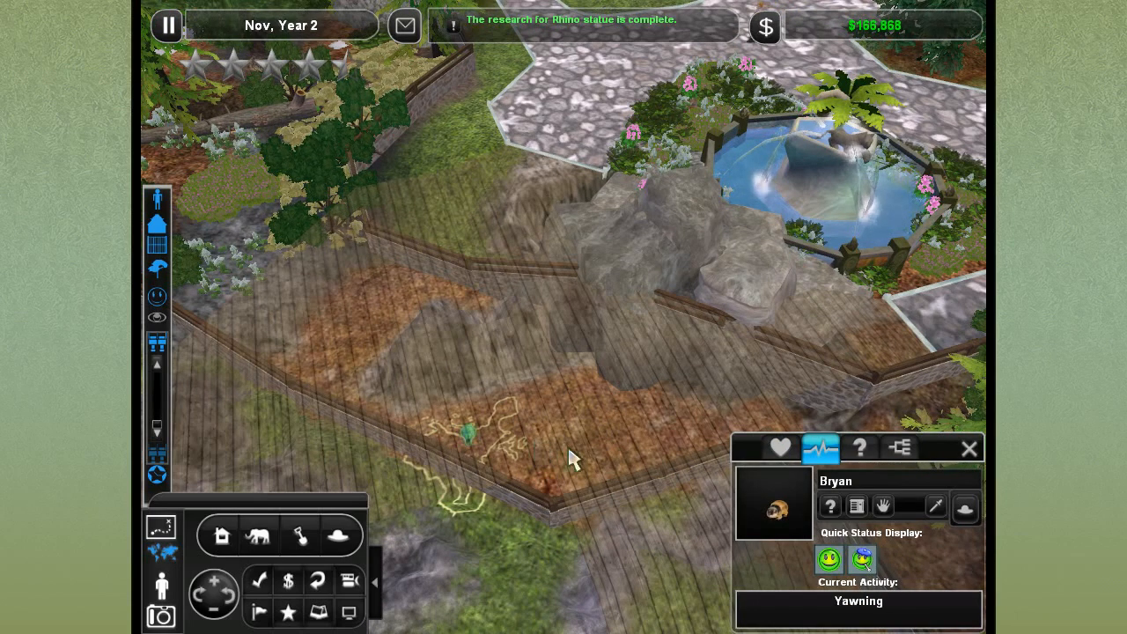
click(780, 449)
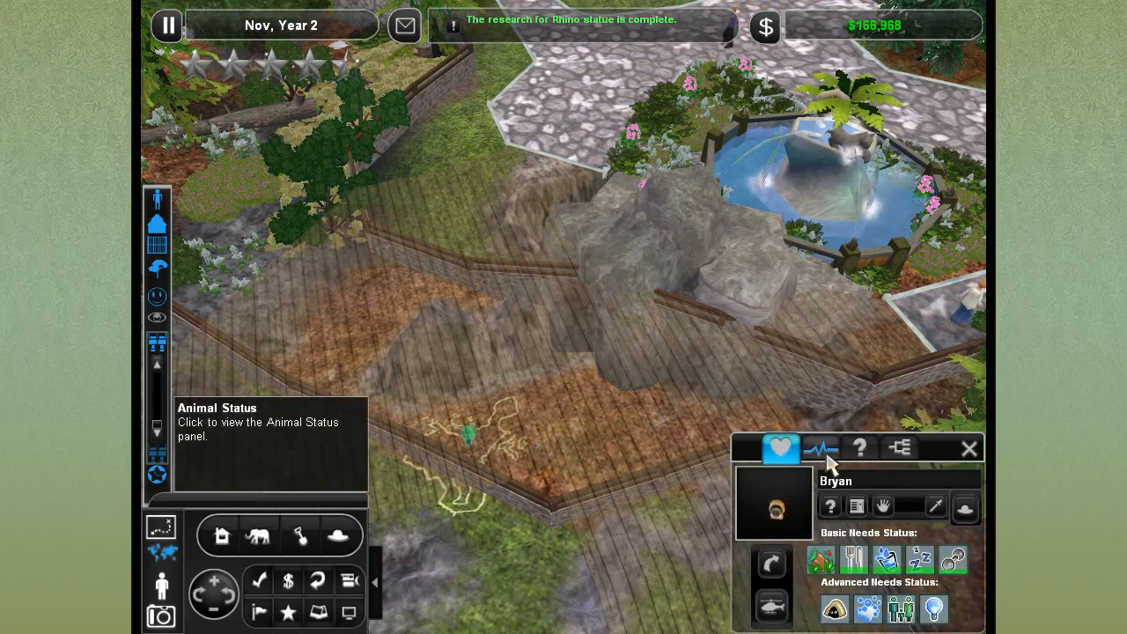
click(968, 449)
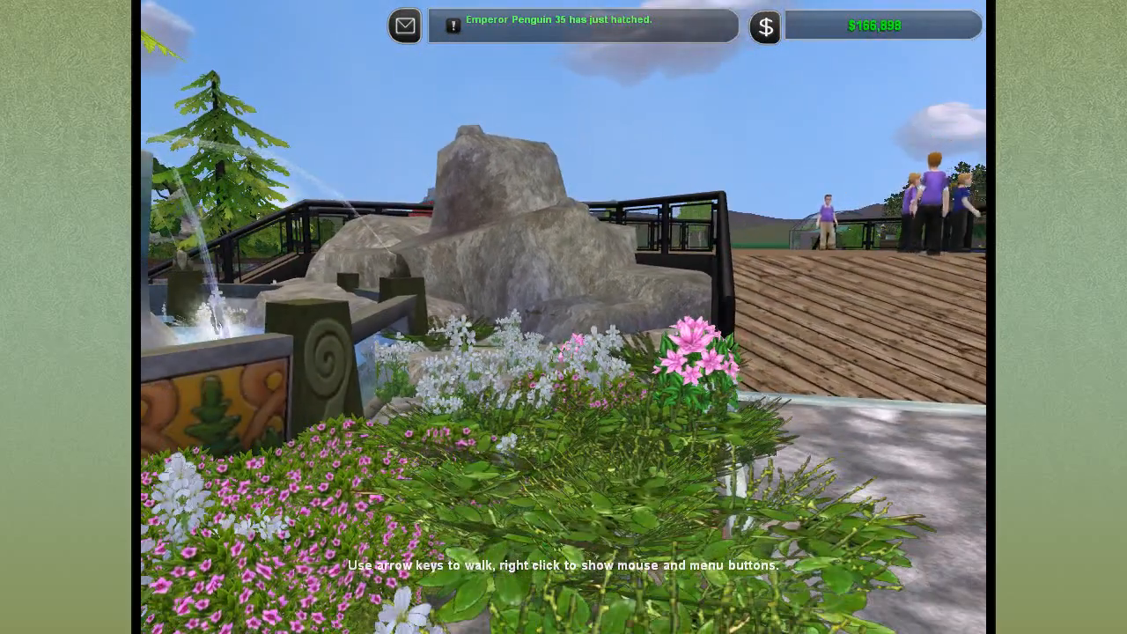
Walk on foot through the zoo and into the aviary interior.
key(Up)
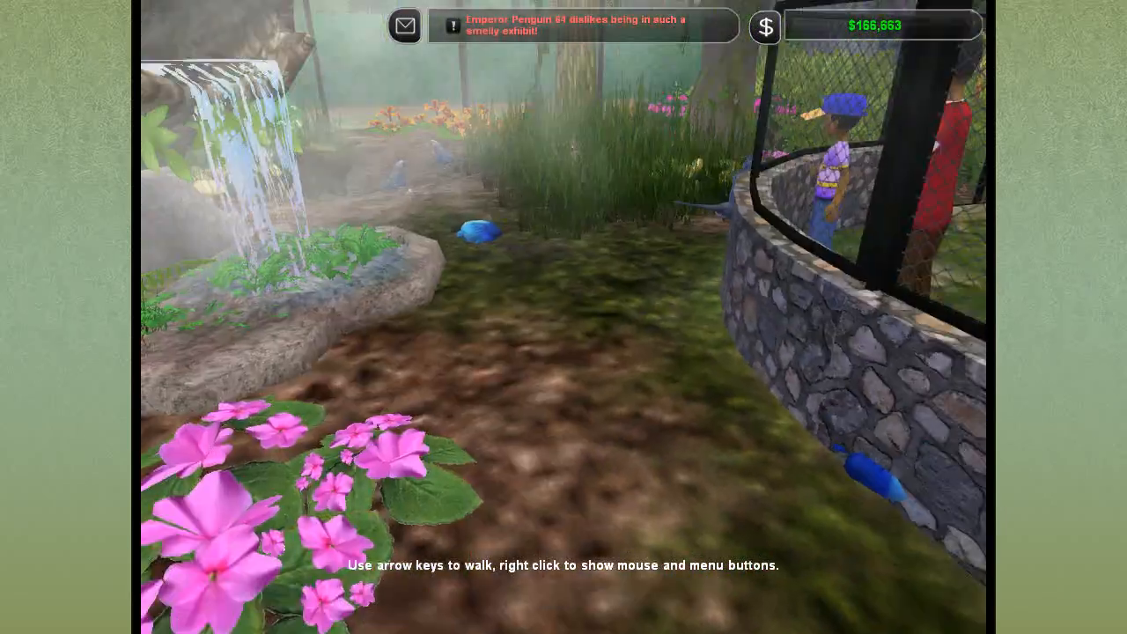
key(Up)
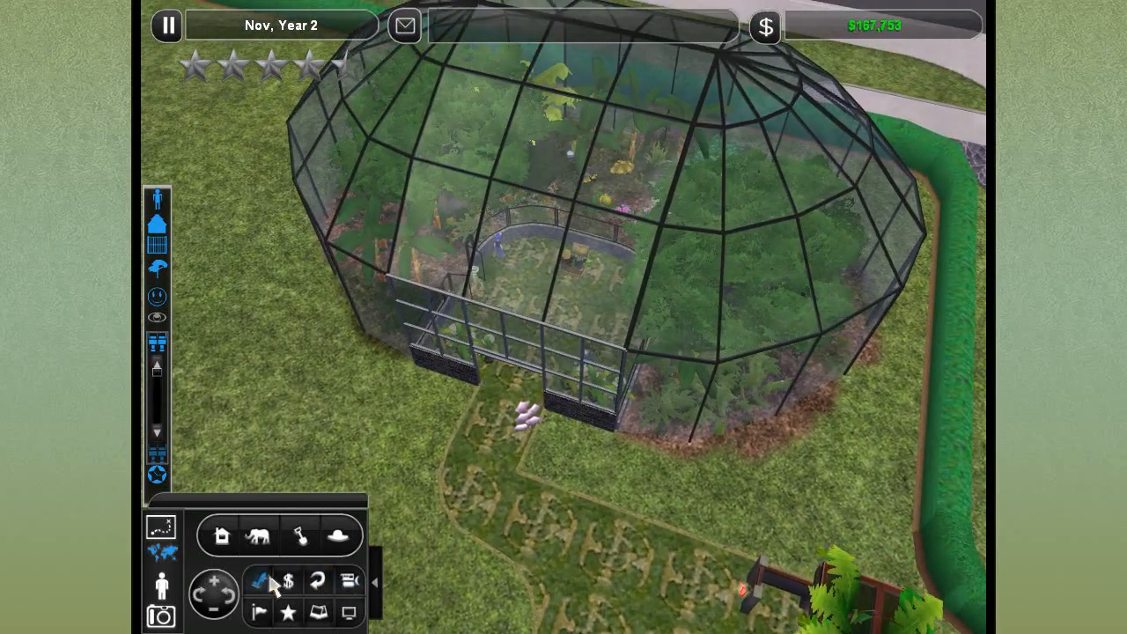
Open Zoo Quick Stats to view the zoo's animal statistics list.
click(258, 579)
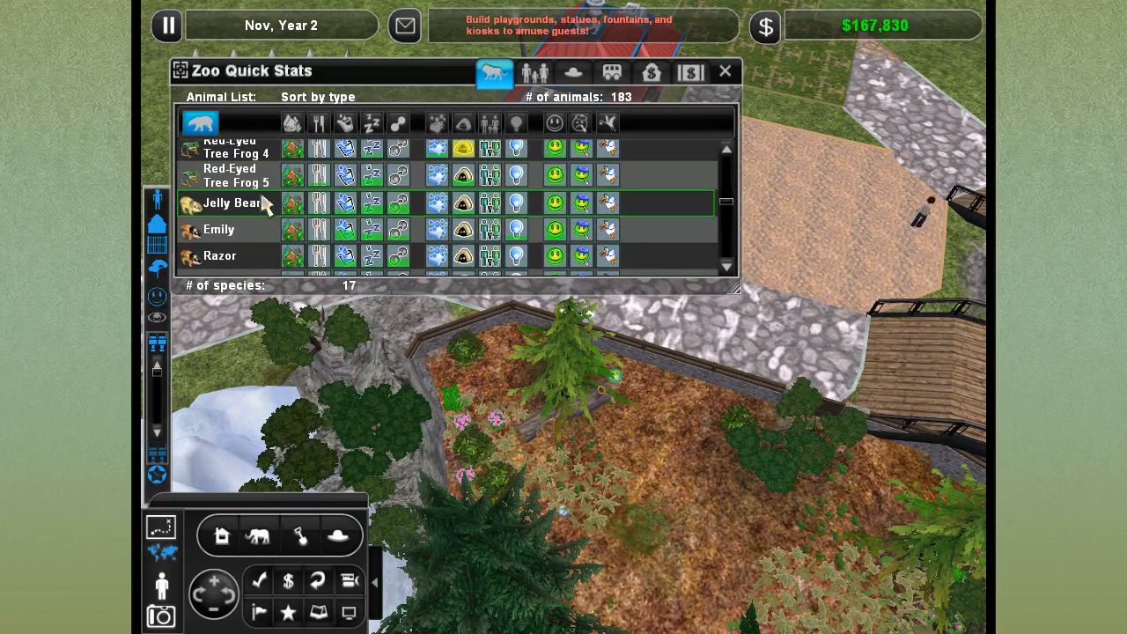
Select macaw Fernshadow and view its family tree, picking child Spix's Macaw 9.
scroll(down, 3)
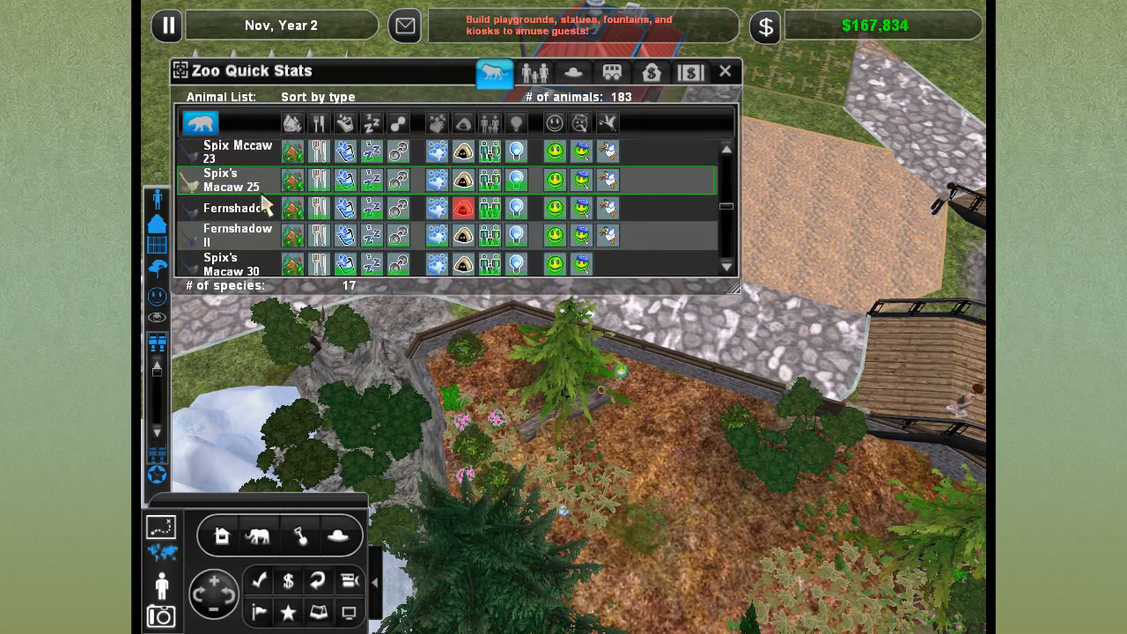
click(238, 207)
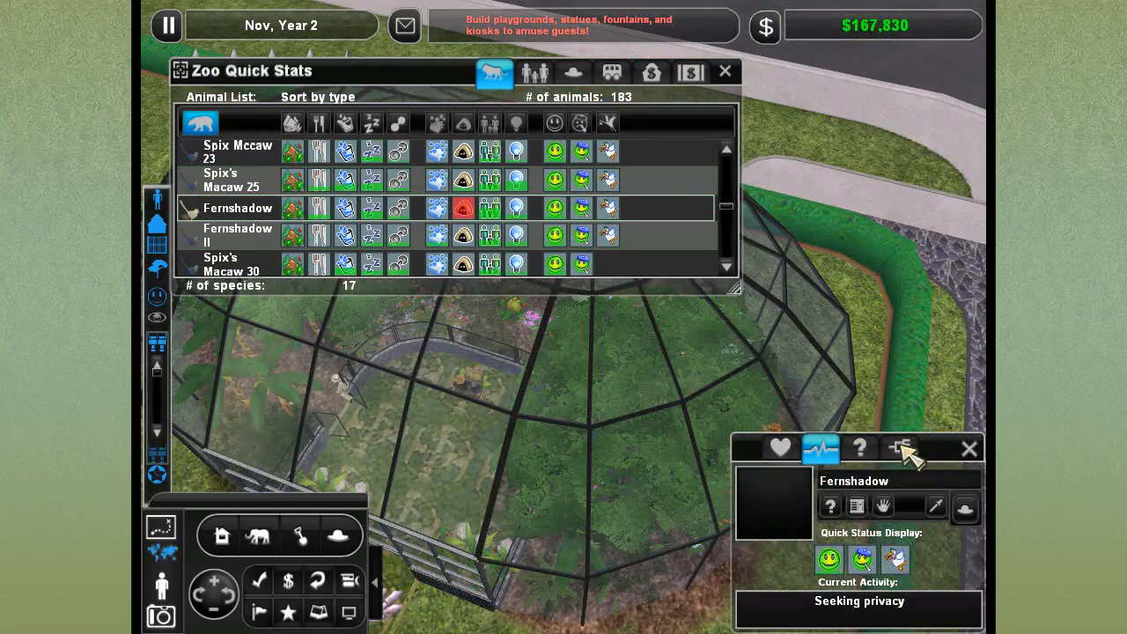
click(899, 448)
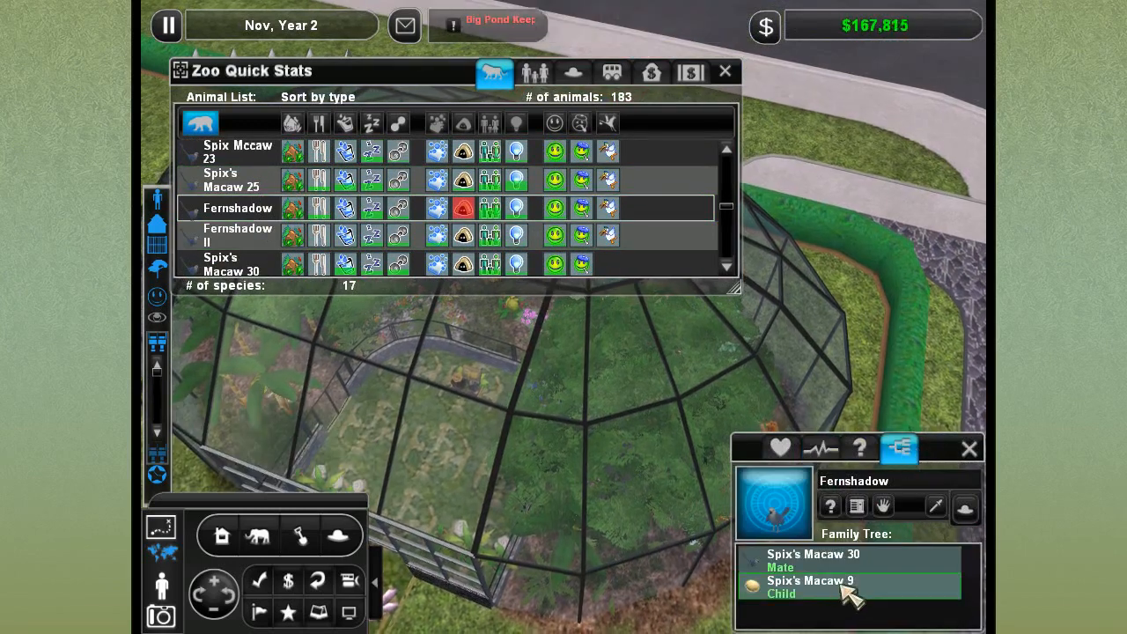
click(808, 580)
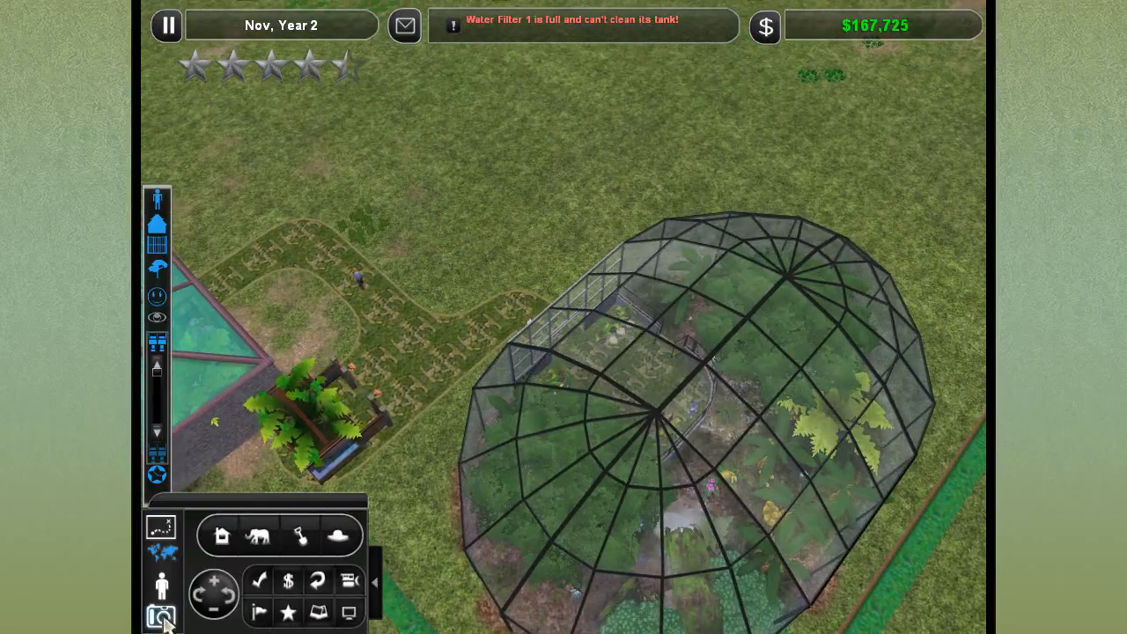
Rotate the view clockwise twice to look around the aviary.
click(226, 582)
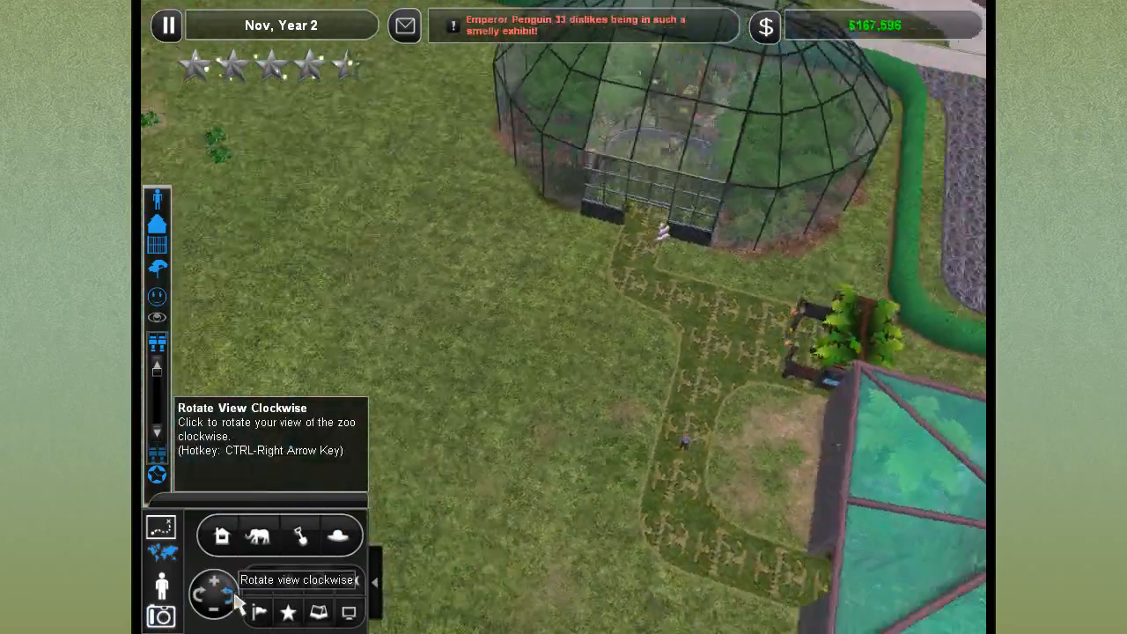
click(214, 584)
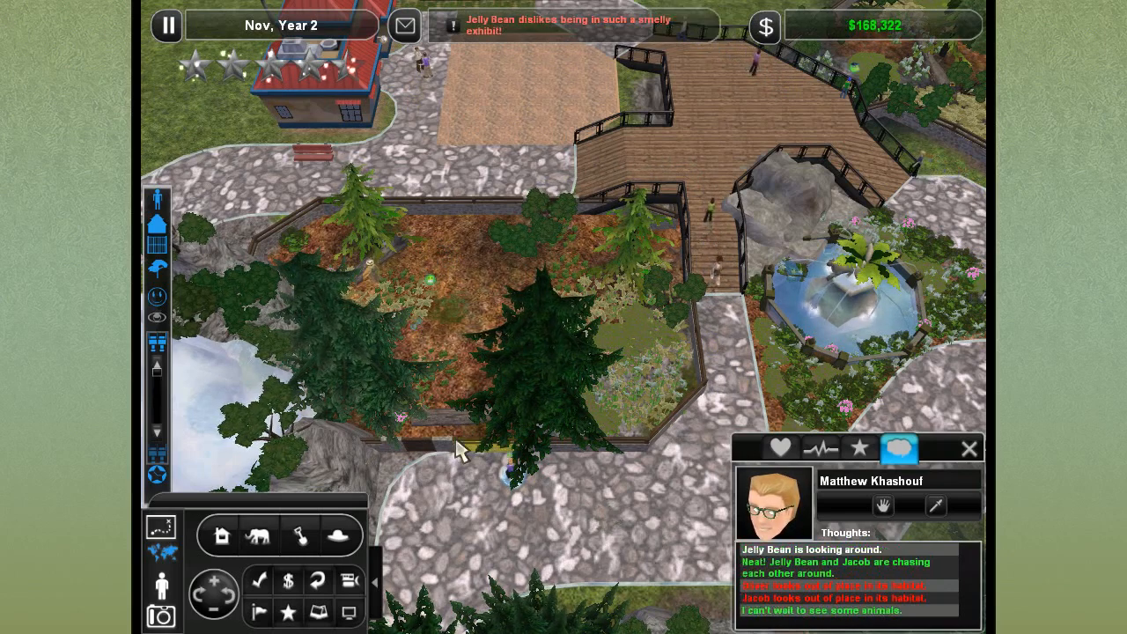
mouse_move(404, 25)
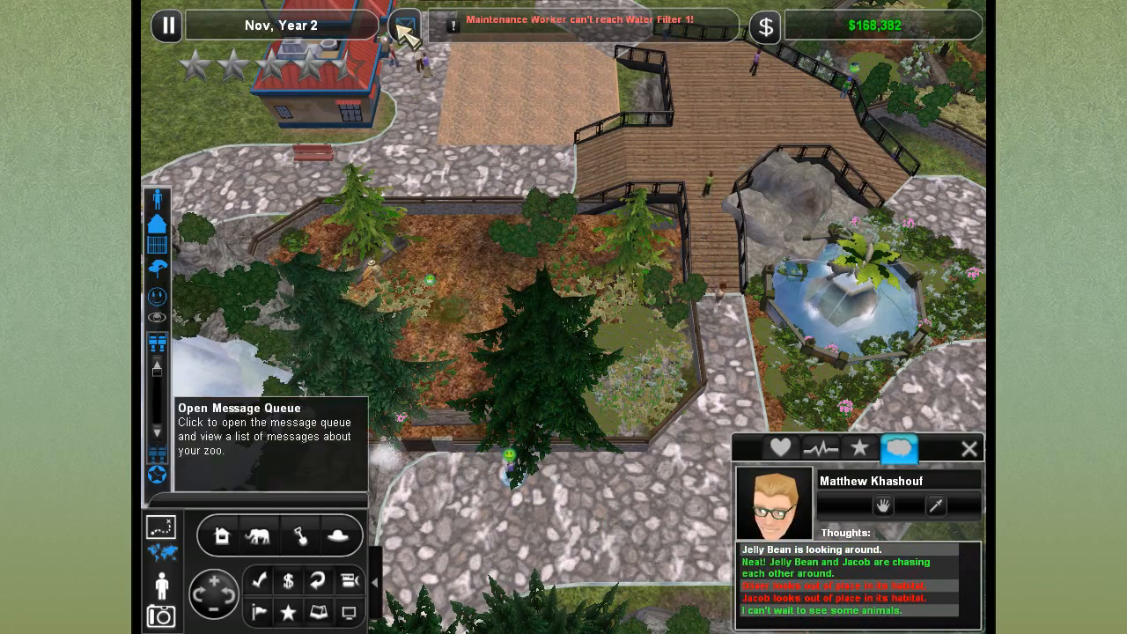